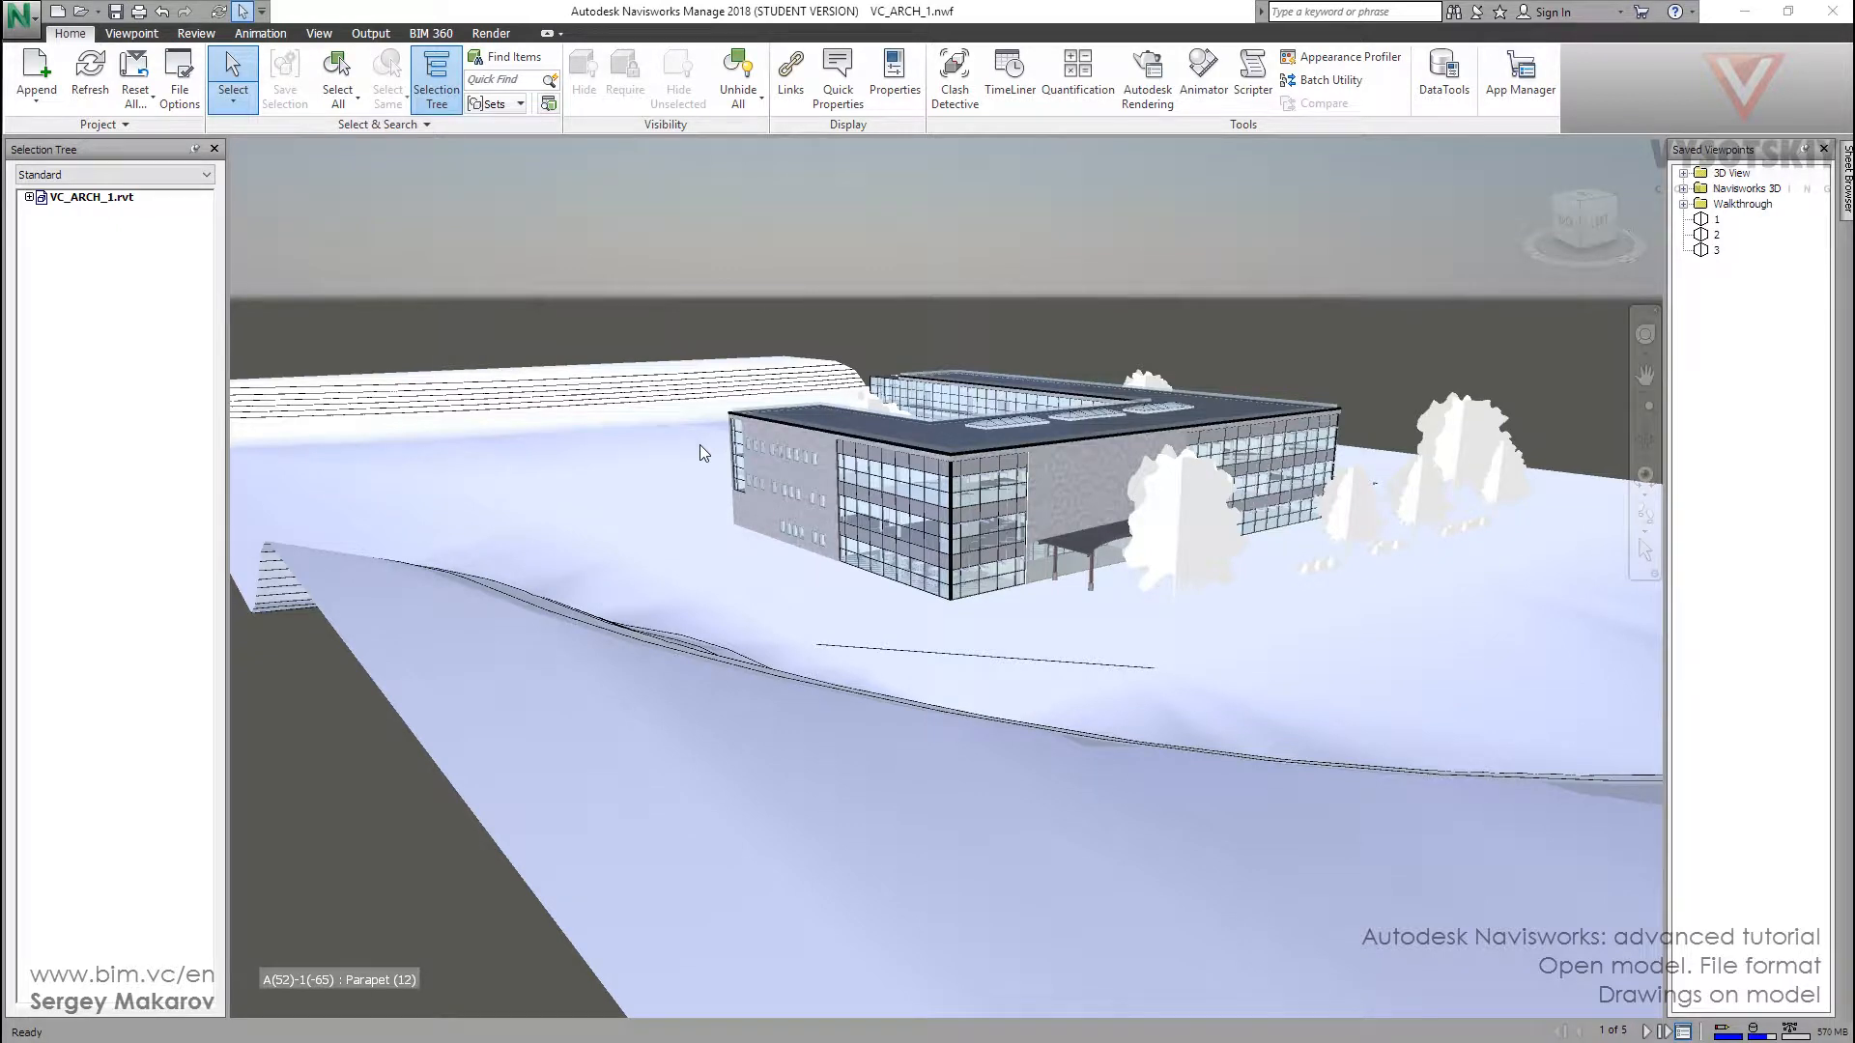
pyautogui.moveTo(693, 461)
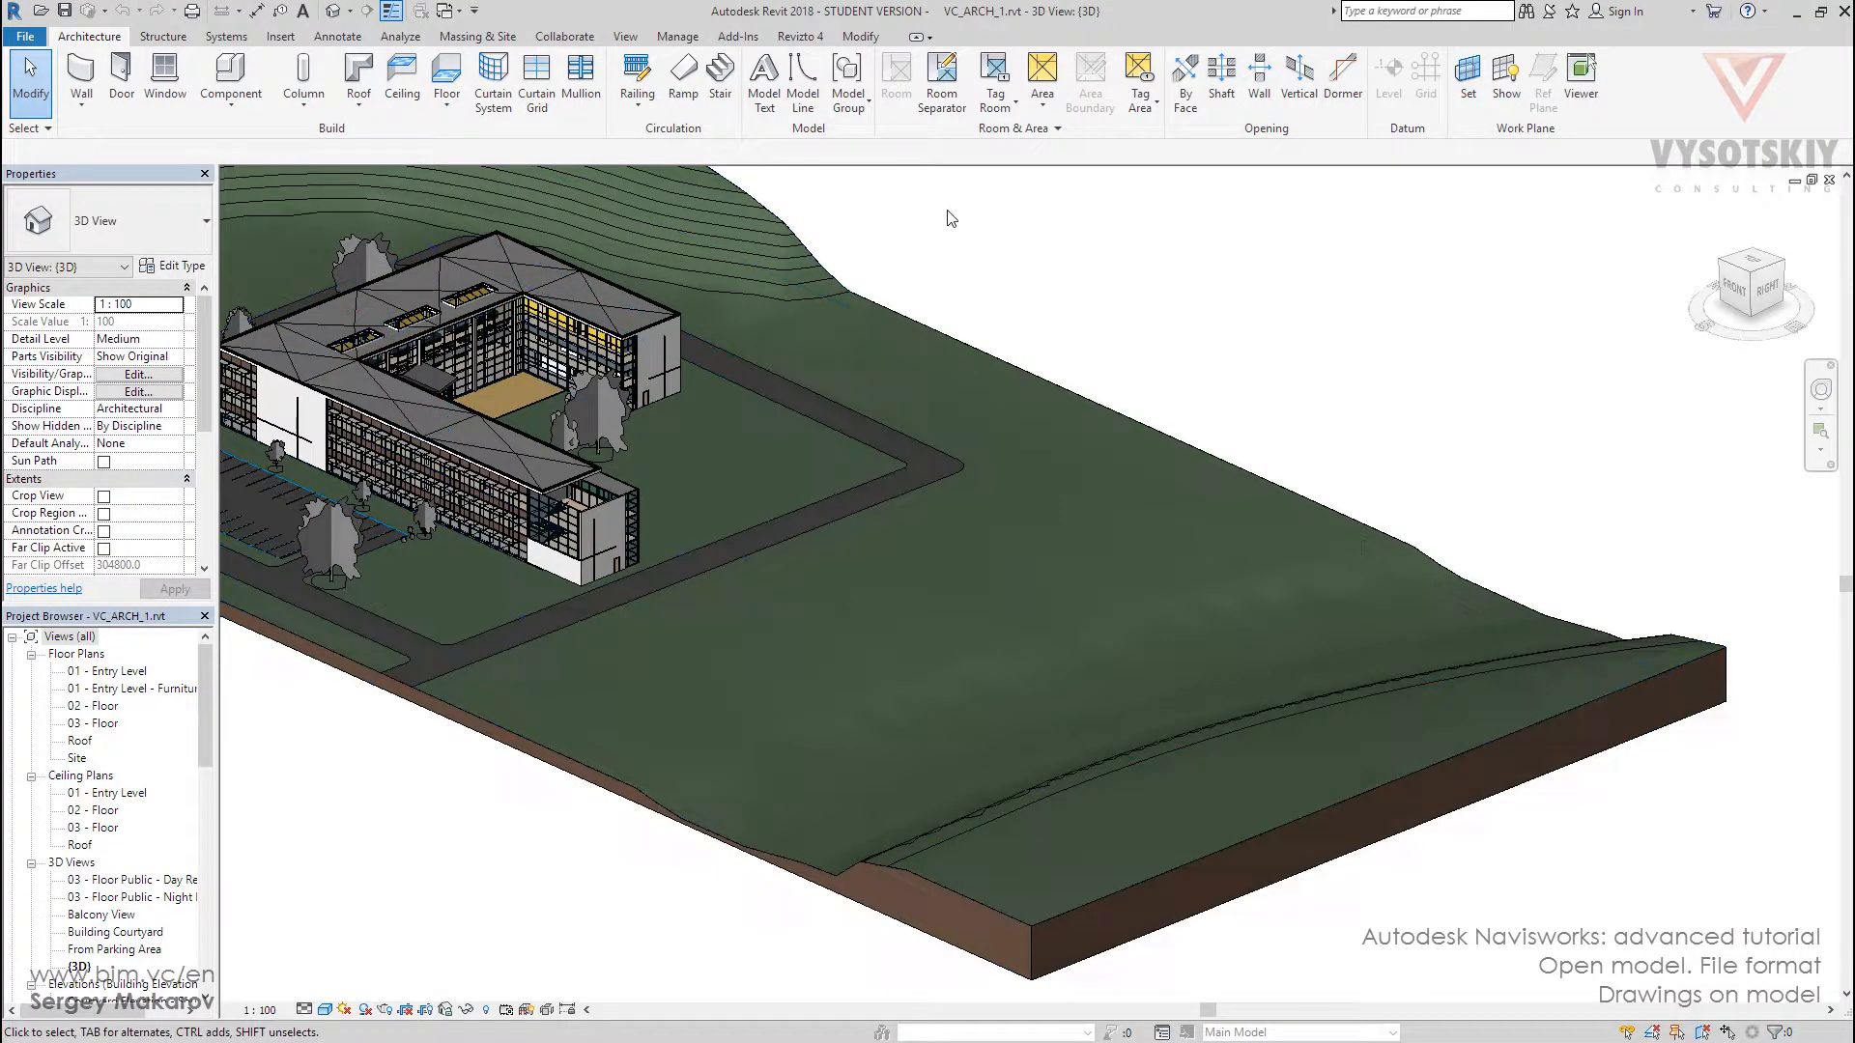
# Show Revit's export formats from the File menu for the VC_ARCH_1 model.
pyautogui.click(23, 37)
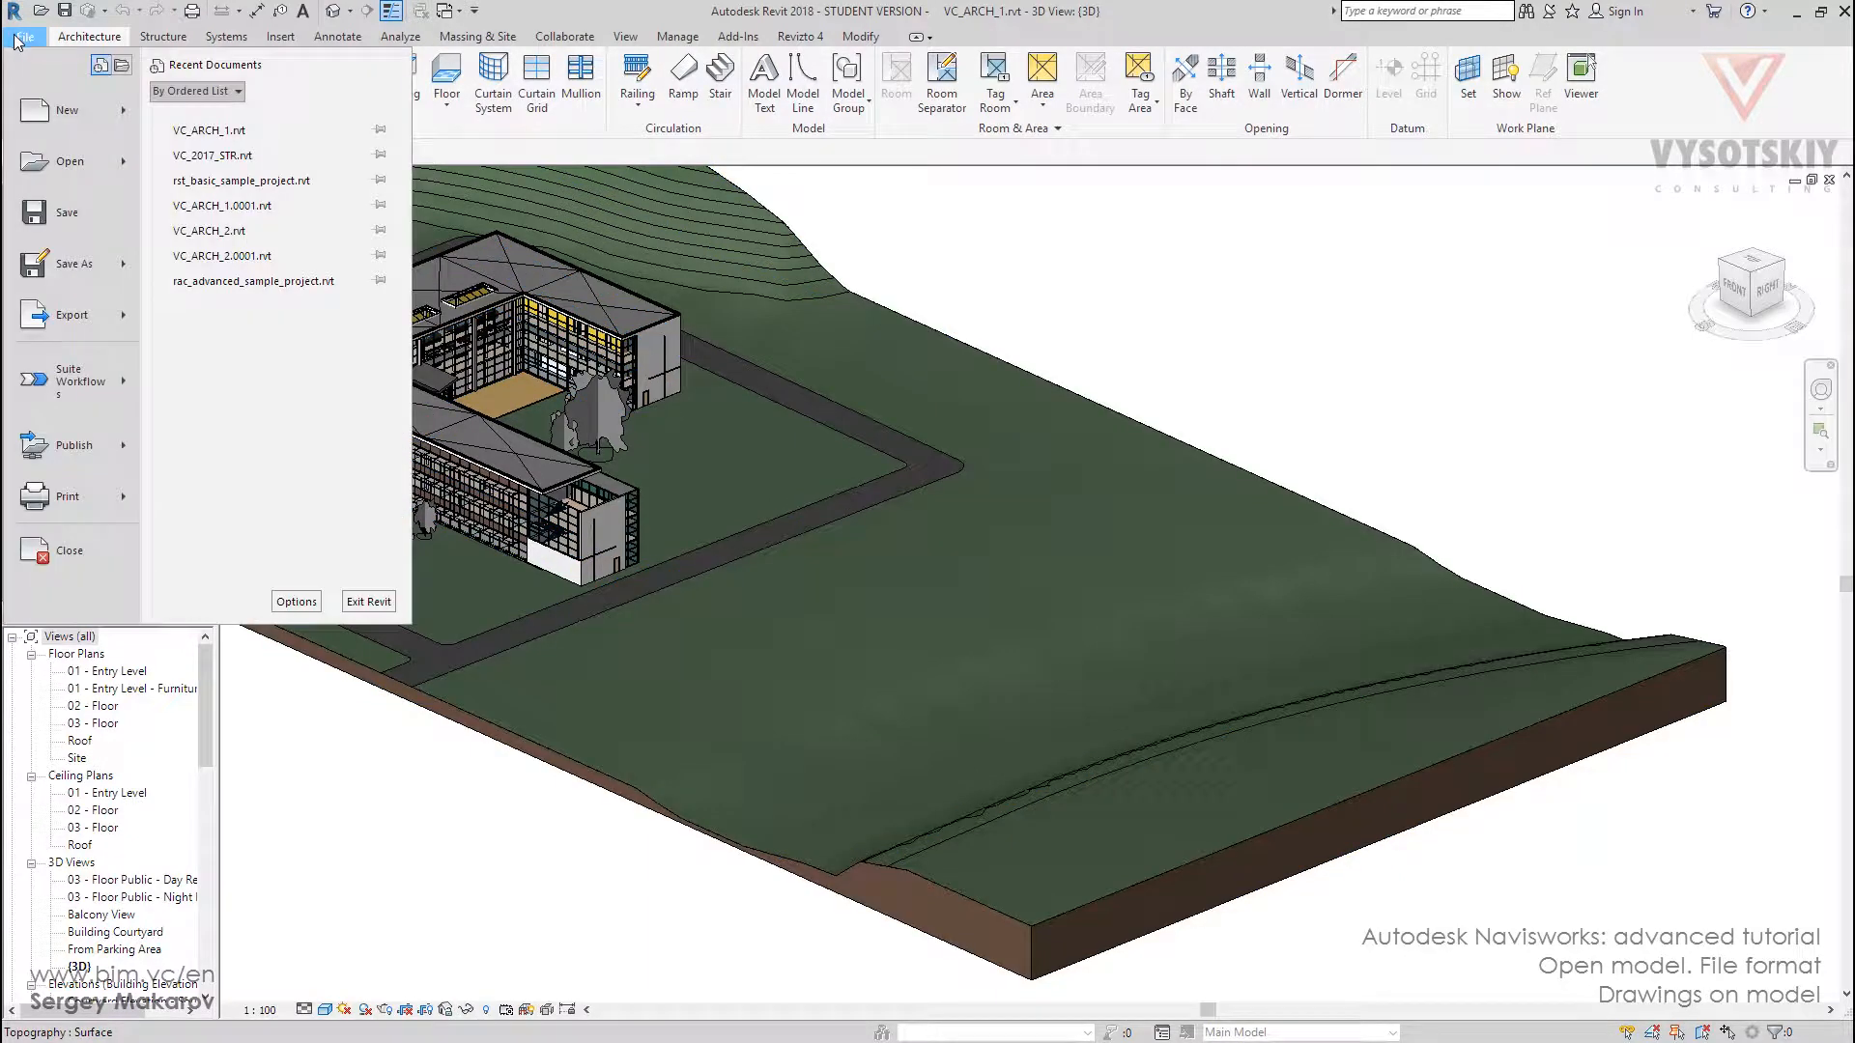
pyautogui.click(71, 315)
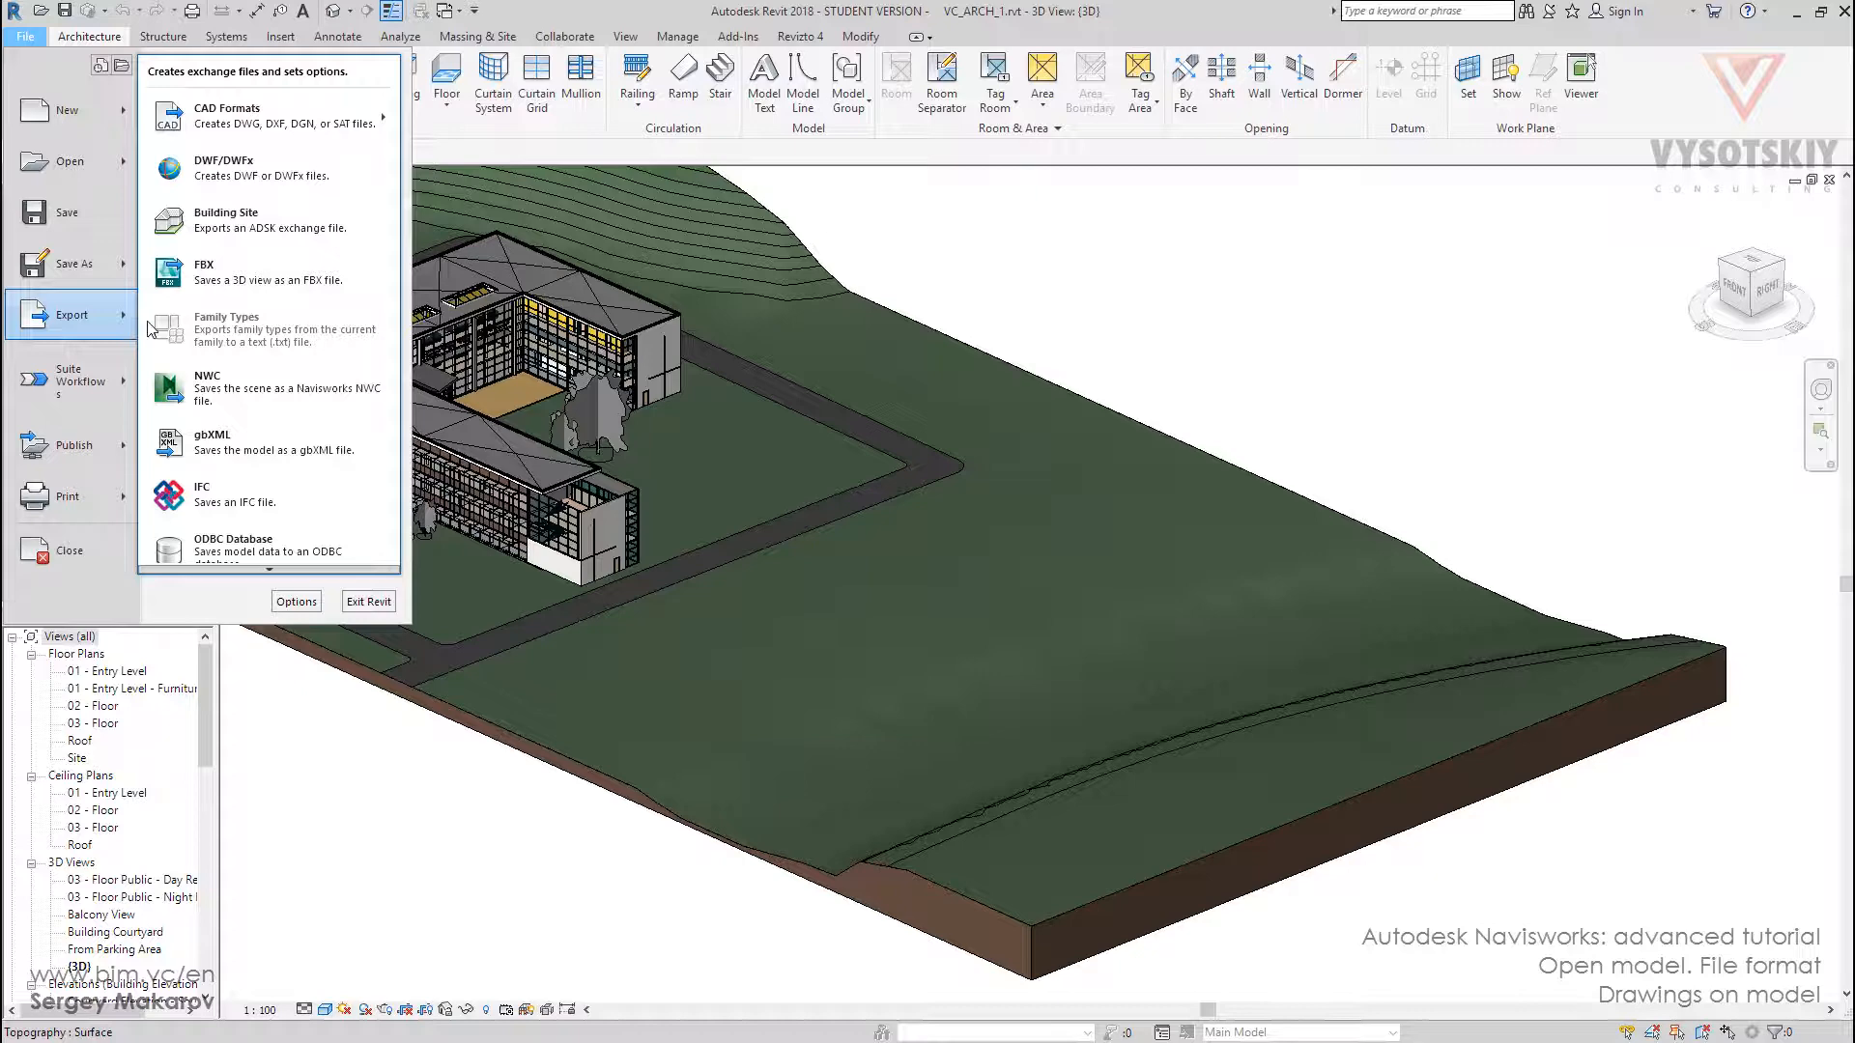
pyautogui.moveTo(257, 168)
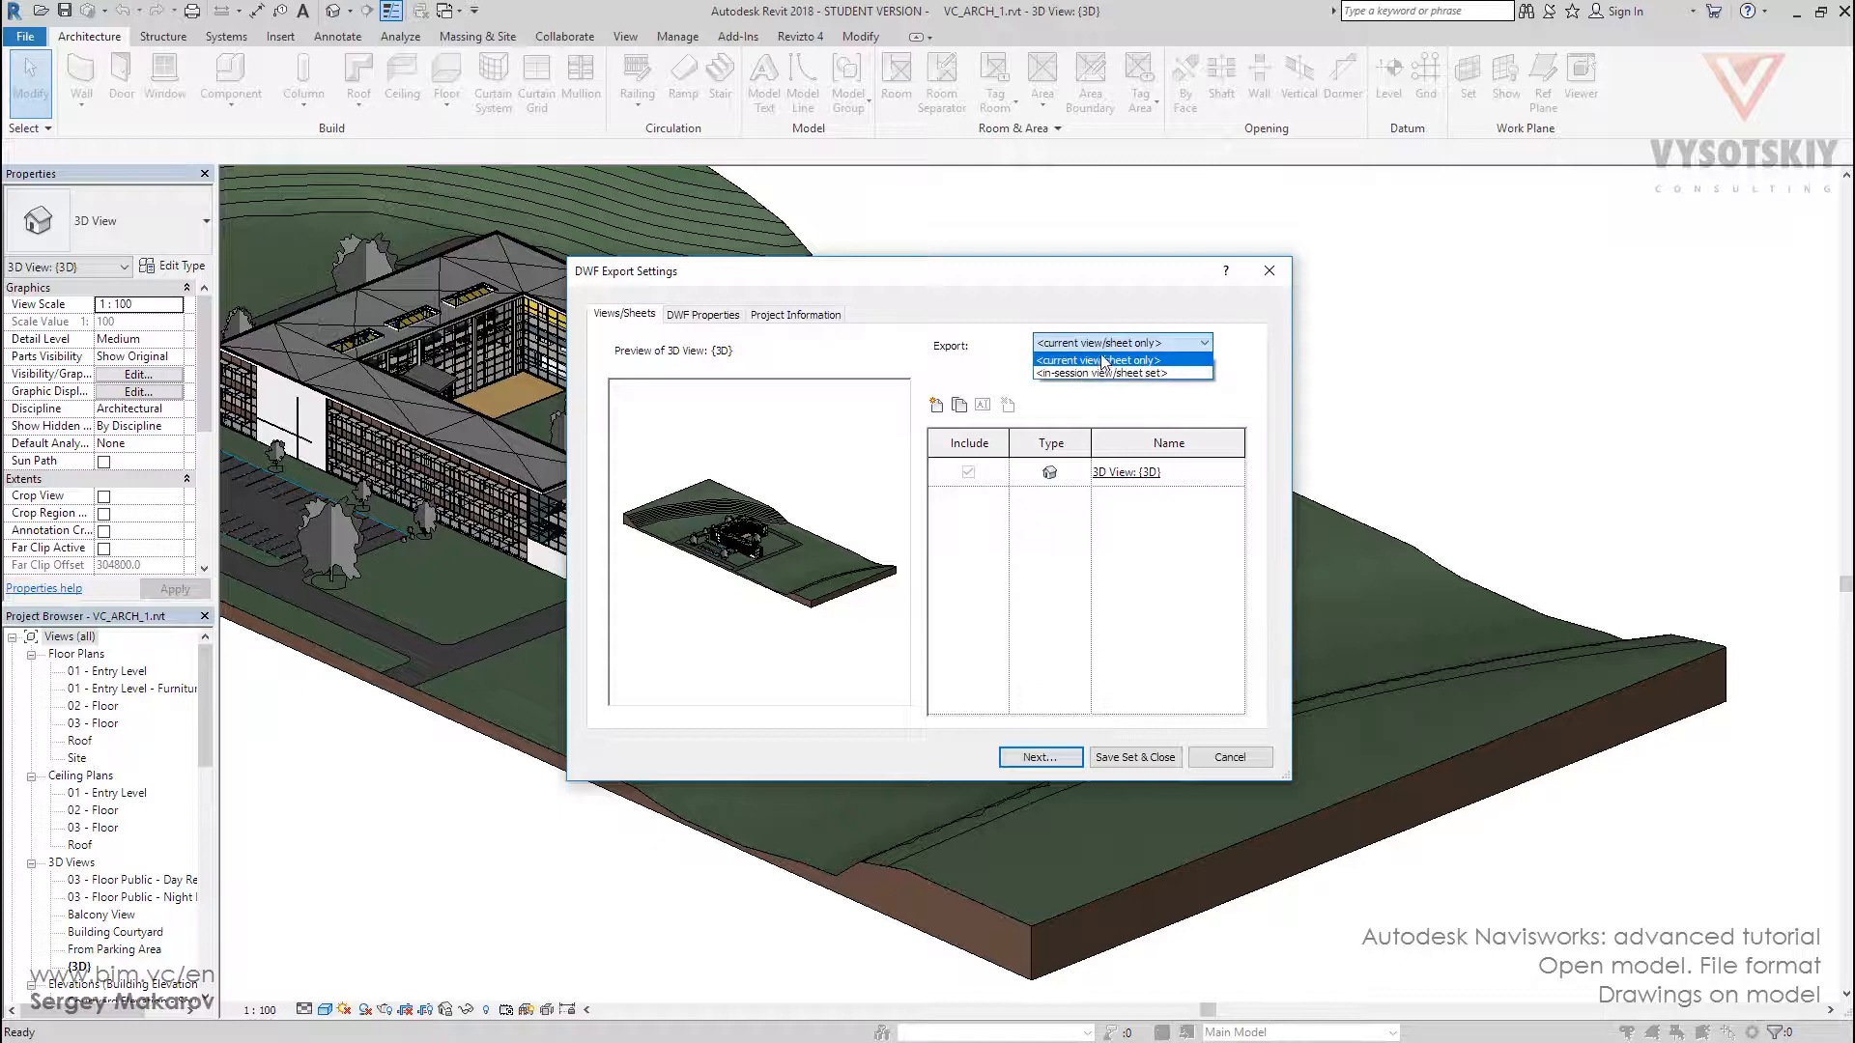
# Export the in-session view/sheet set listing only Sheets in the Model, then continue to saving.
pyautogui.click(1119, 360)
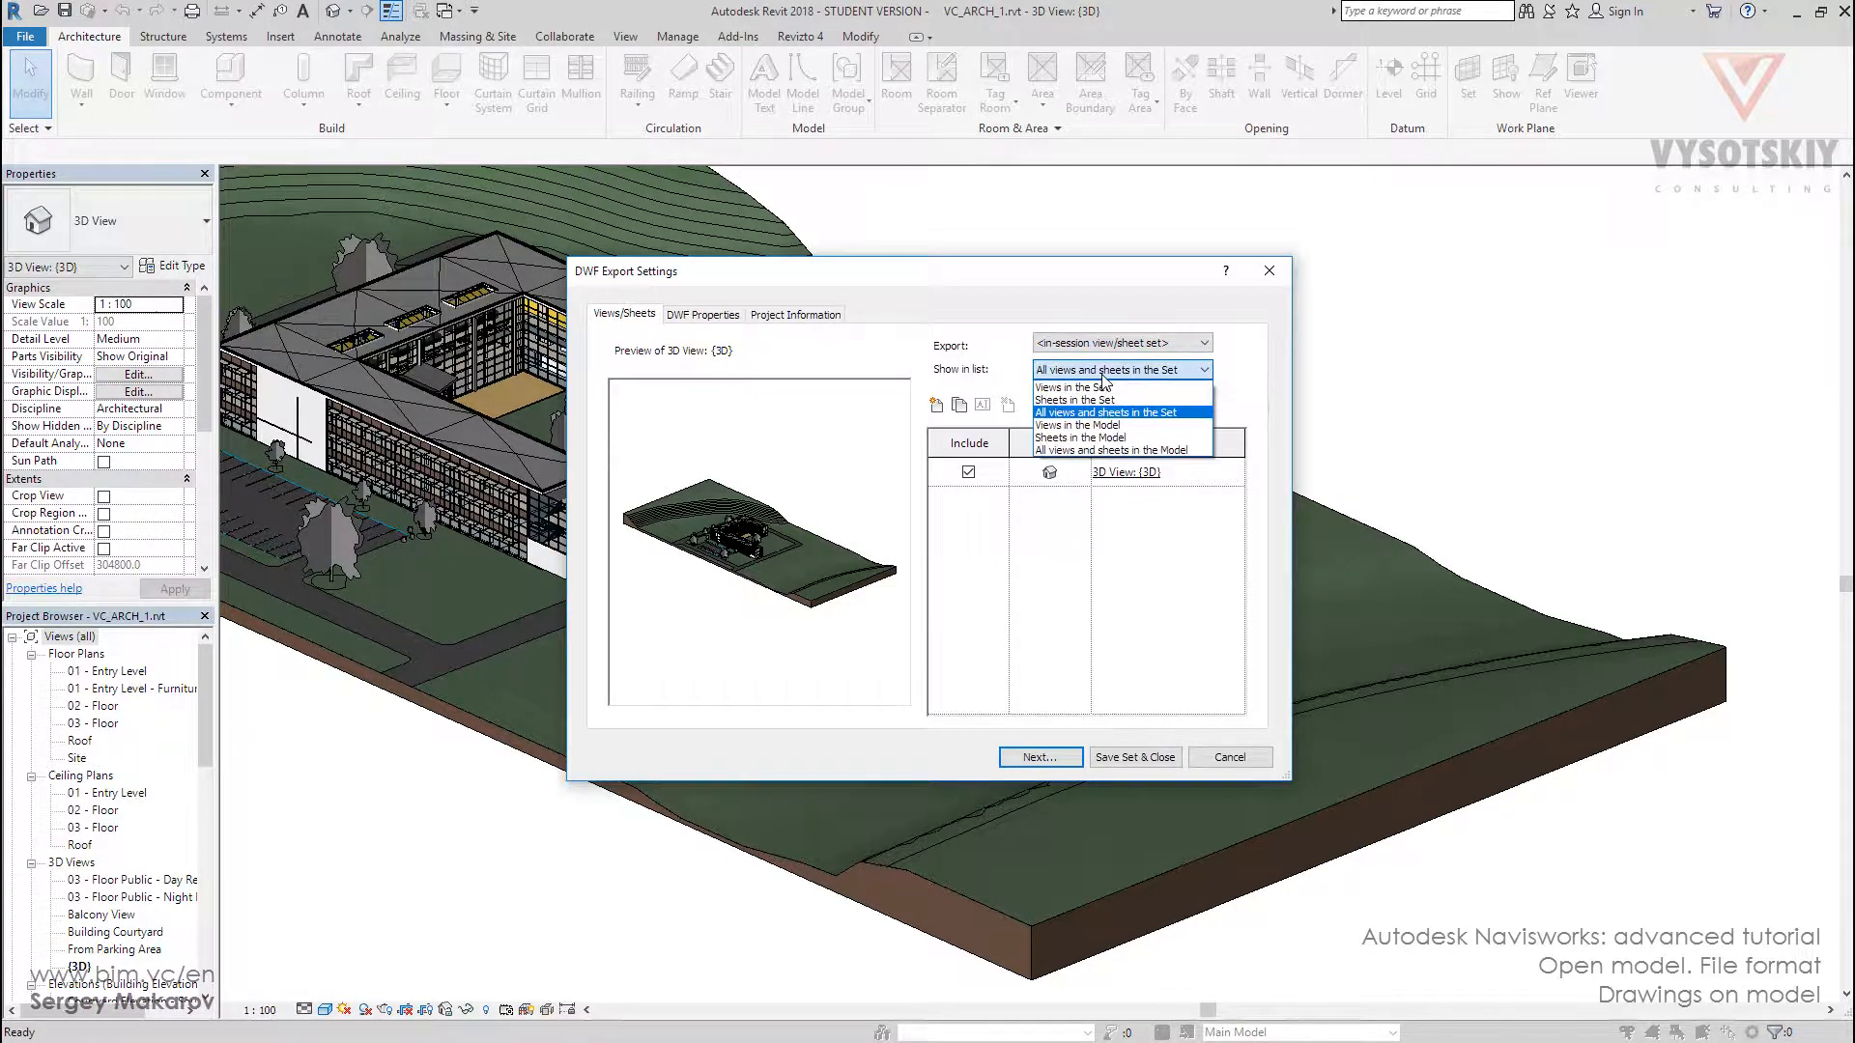
pyautogui.click(1090, 437)
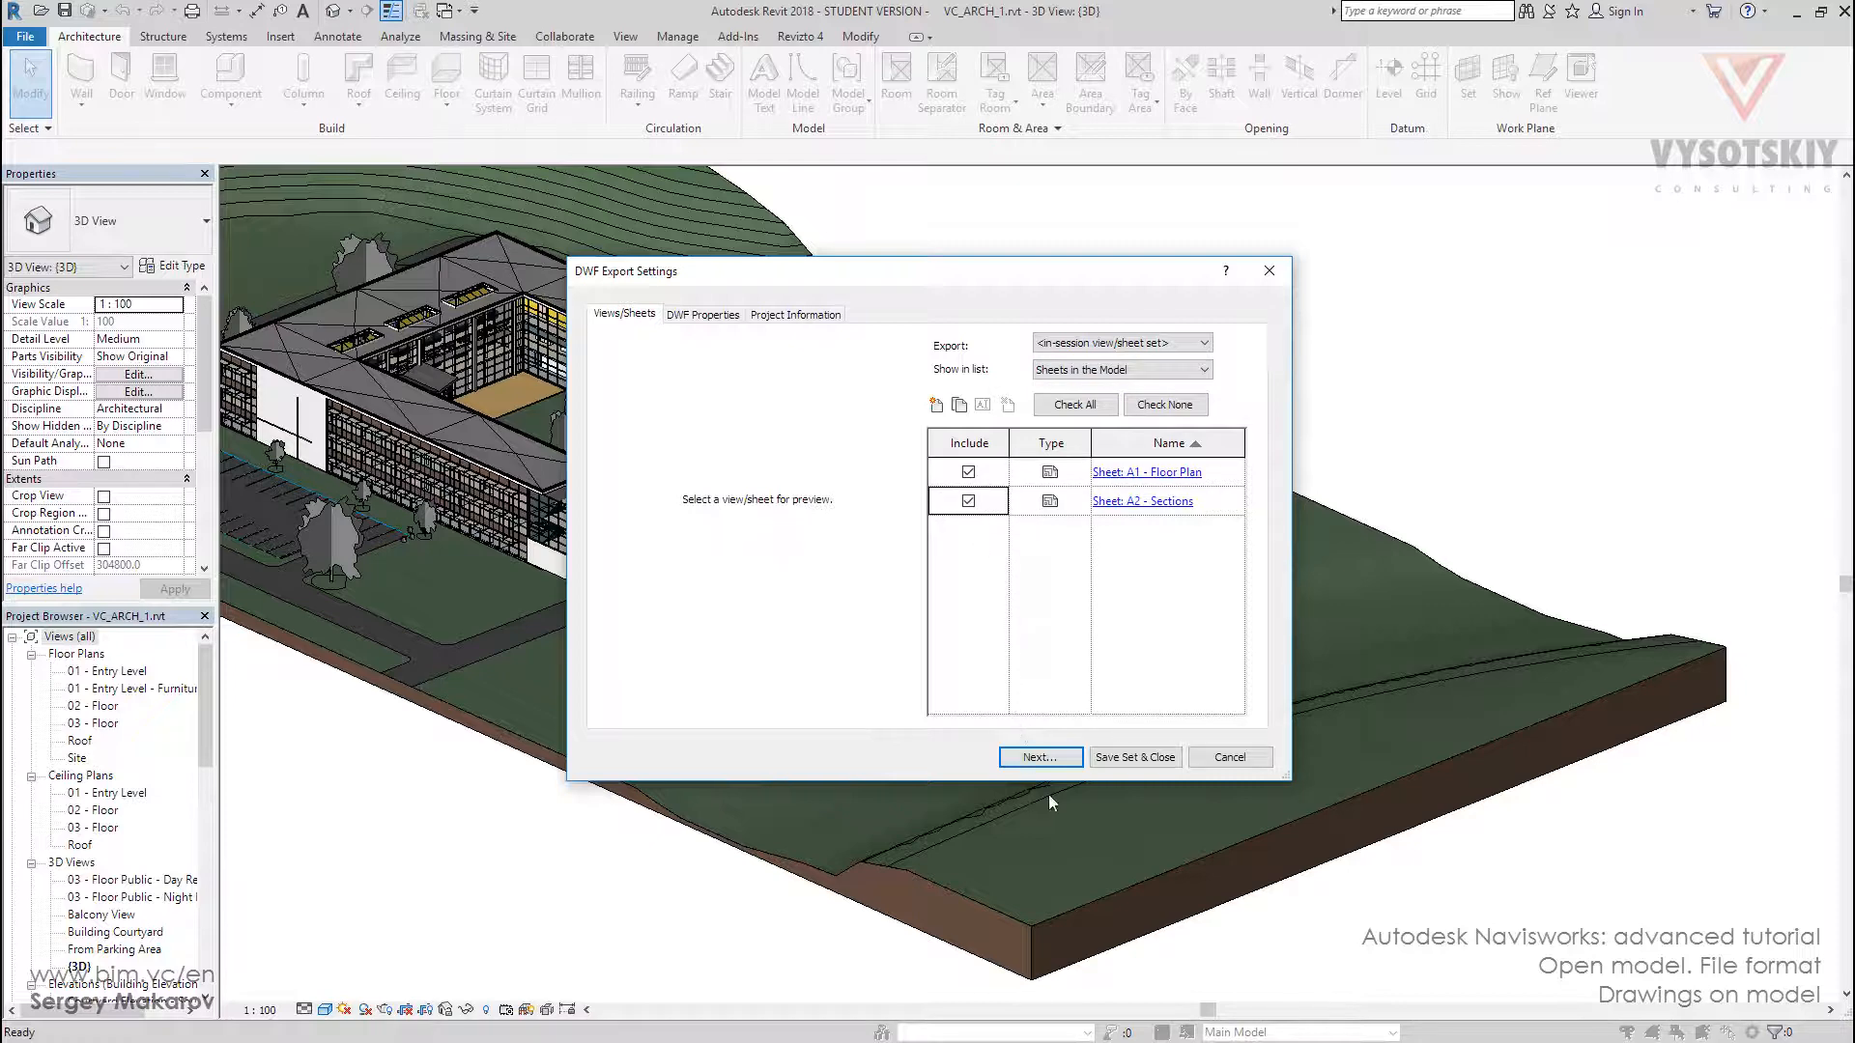
pyautogui.click(1039, 757)
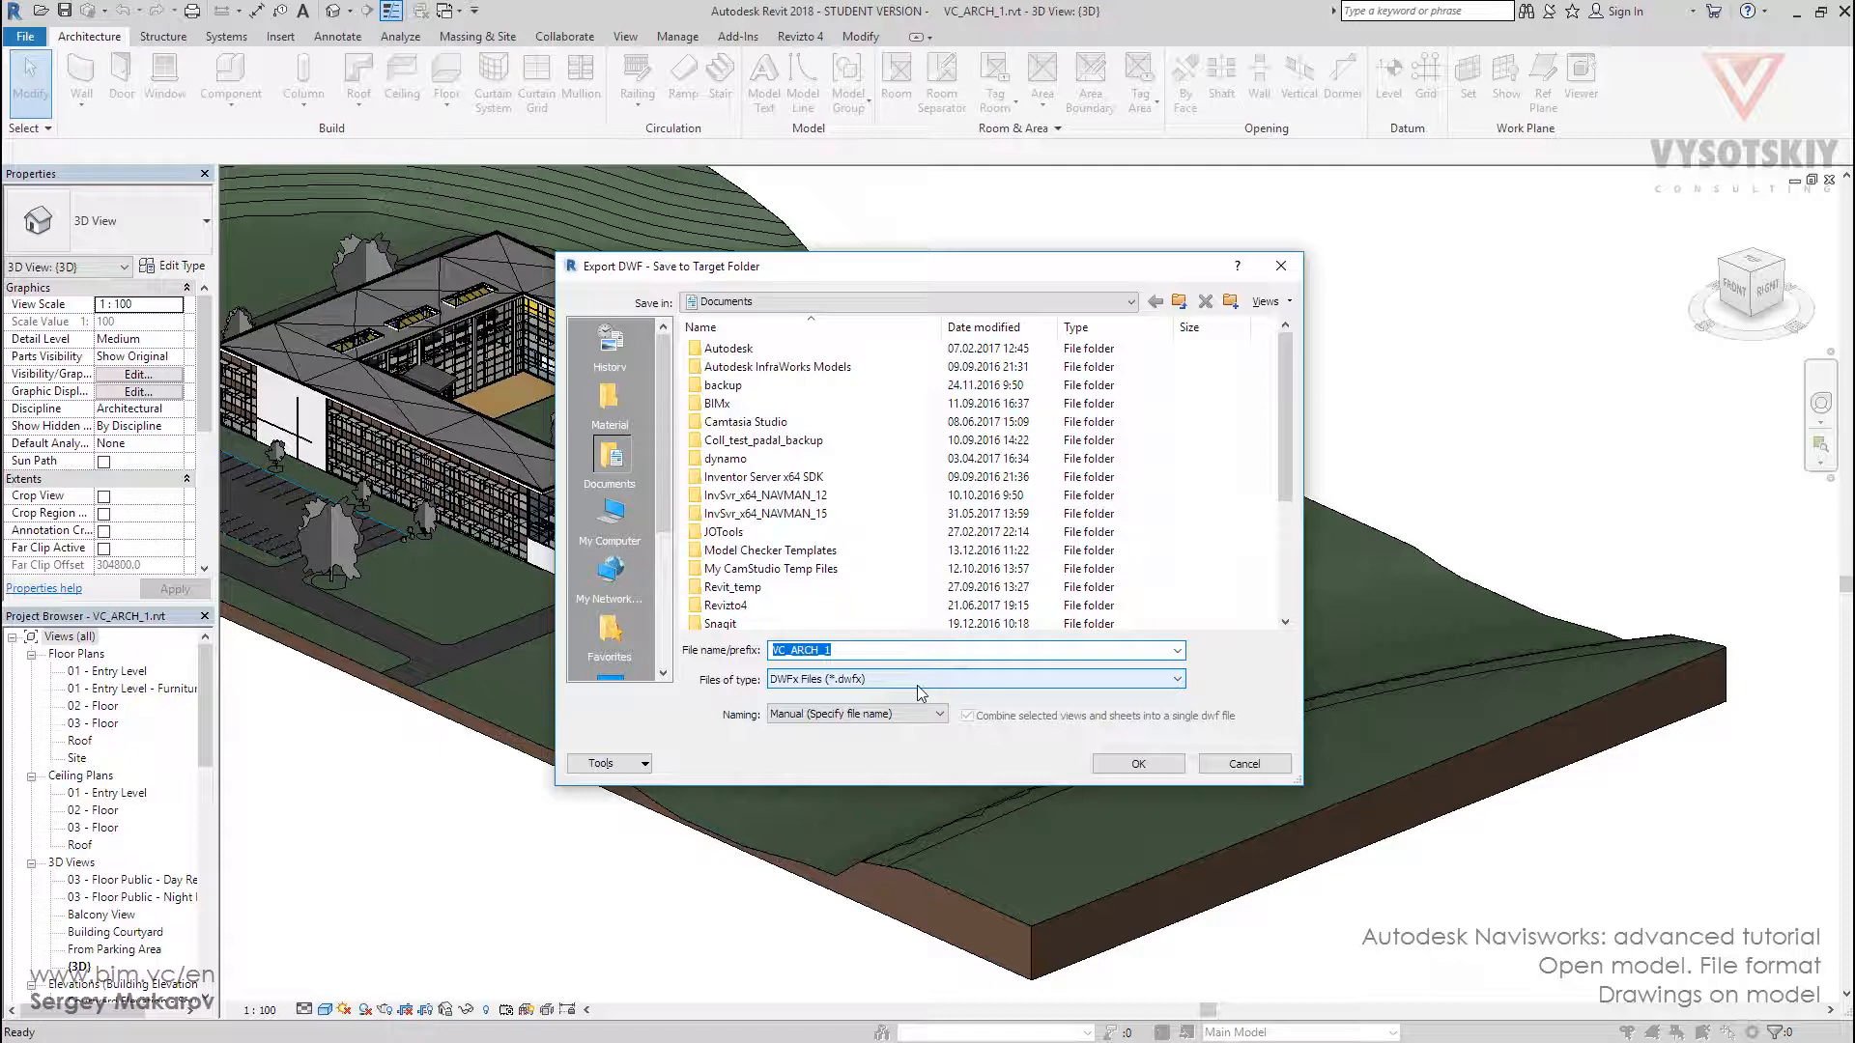
# Save the two sheets as DWF Files (*.dwf) rather than DWFx and run the export.
pyautogui.click(1173, 679)
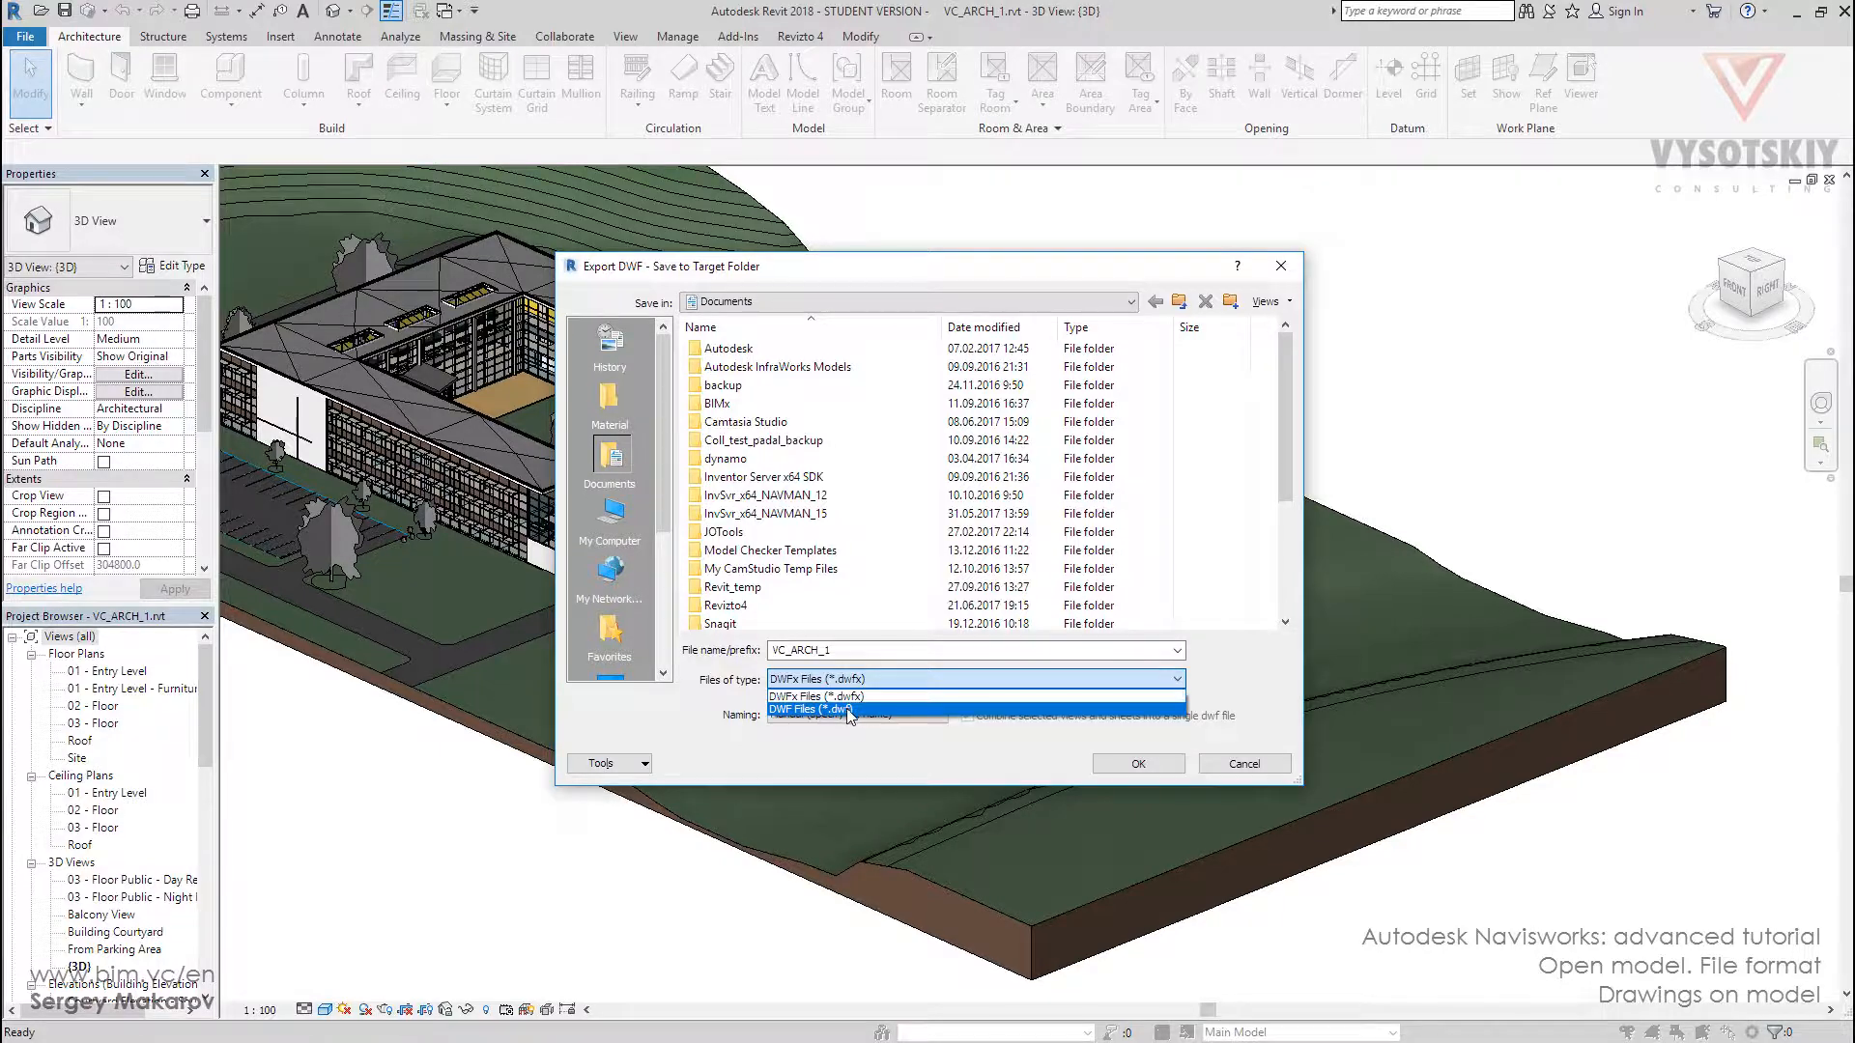
pyautogui.click(842, 709)
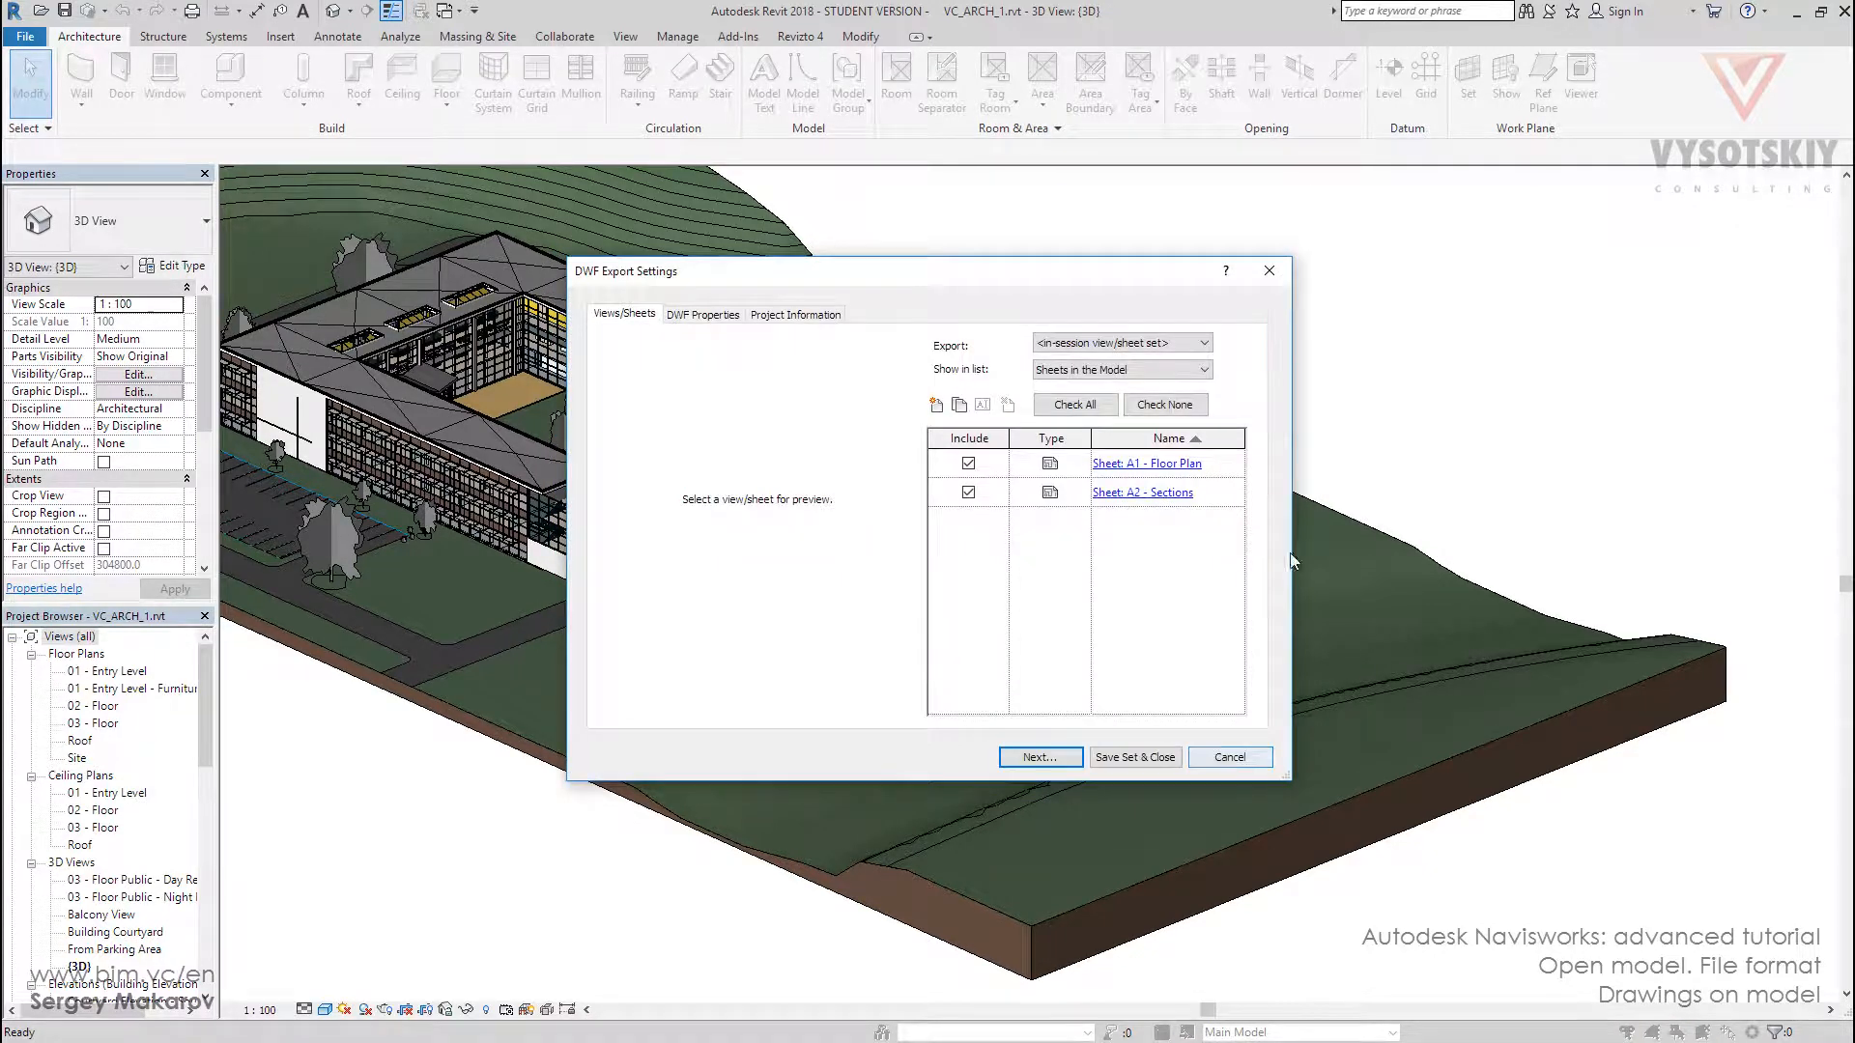
pyautogui.click(1229, 757)
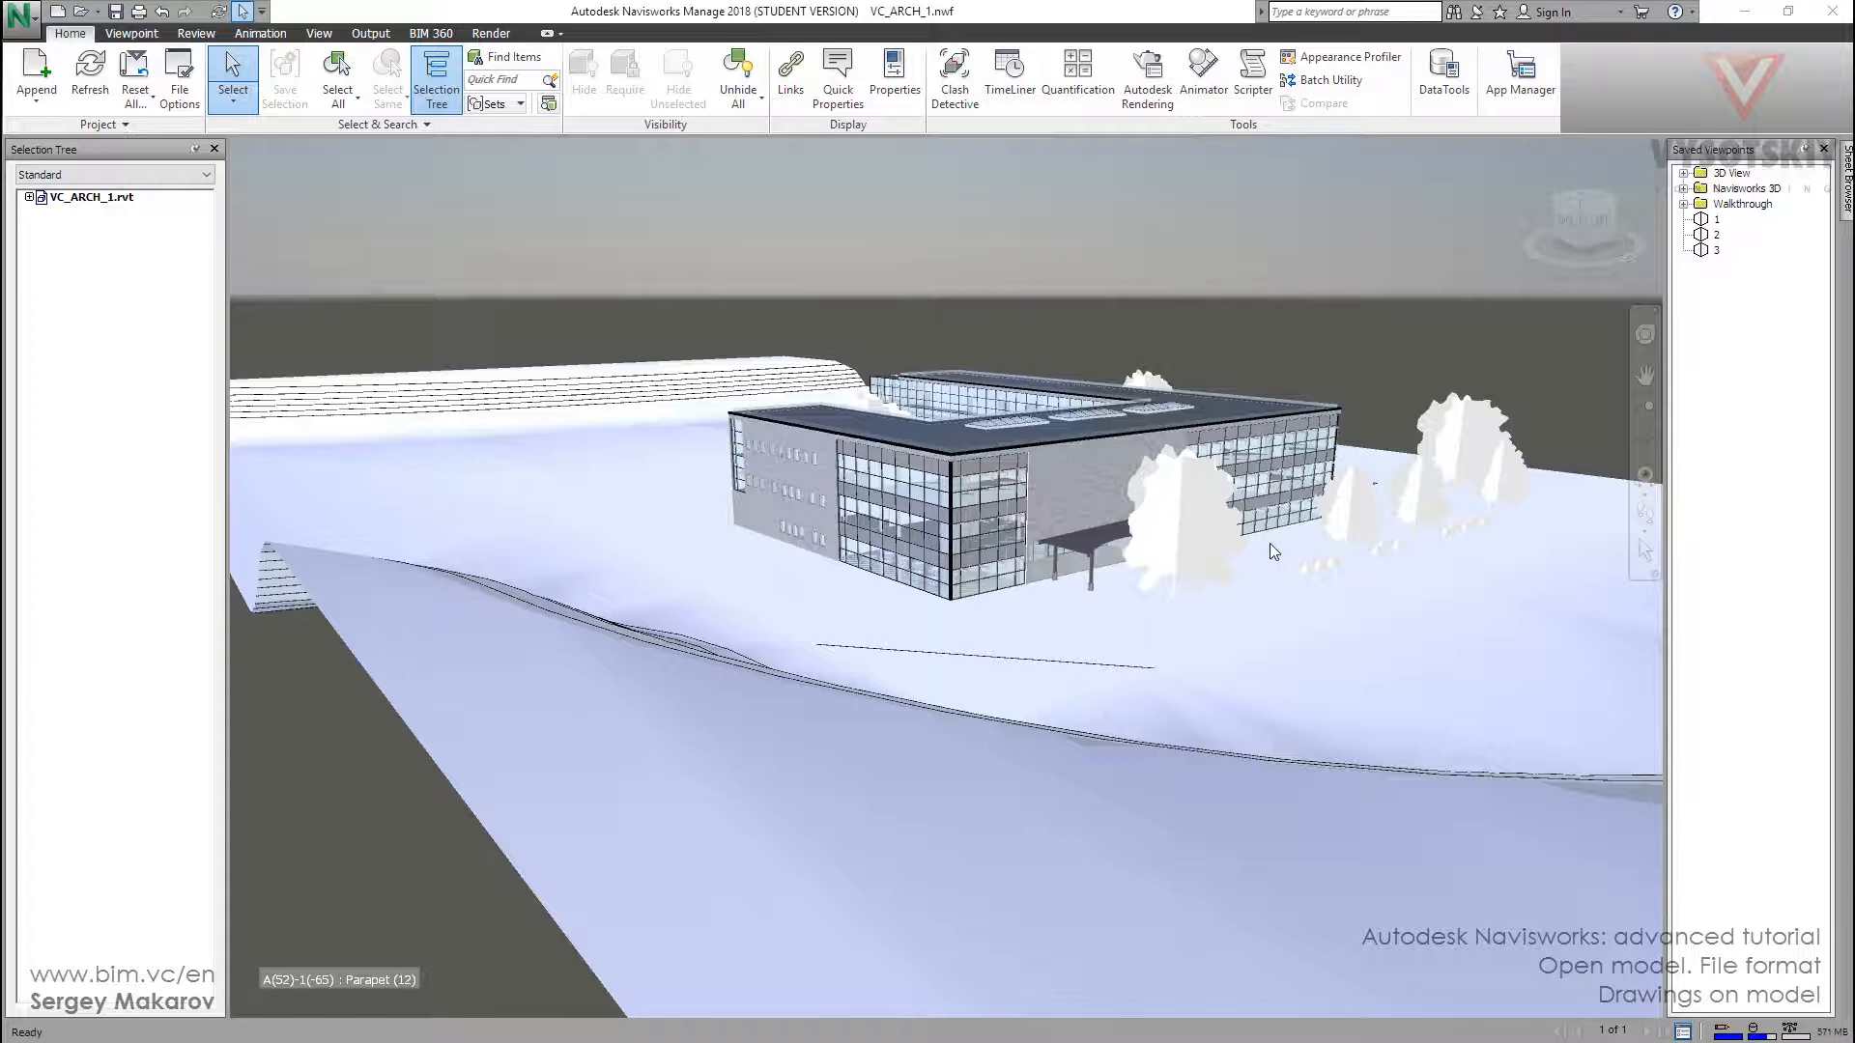
pyautogui.moveTo(1683, 1030)
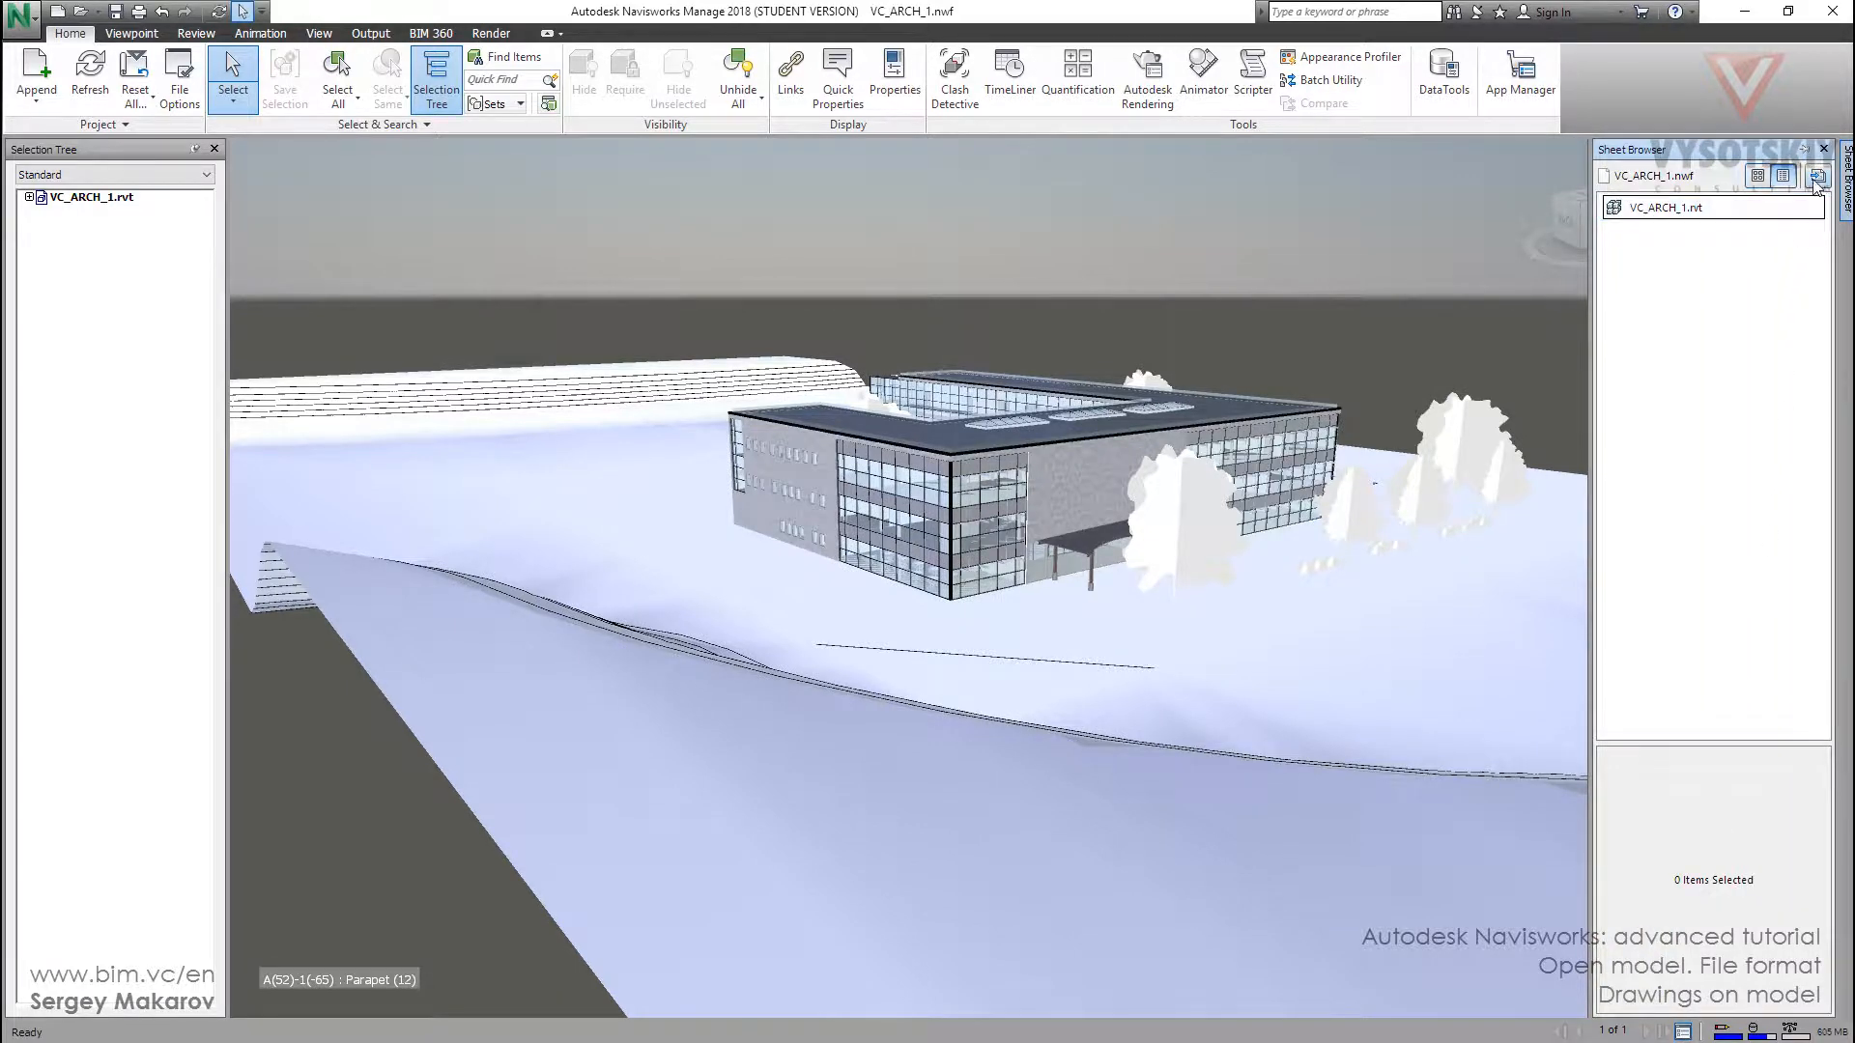
pyautogui.moveTo(1818, 178)
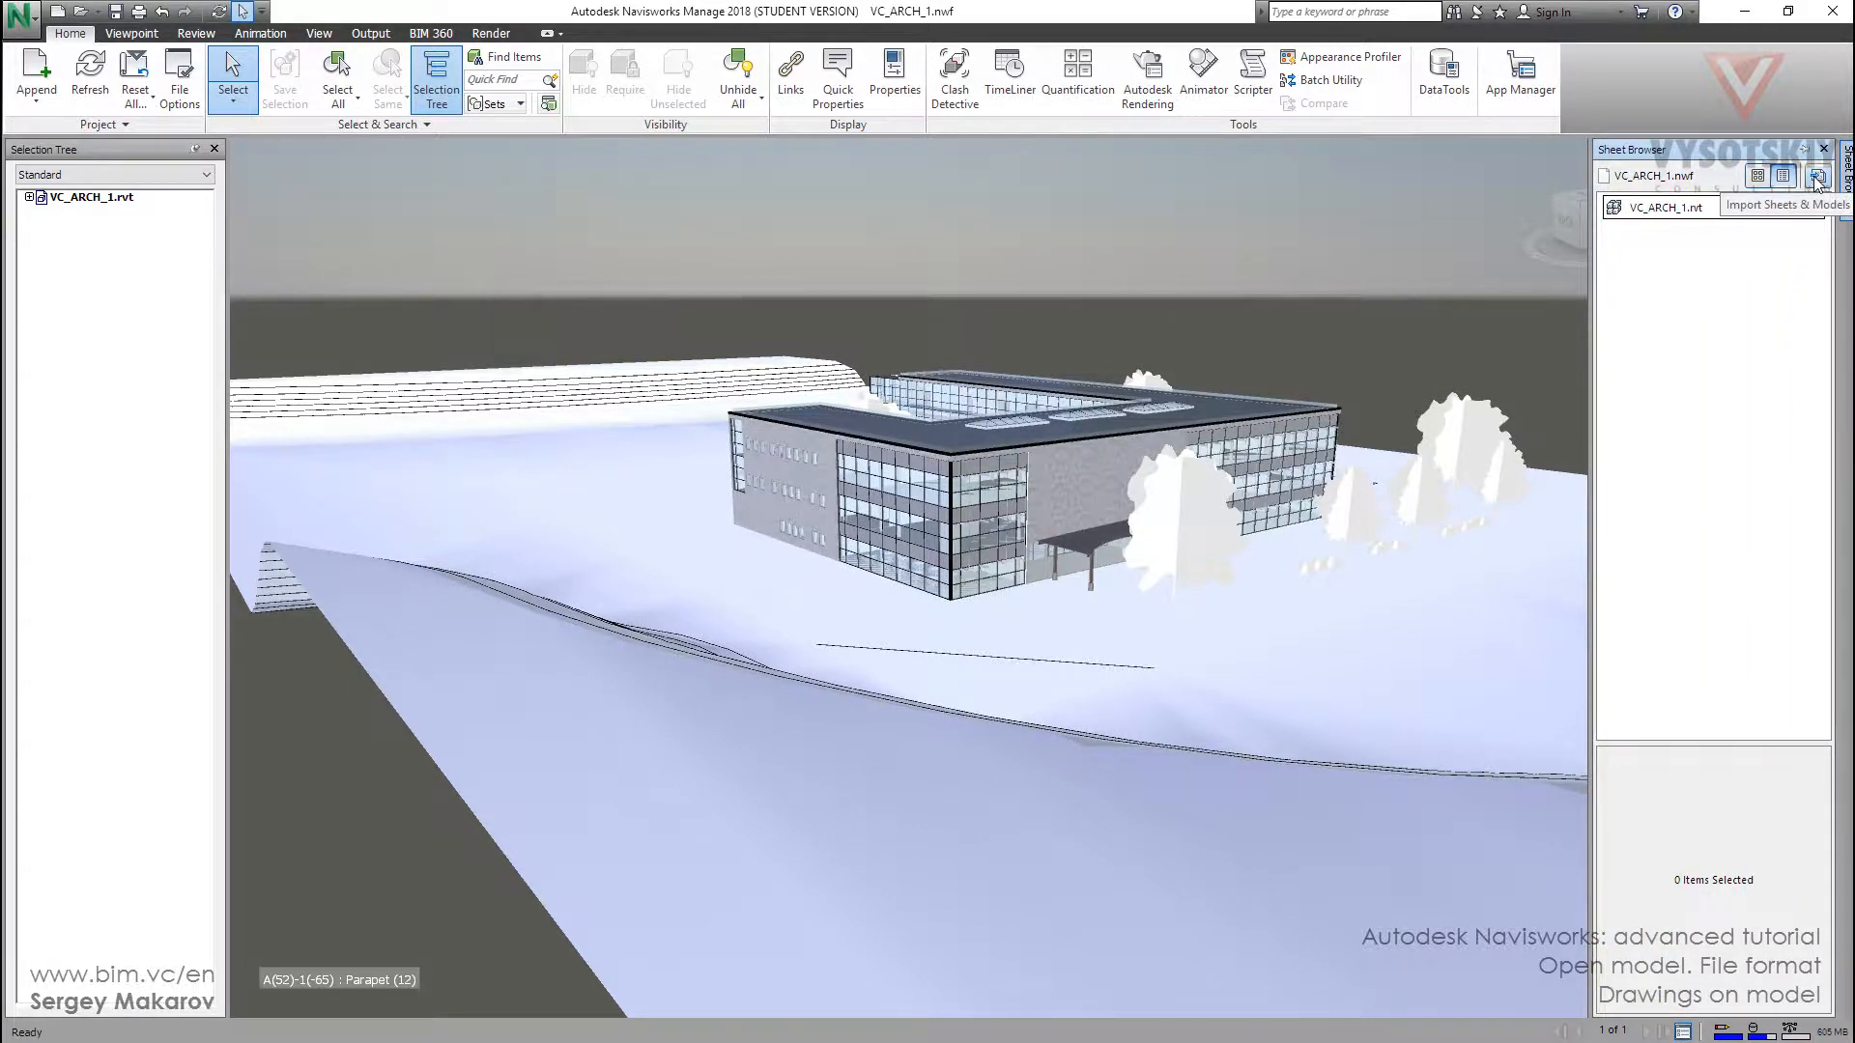
# Import VC_ARCH_1_Drawing.dwf so sheets A1 - Floor Plan and A2 - Sections appear in Sheet Browser.
pyautogui.click(1818, 176)
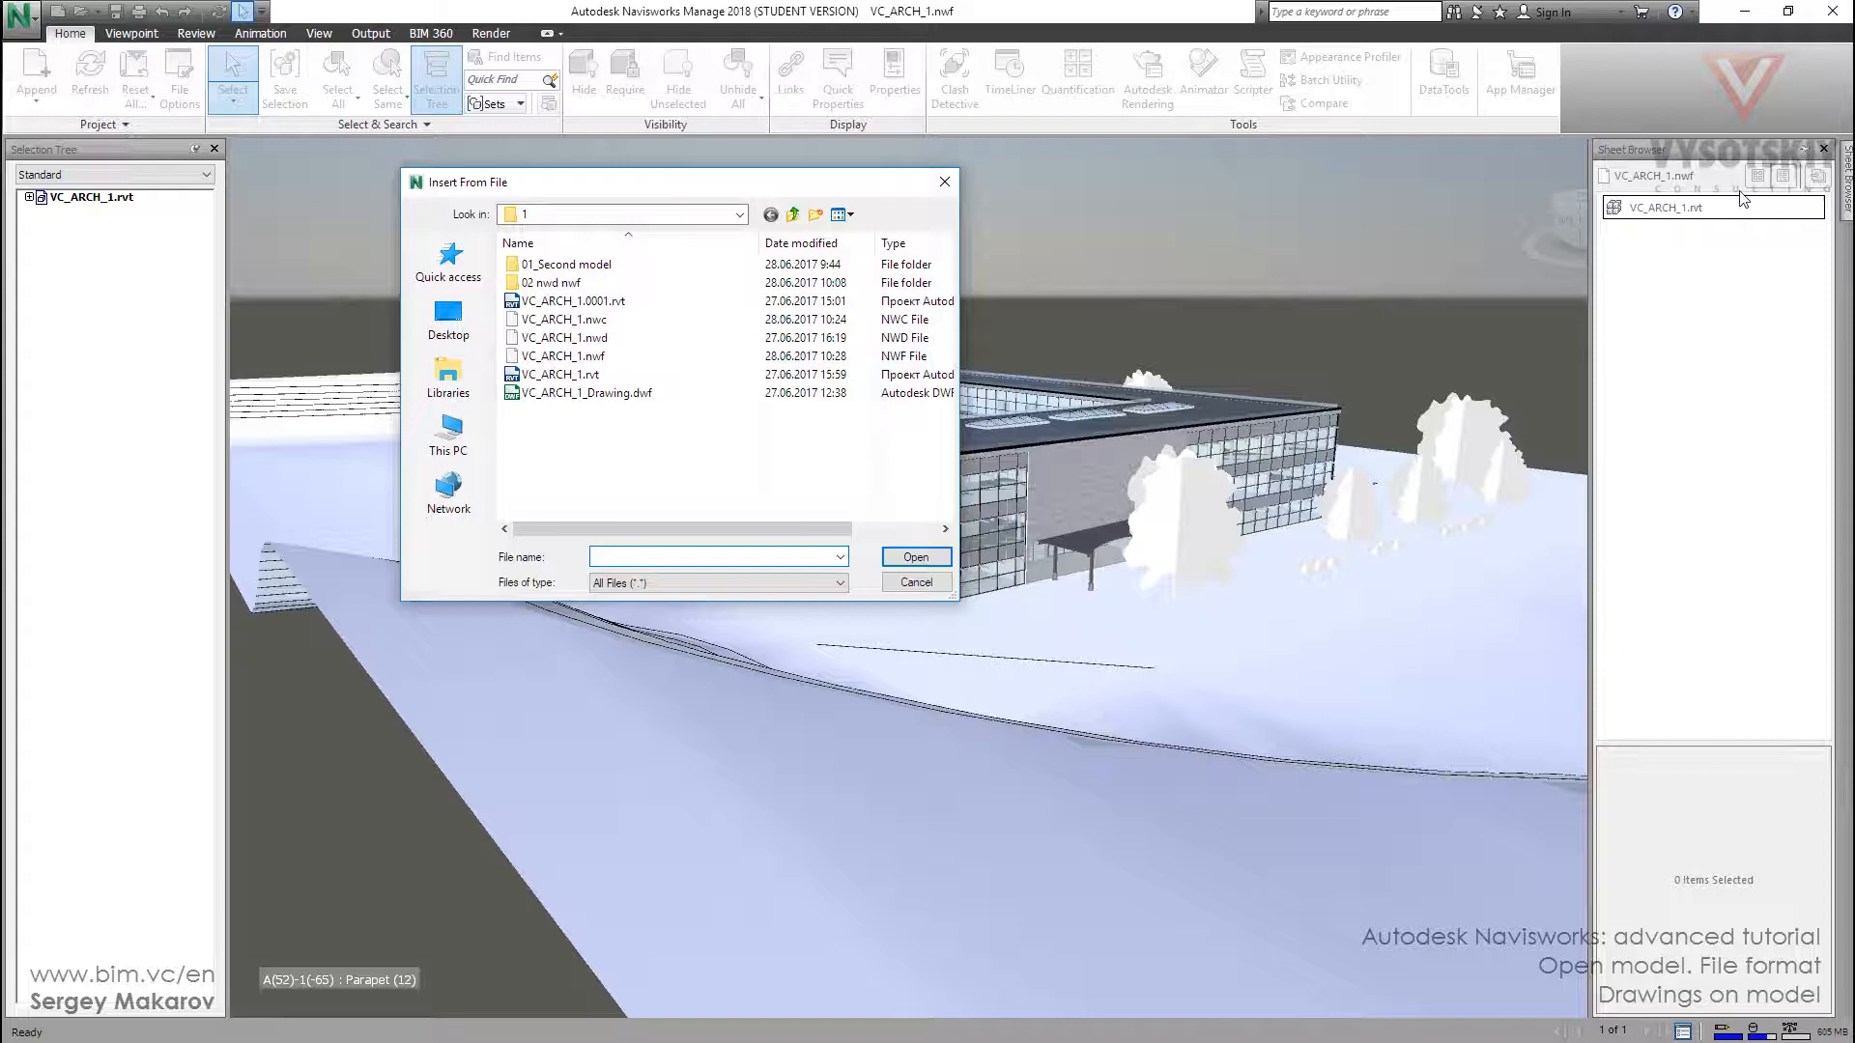
pyautogui.click(583, 392)
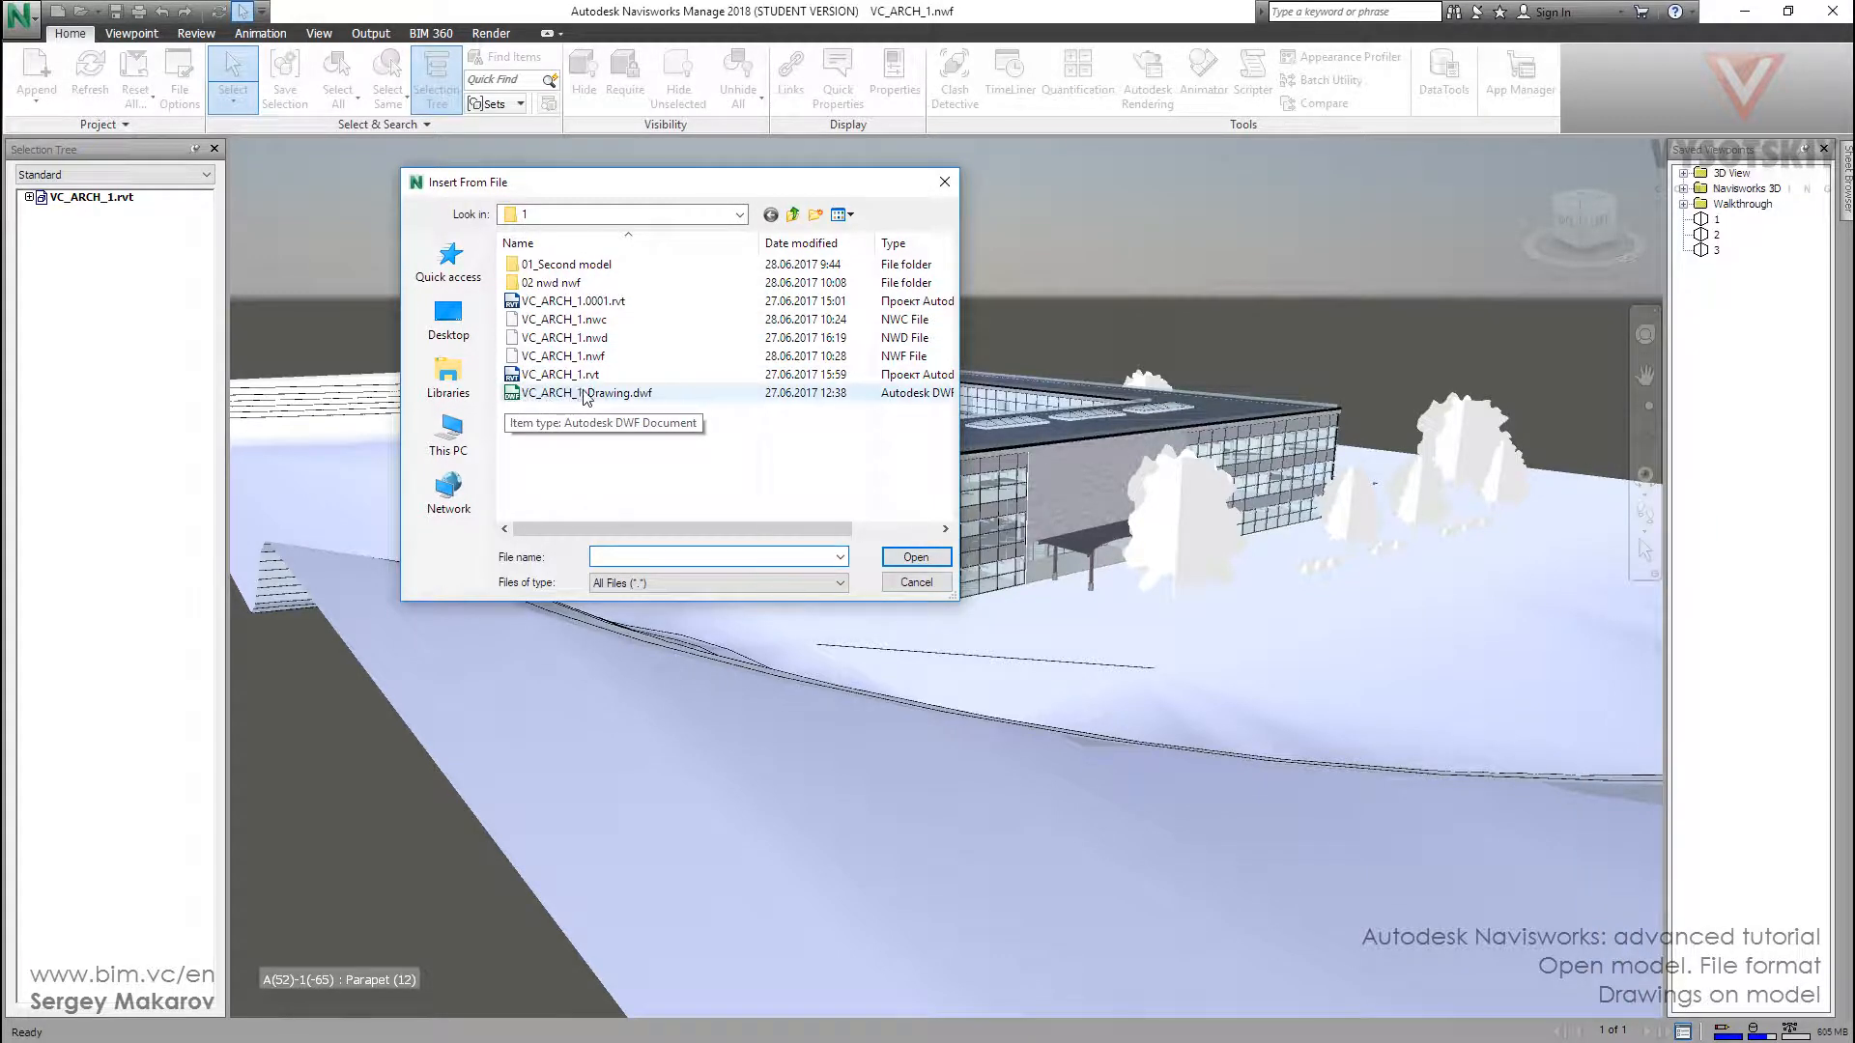
pyautogui.click(588, 392)
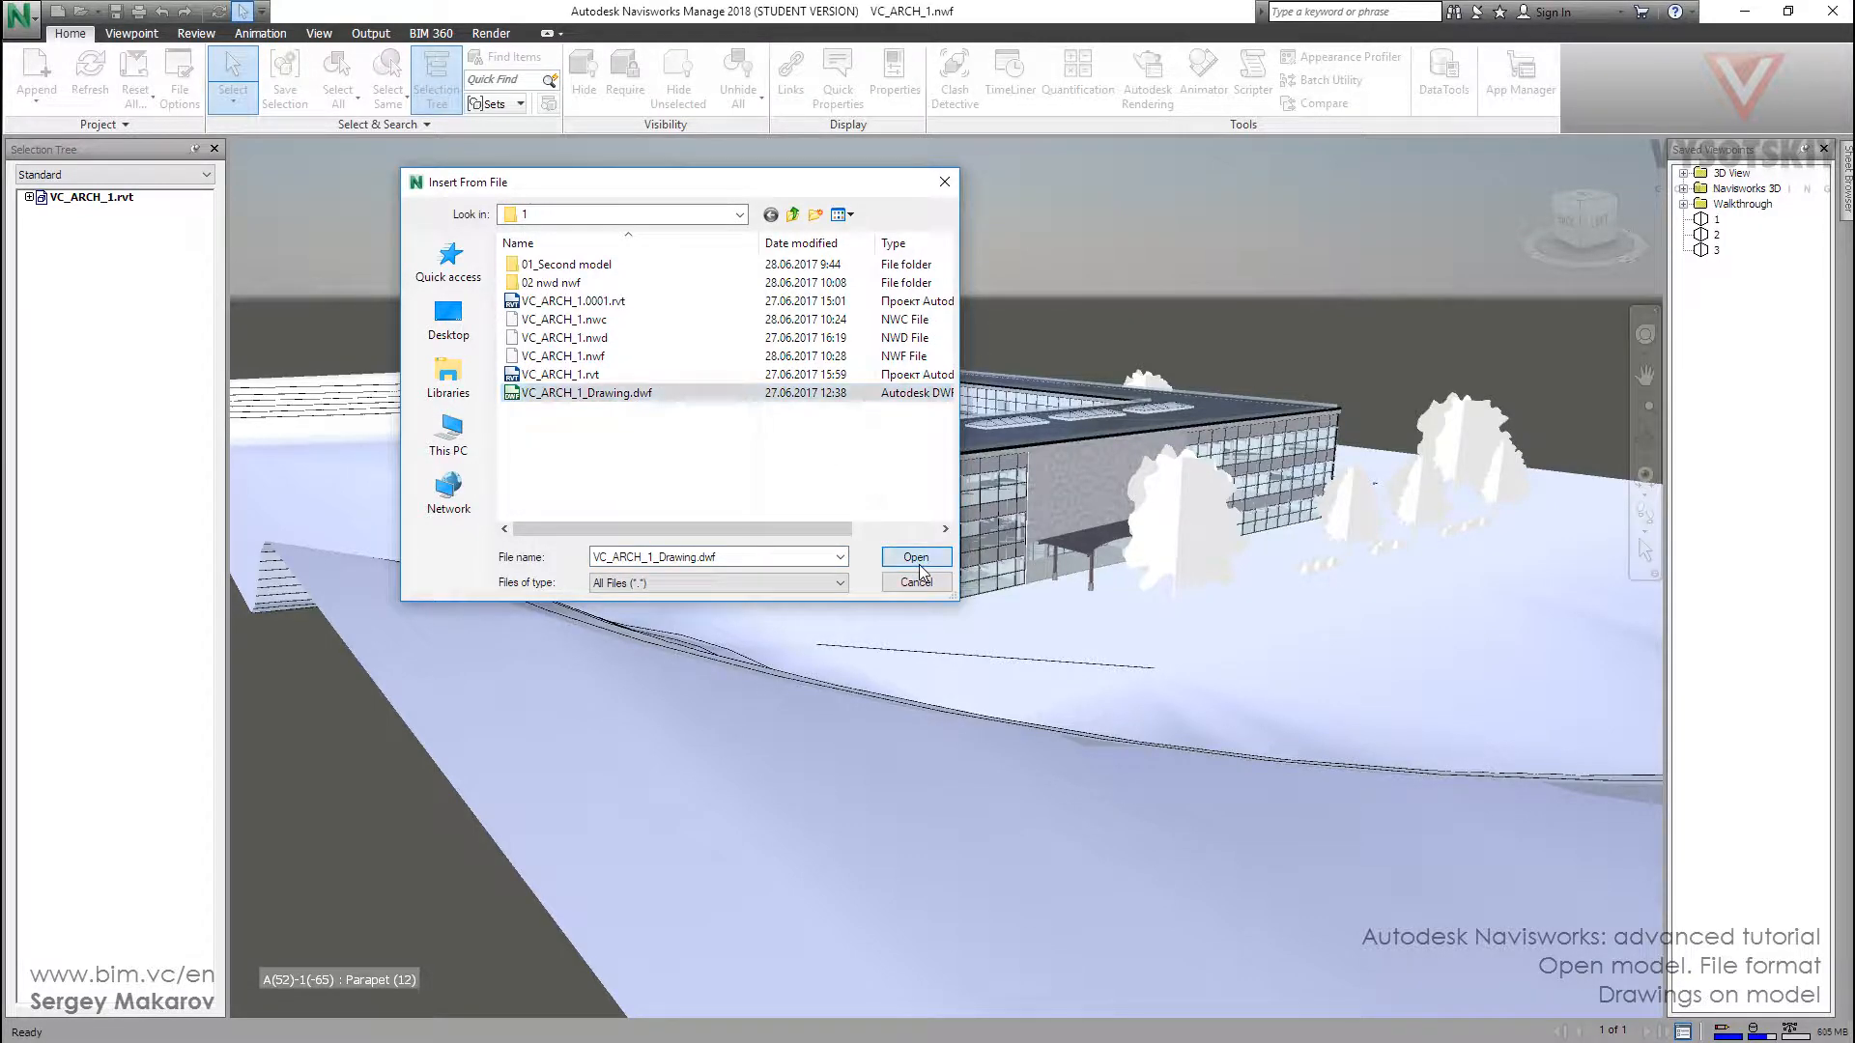
pyautogui.click(914, 557)
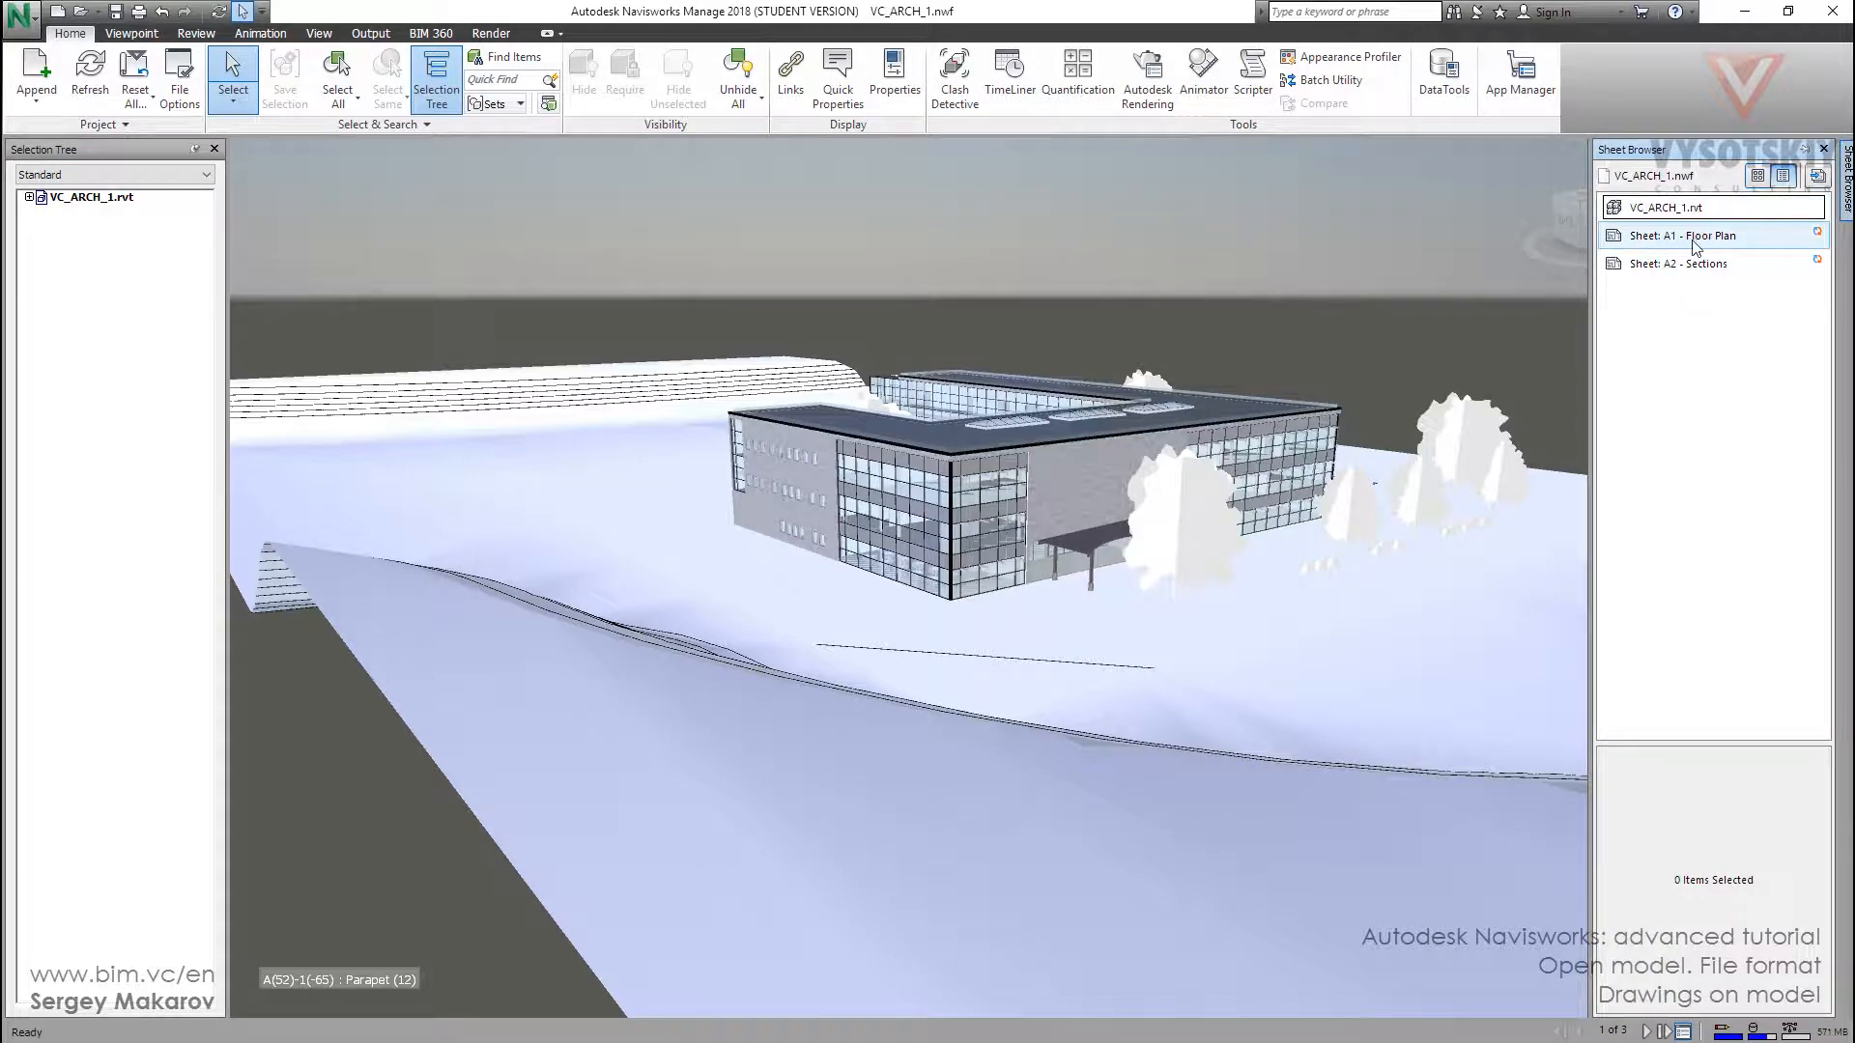
pyautogui.moveTo(1680, 236)
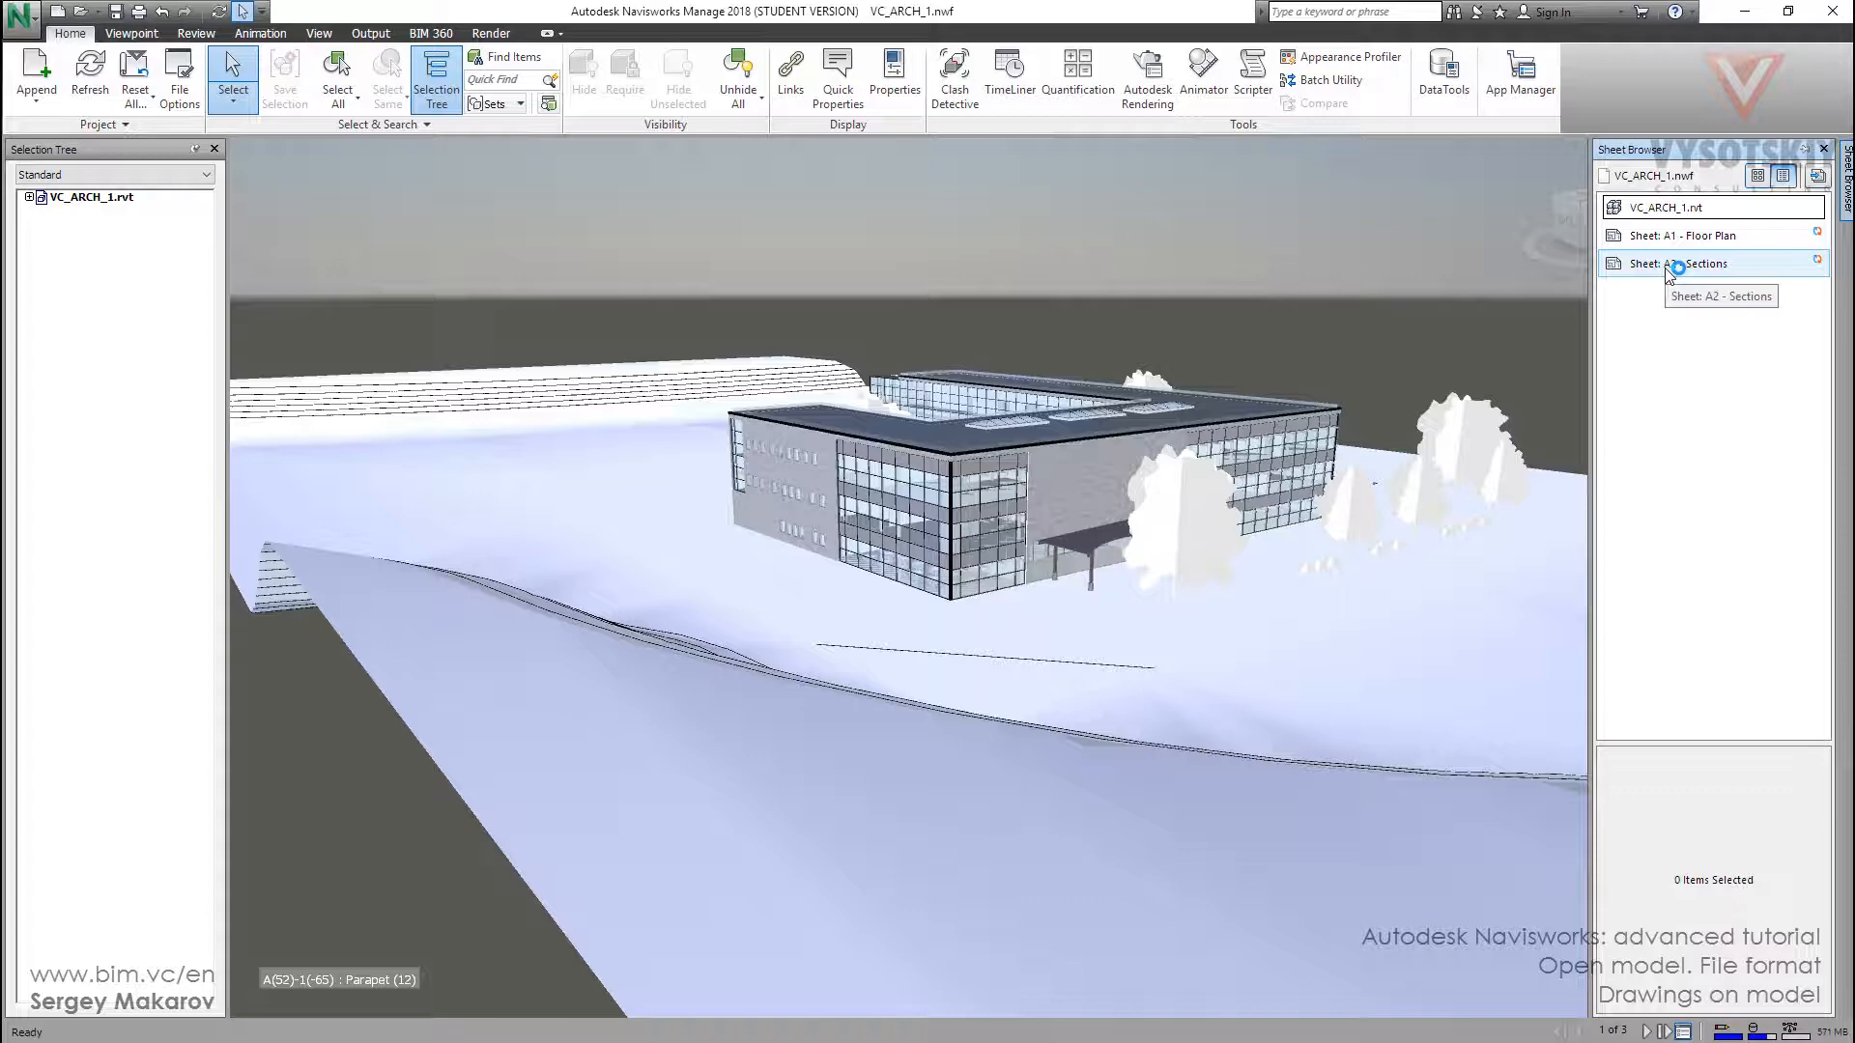
# Display Sheet: A1 - Floor Plan from the DWF in place of the 3D model.
pyautogui.click(1692, 236)
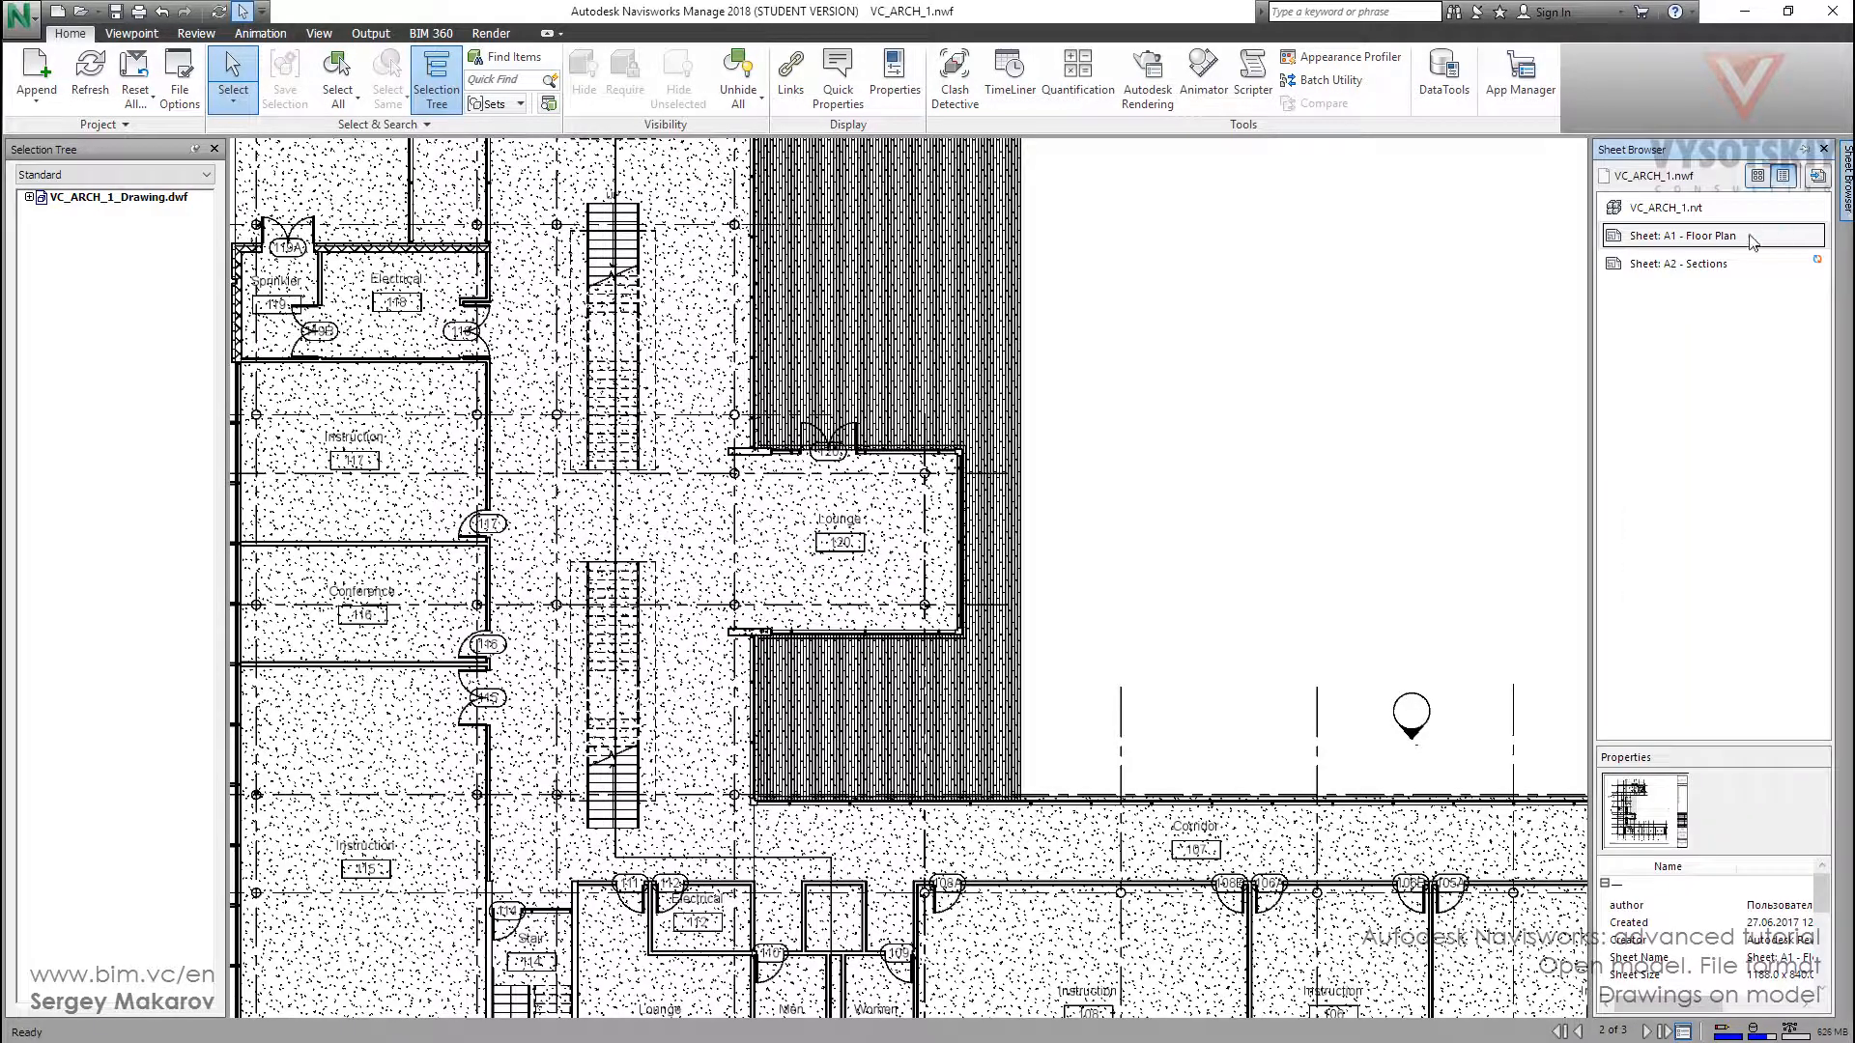
# Run Prepare Sheet/Model on A2 - Sections and return to the sheet list.
pyautogui.rightClick(1680, 265)
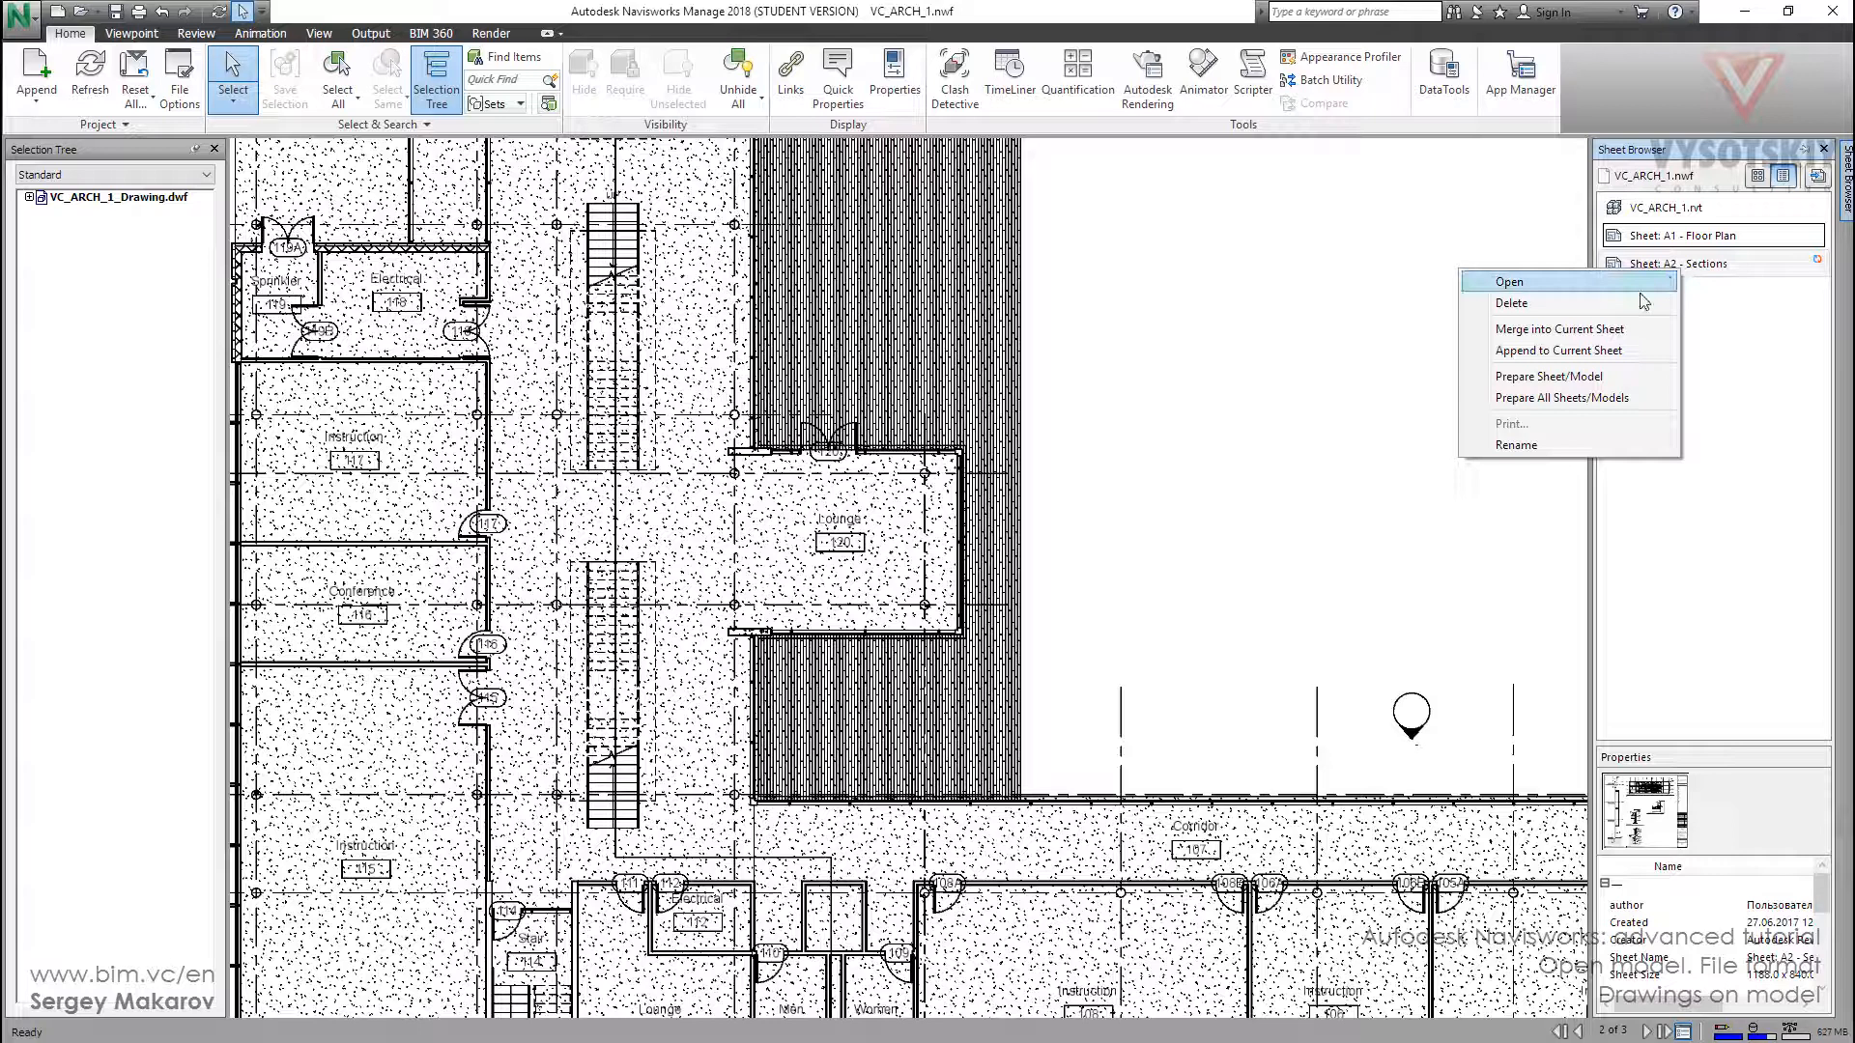
pyautogui.moveTo(1557, 377)
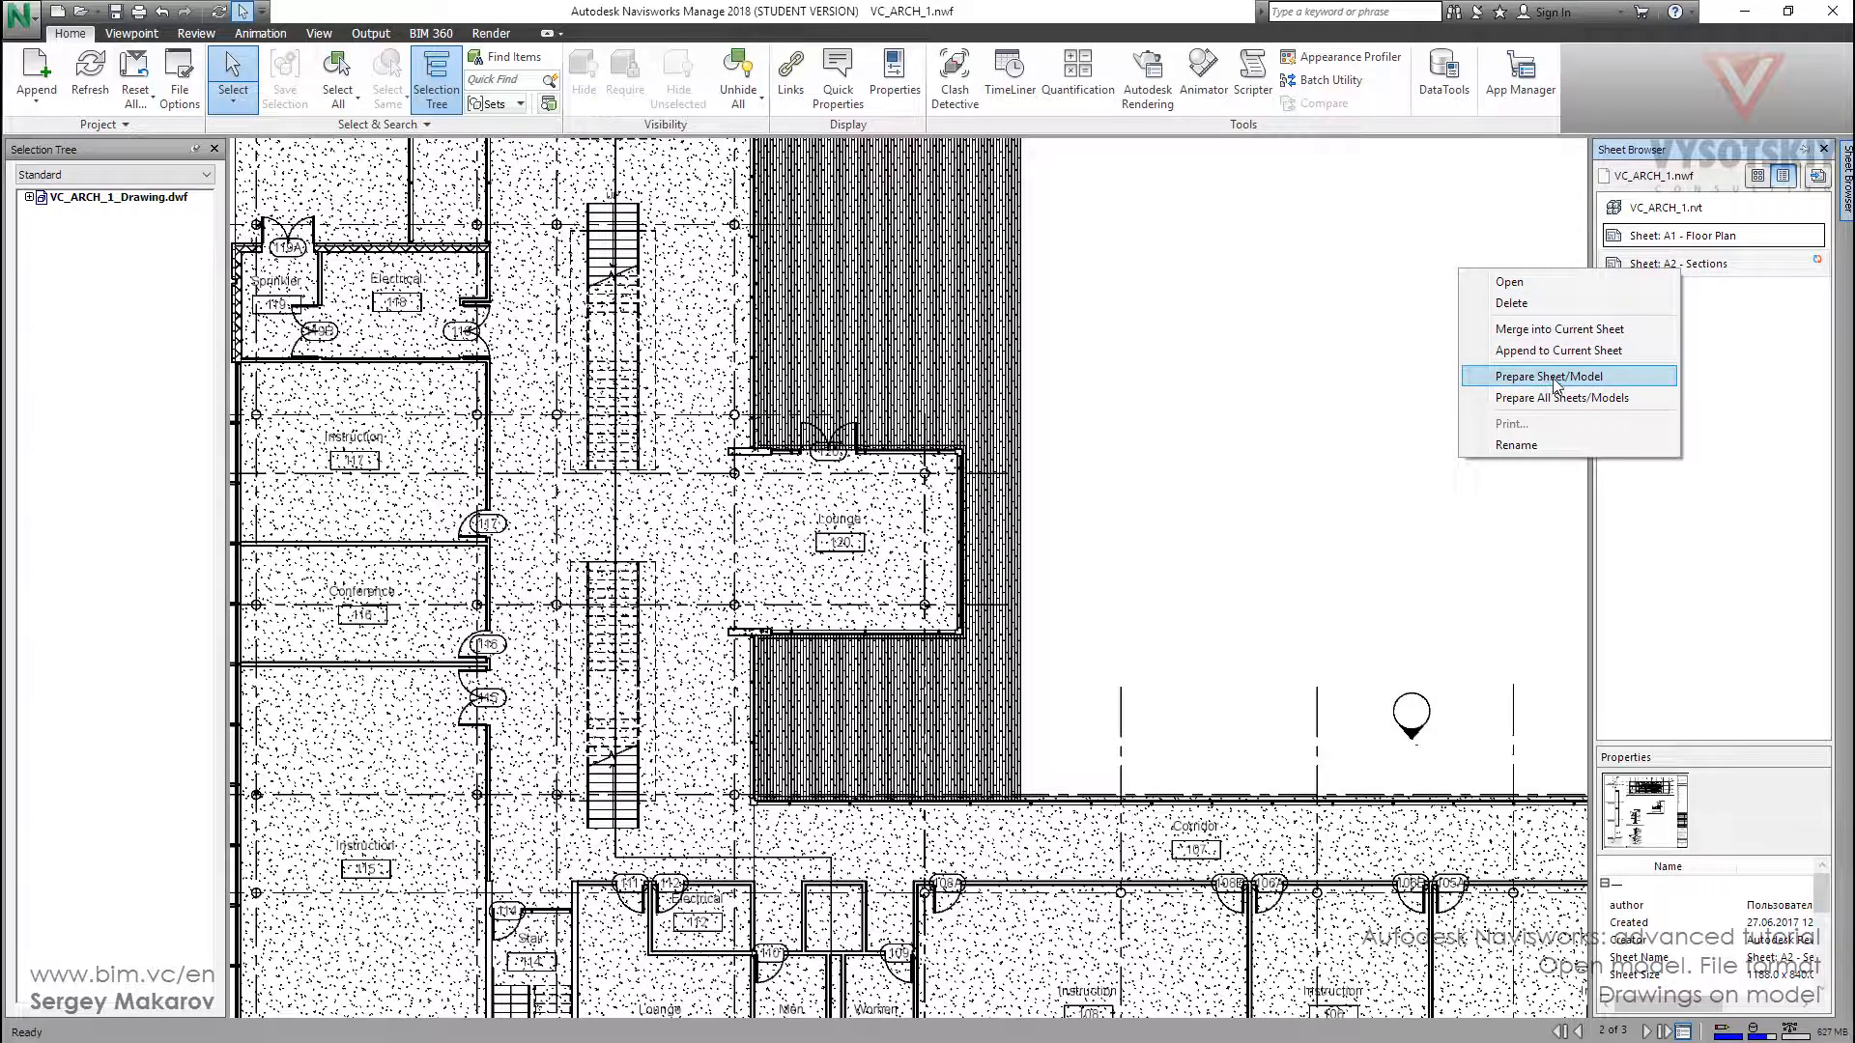
pyautogui.click(1545, 375)
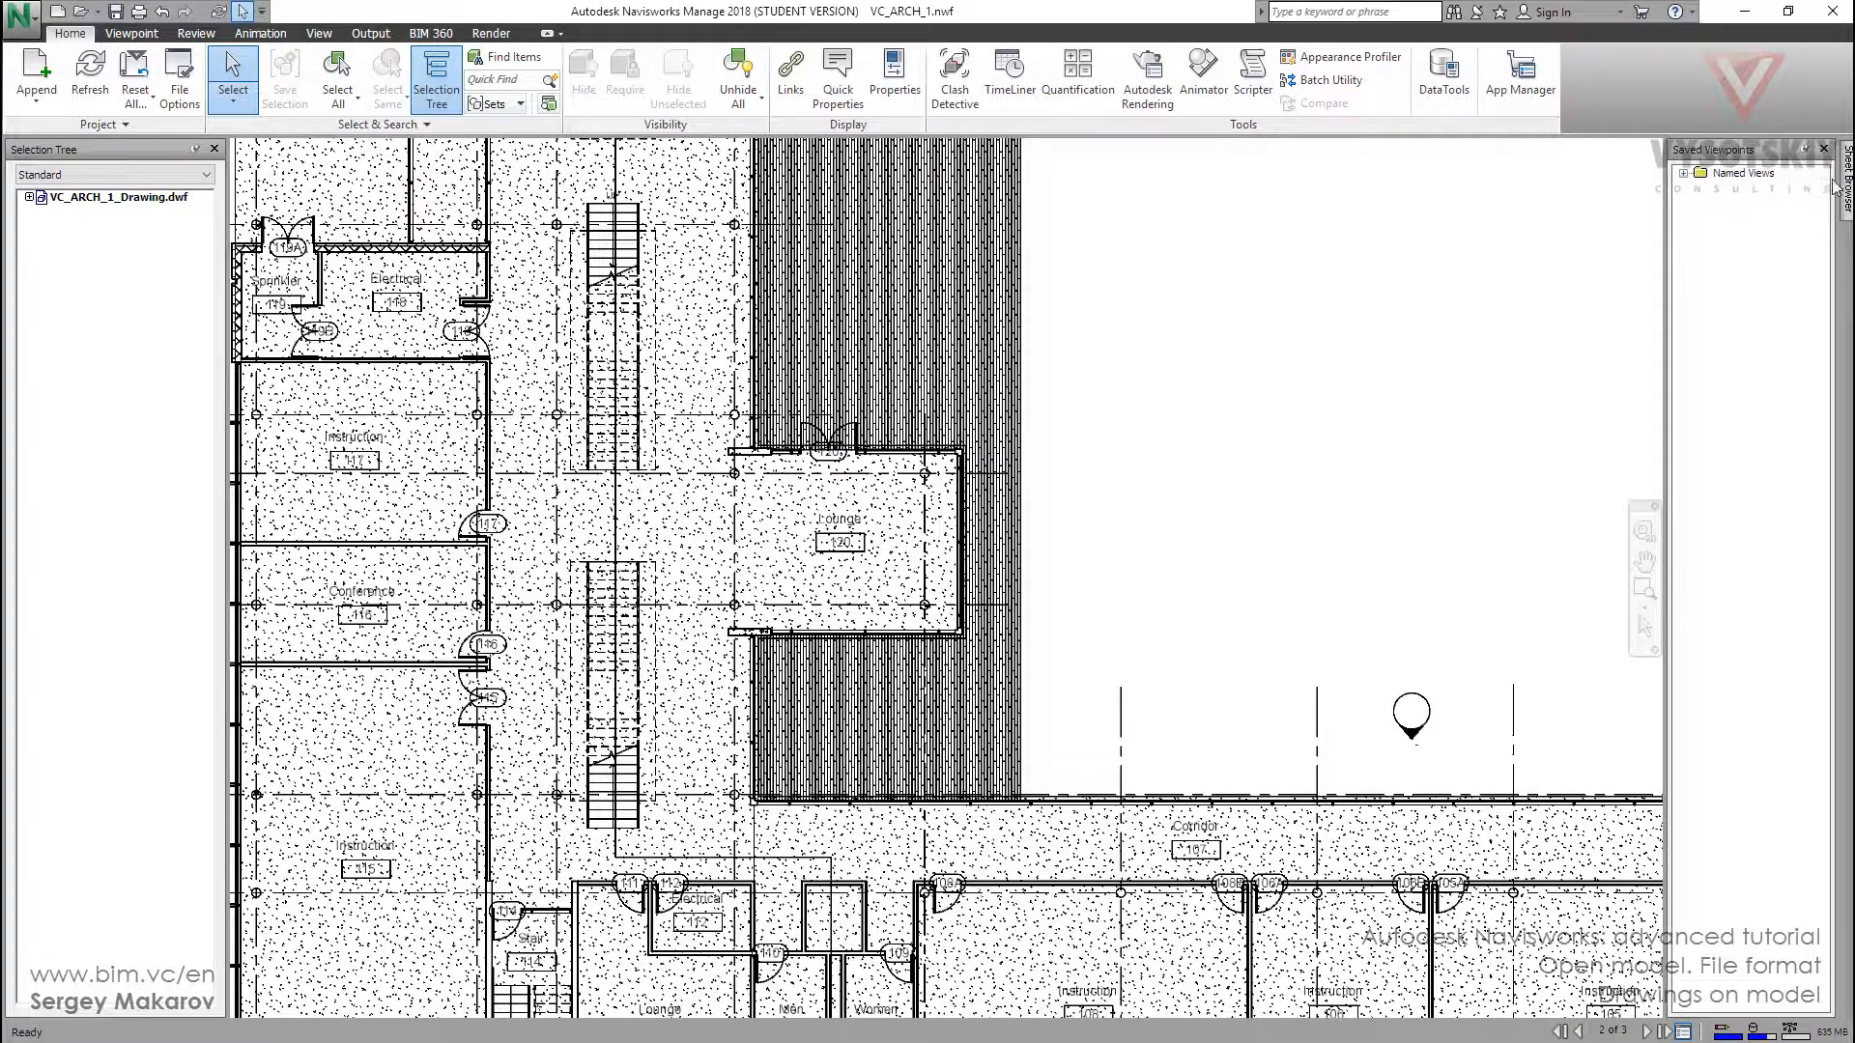
pyautogui.click(1631, 149)
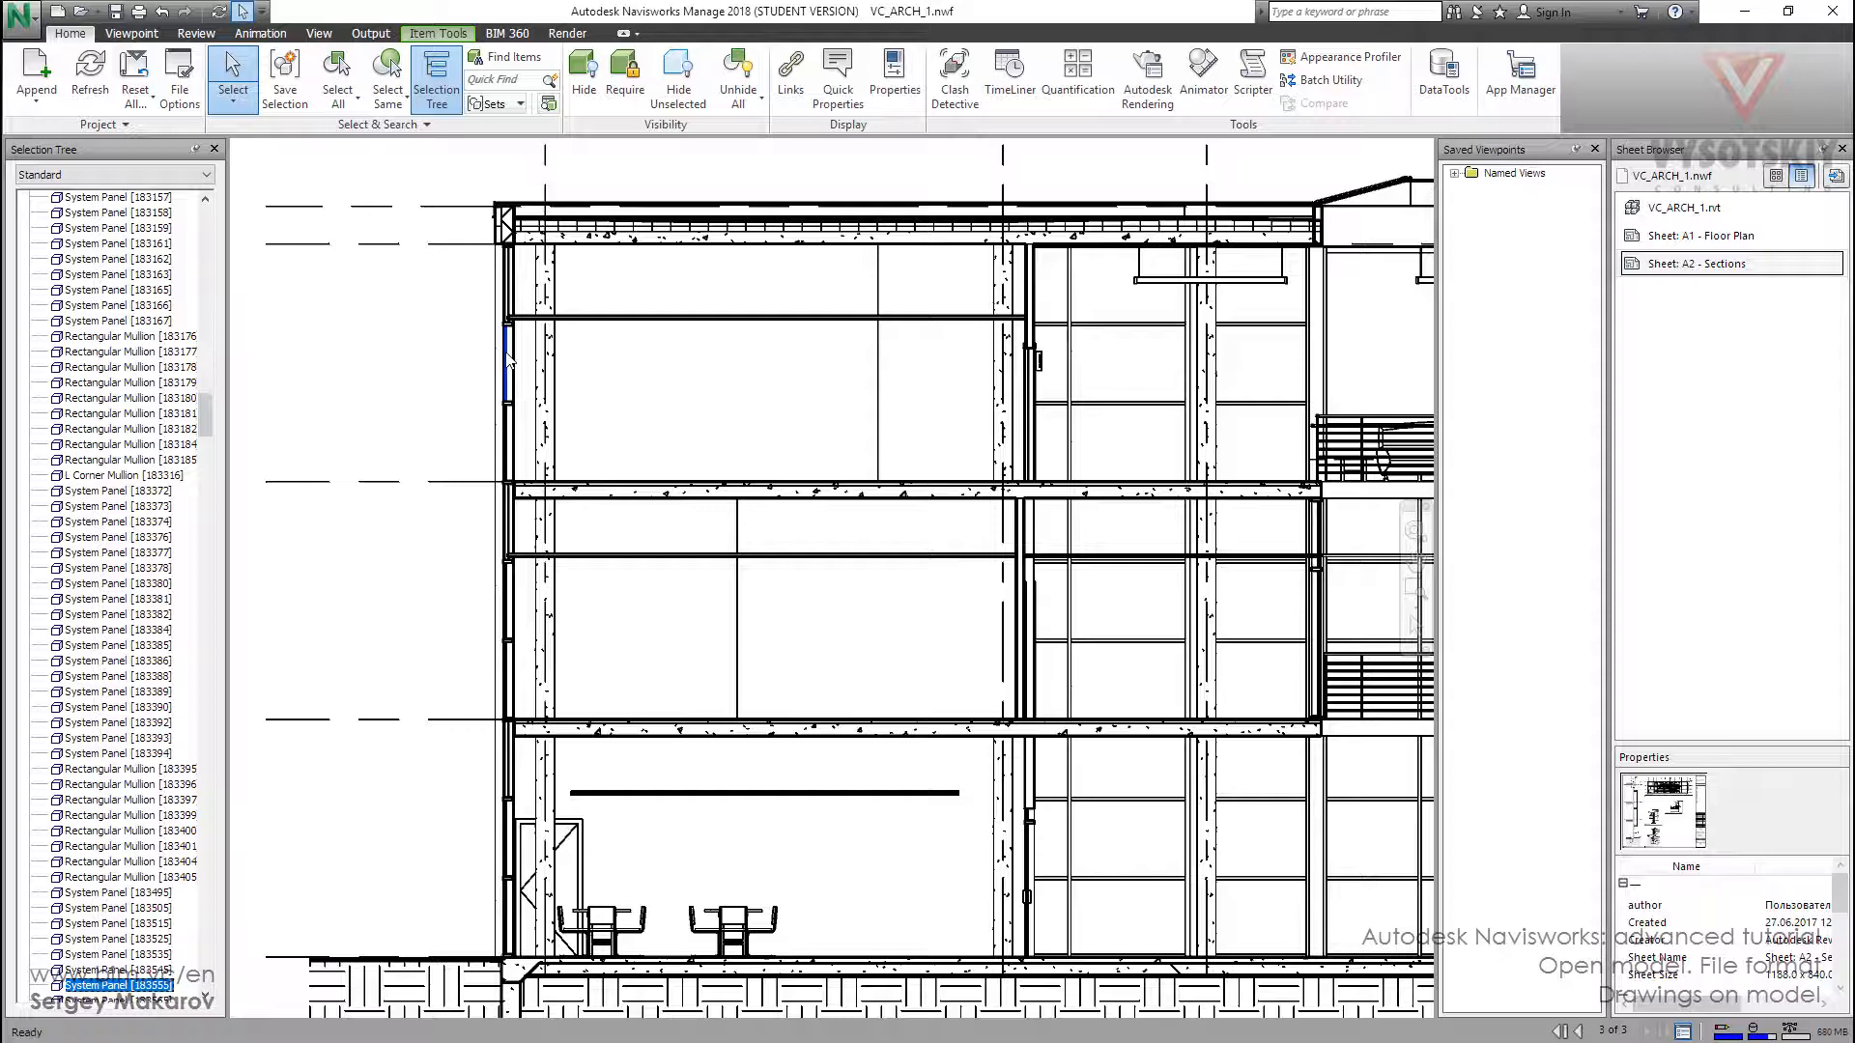
pyautogui.moveTo(939, 269)
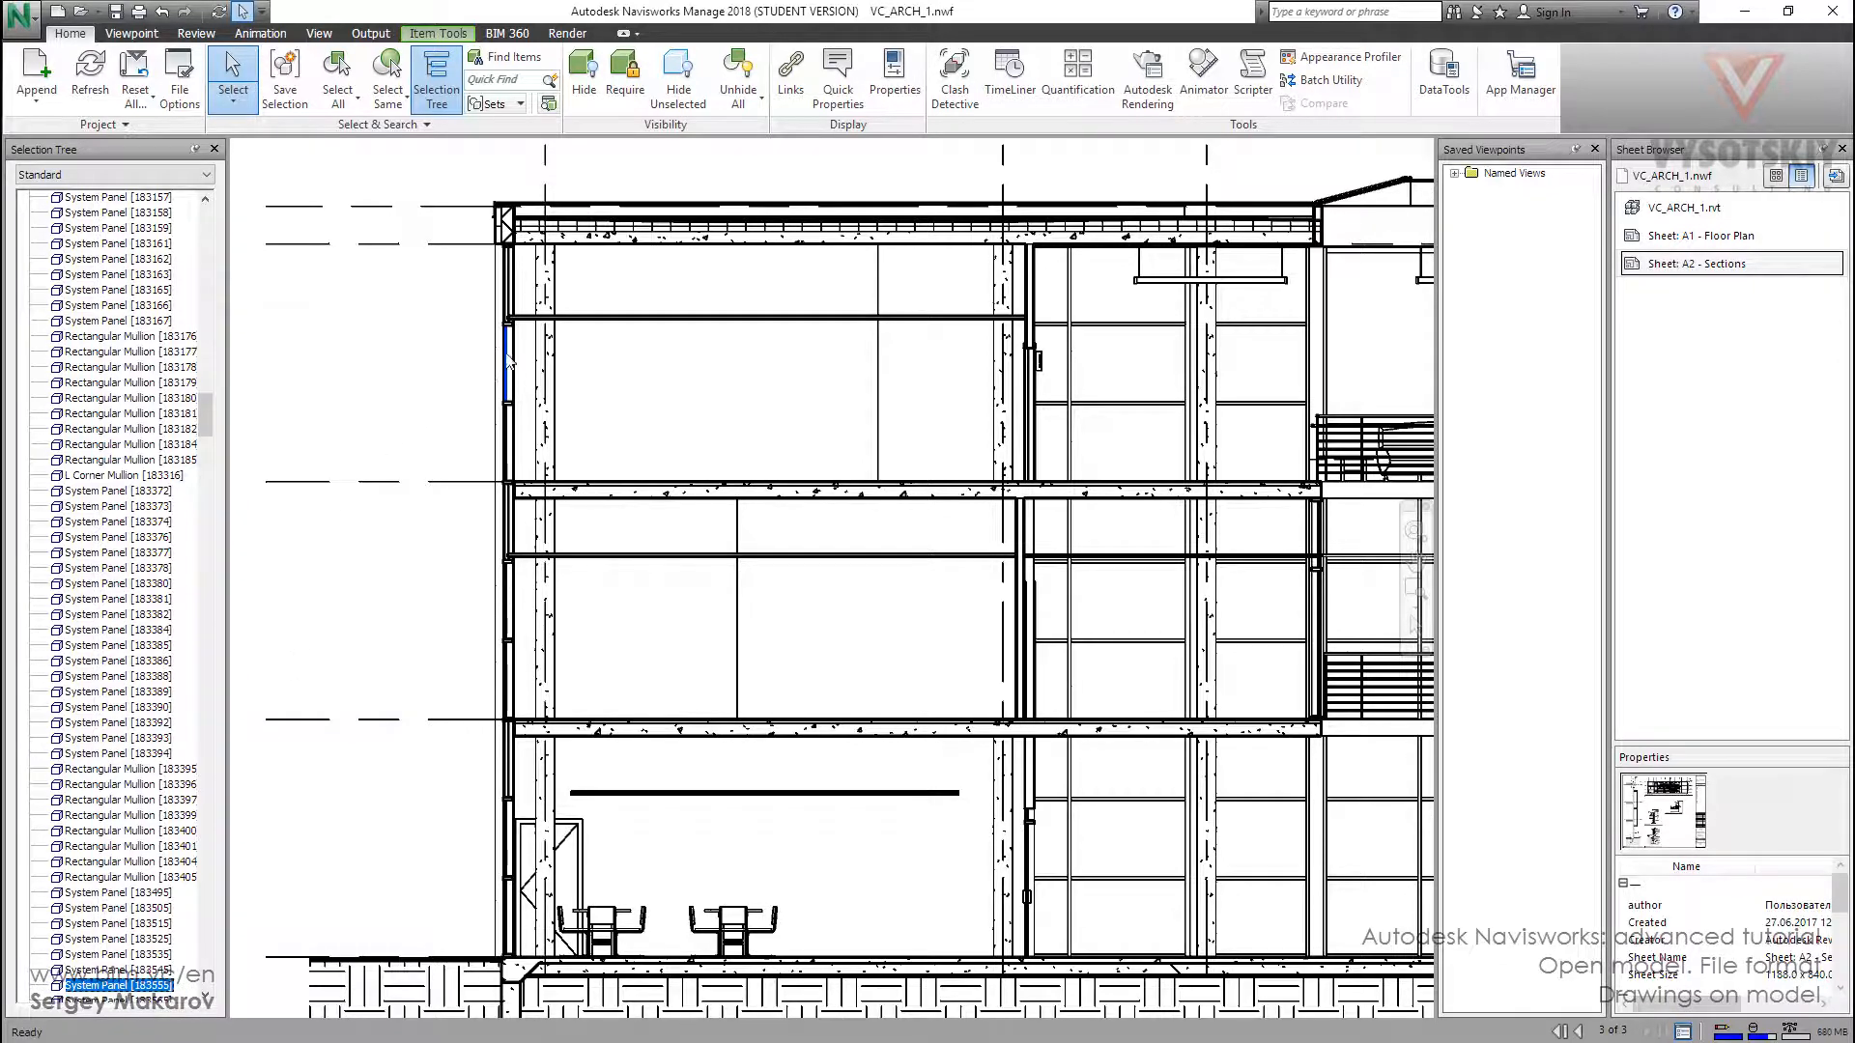
# Find system panel 183555 in other sheets and models from the section view.
pyautogui.rightClick(508, 362)
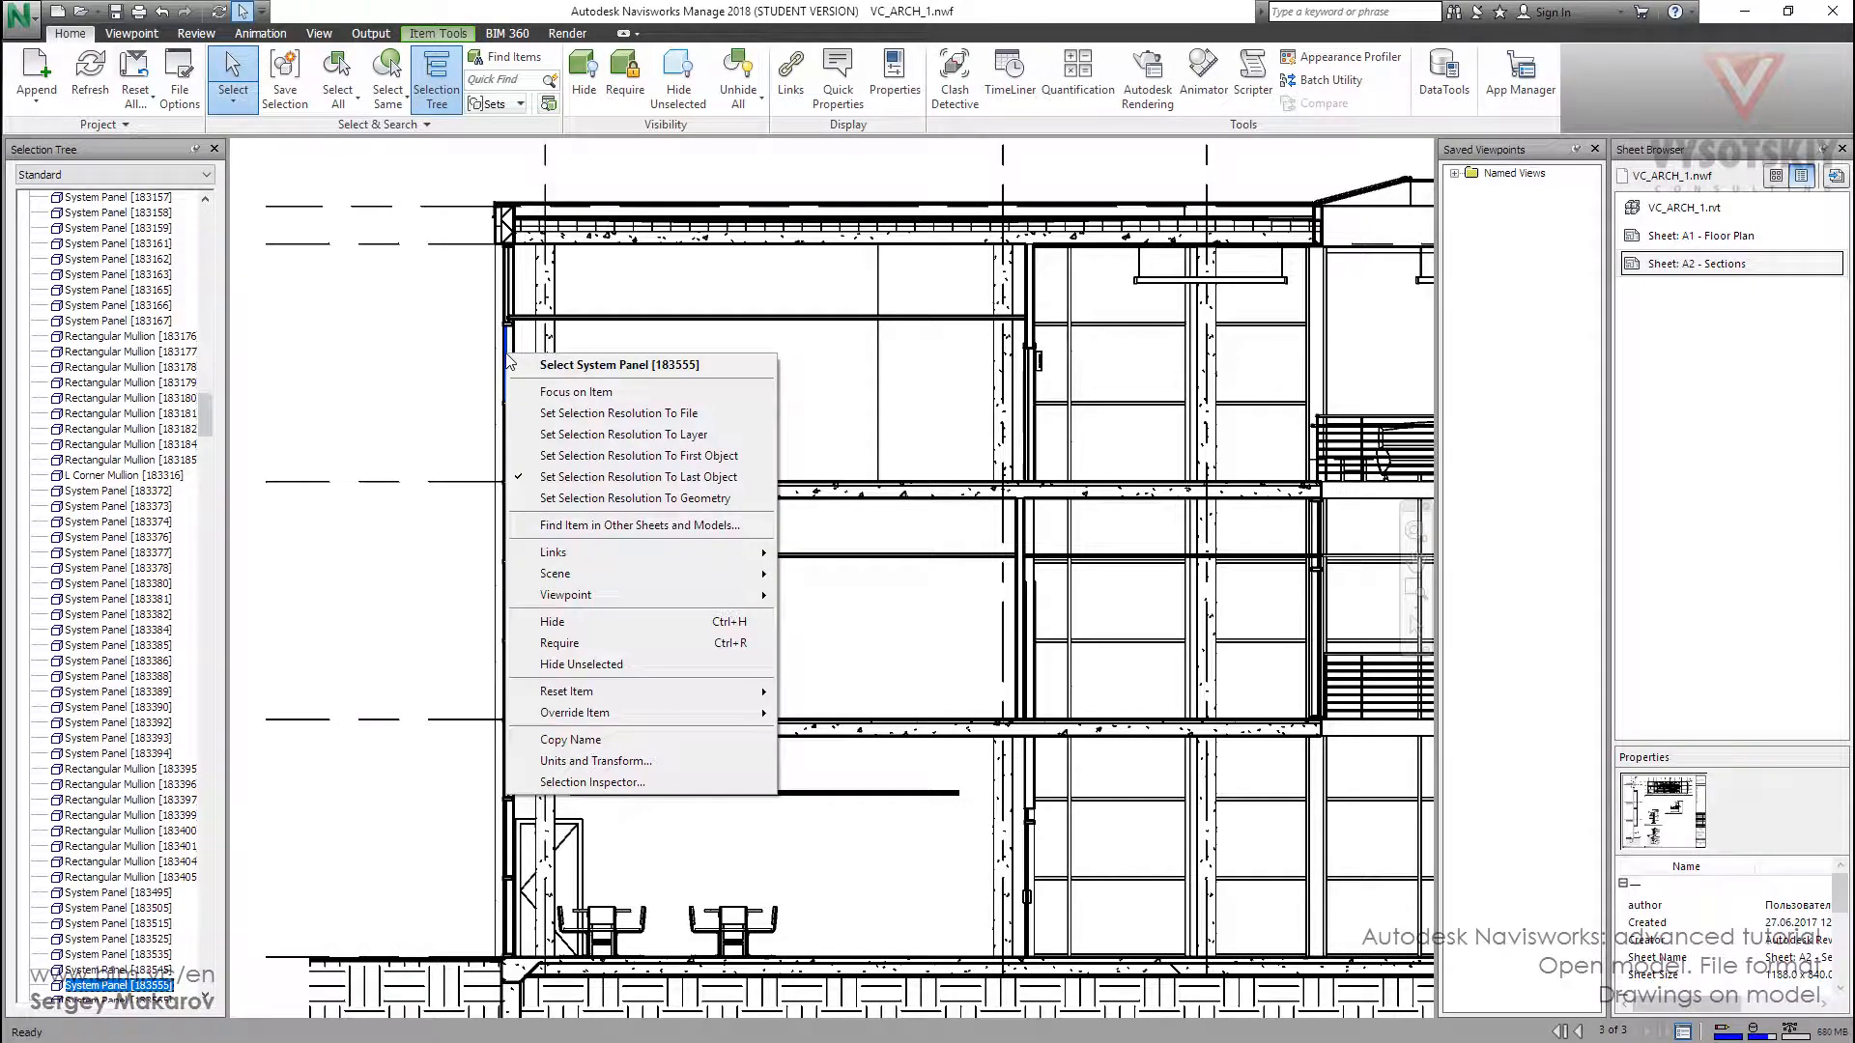
pyautogui.moveTo(580, 525)
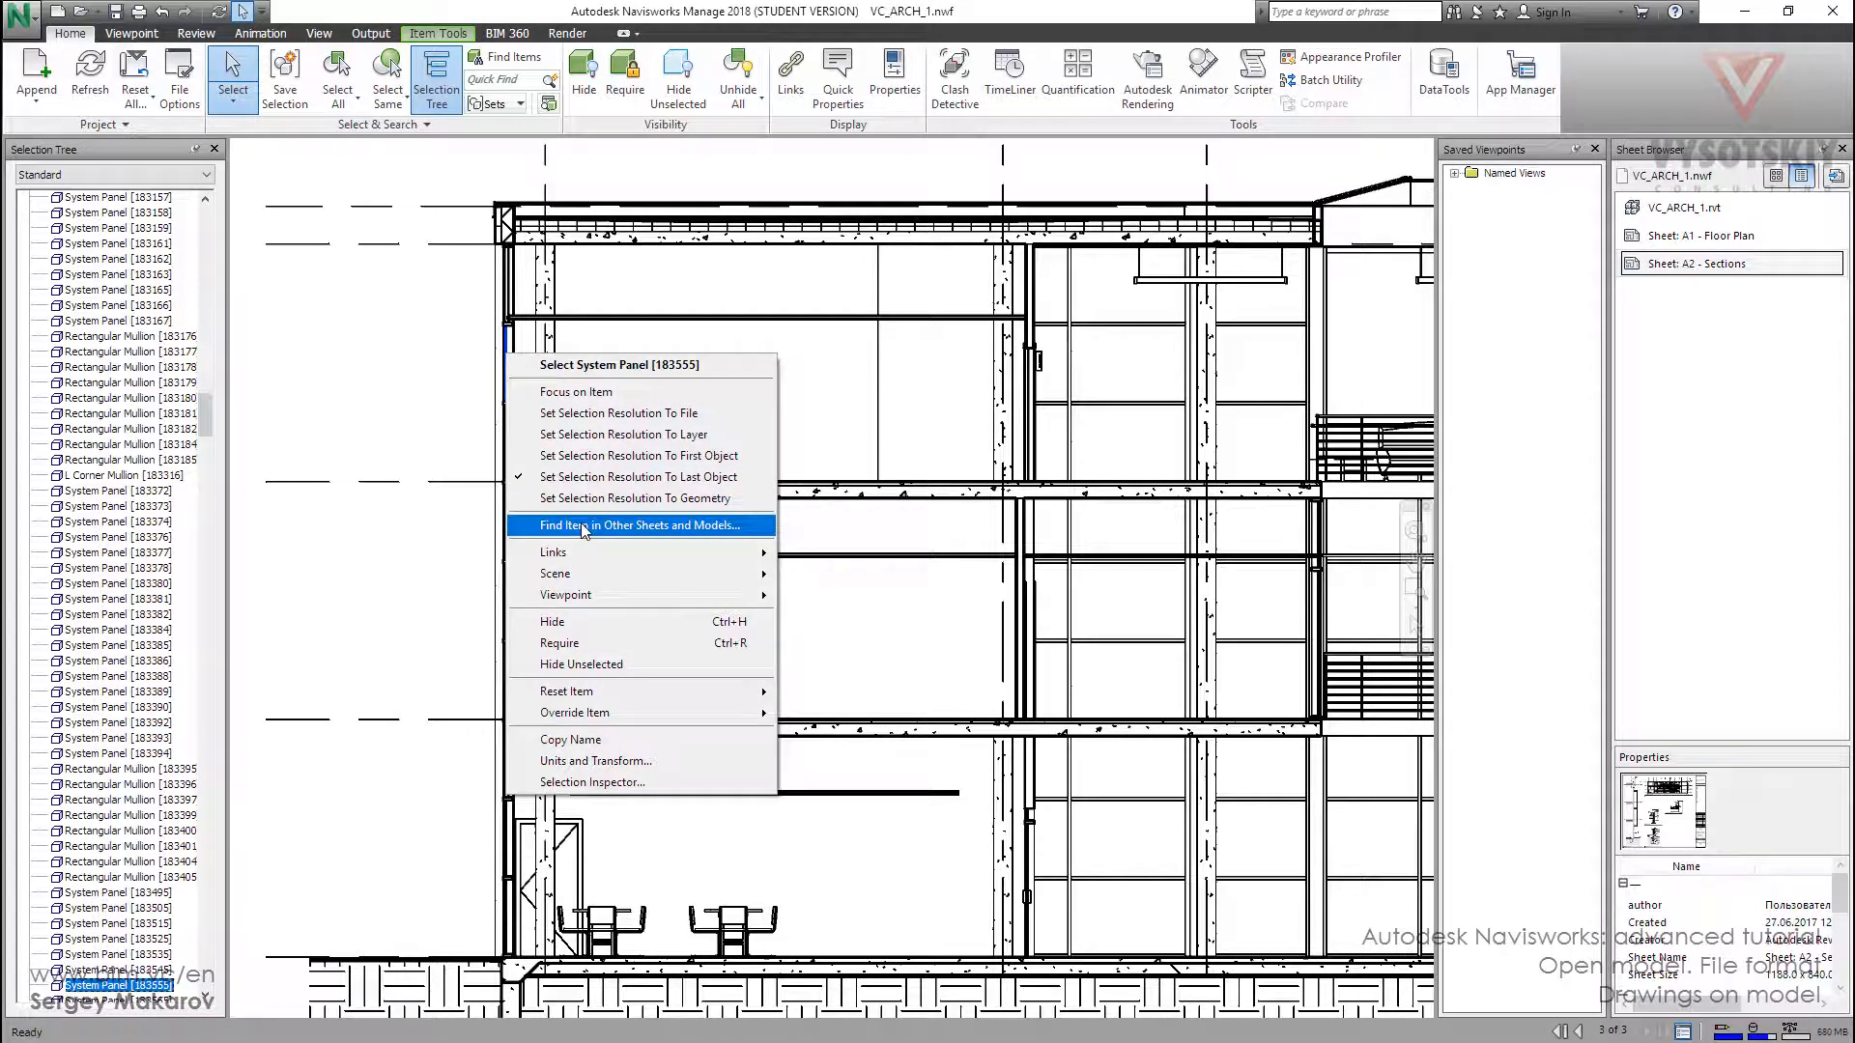
pyautogui.click(639, 525)
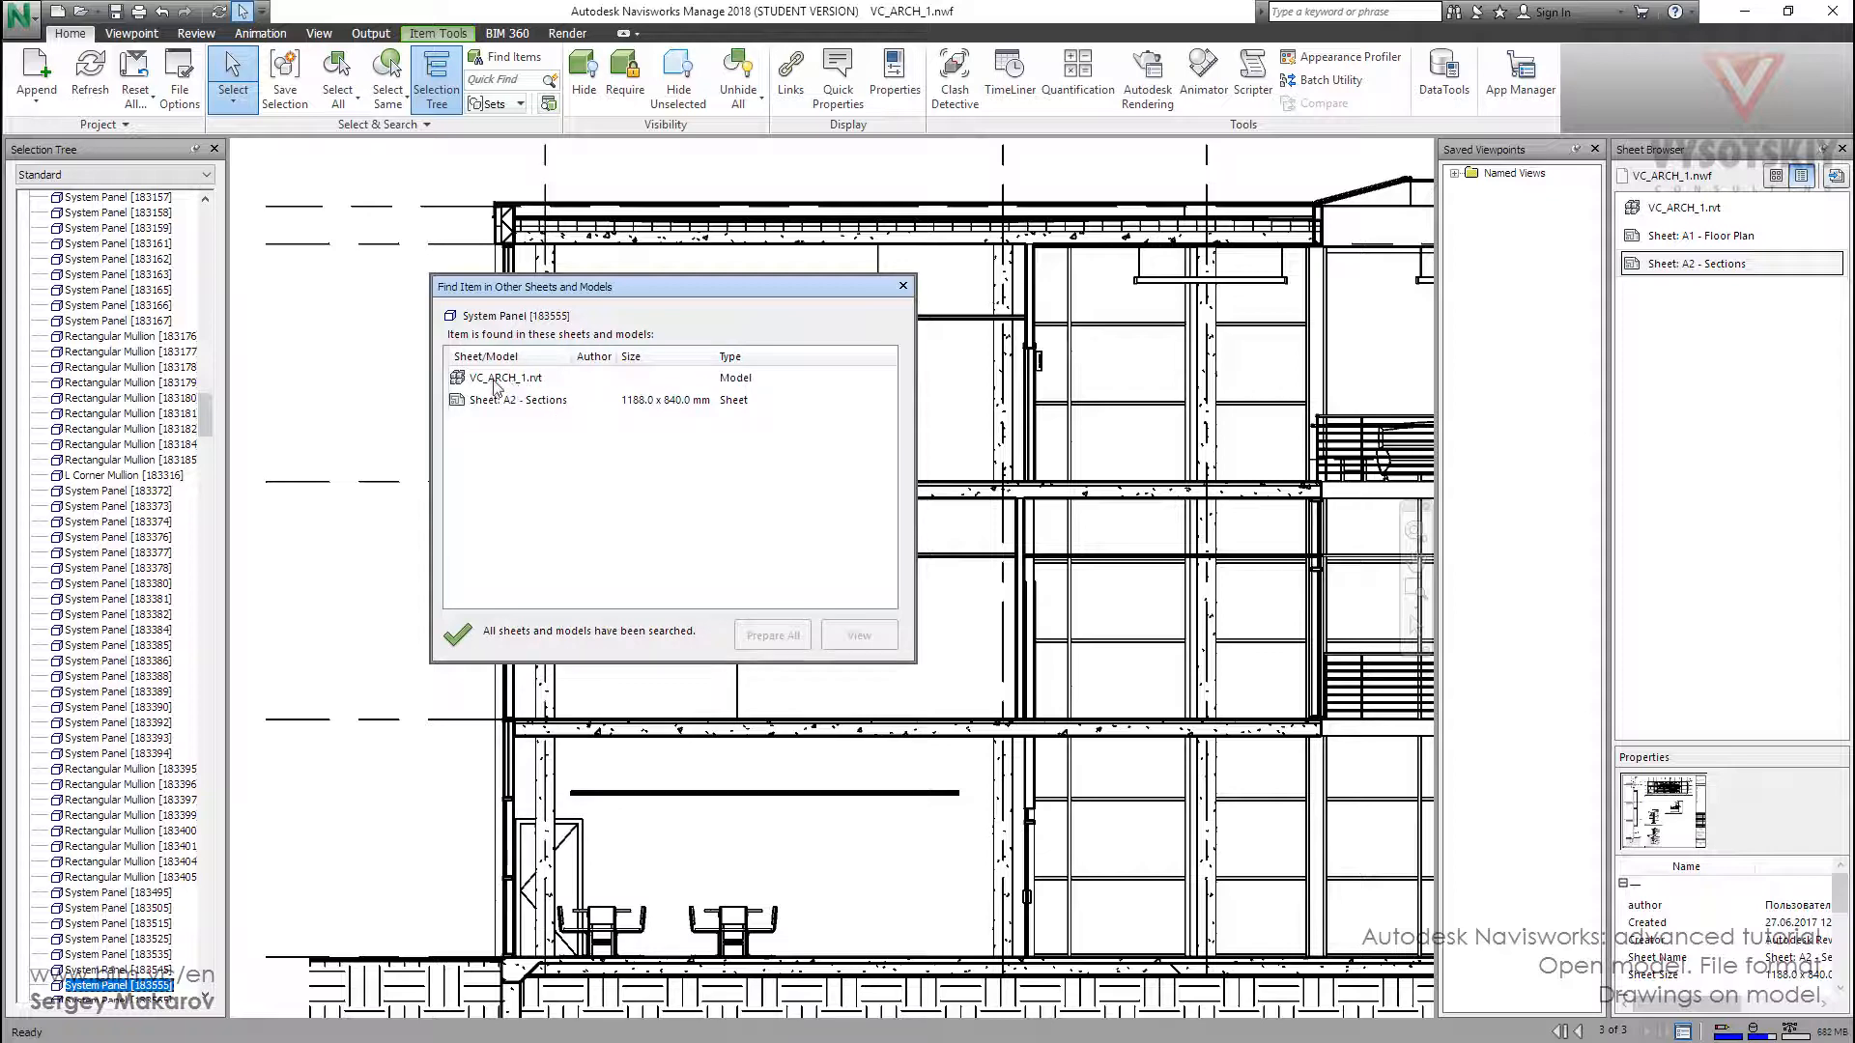
# View System Panel [183555] highlighted in the VC_ARCH_1.rvt 3D model.
pyautogui.click(504, 377)
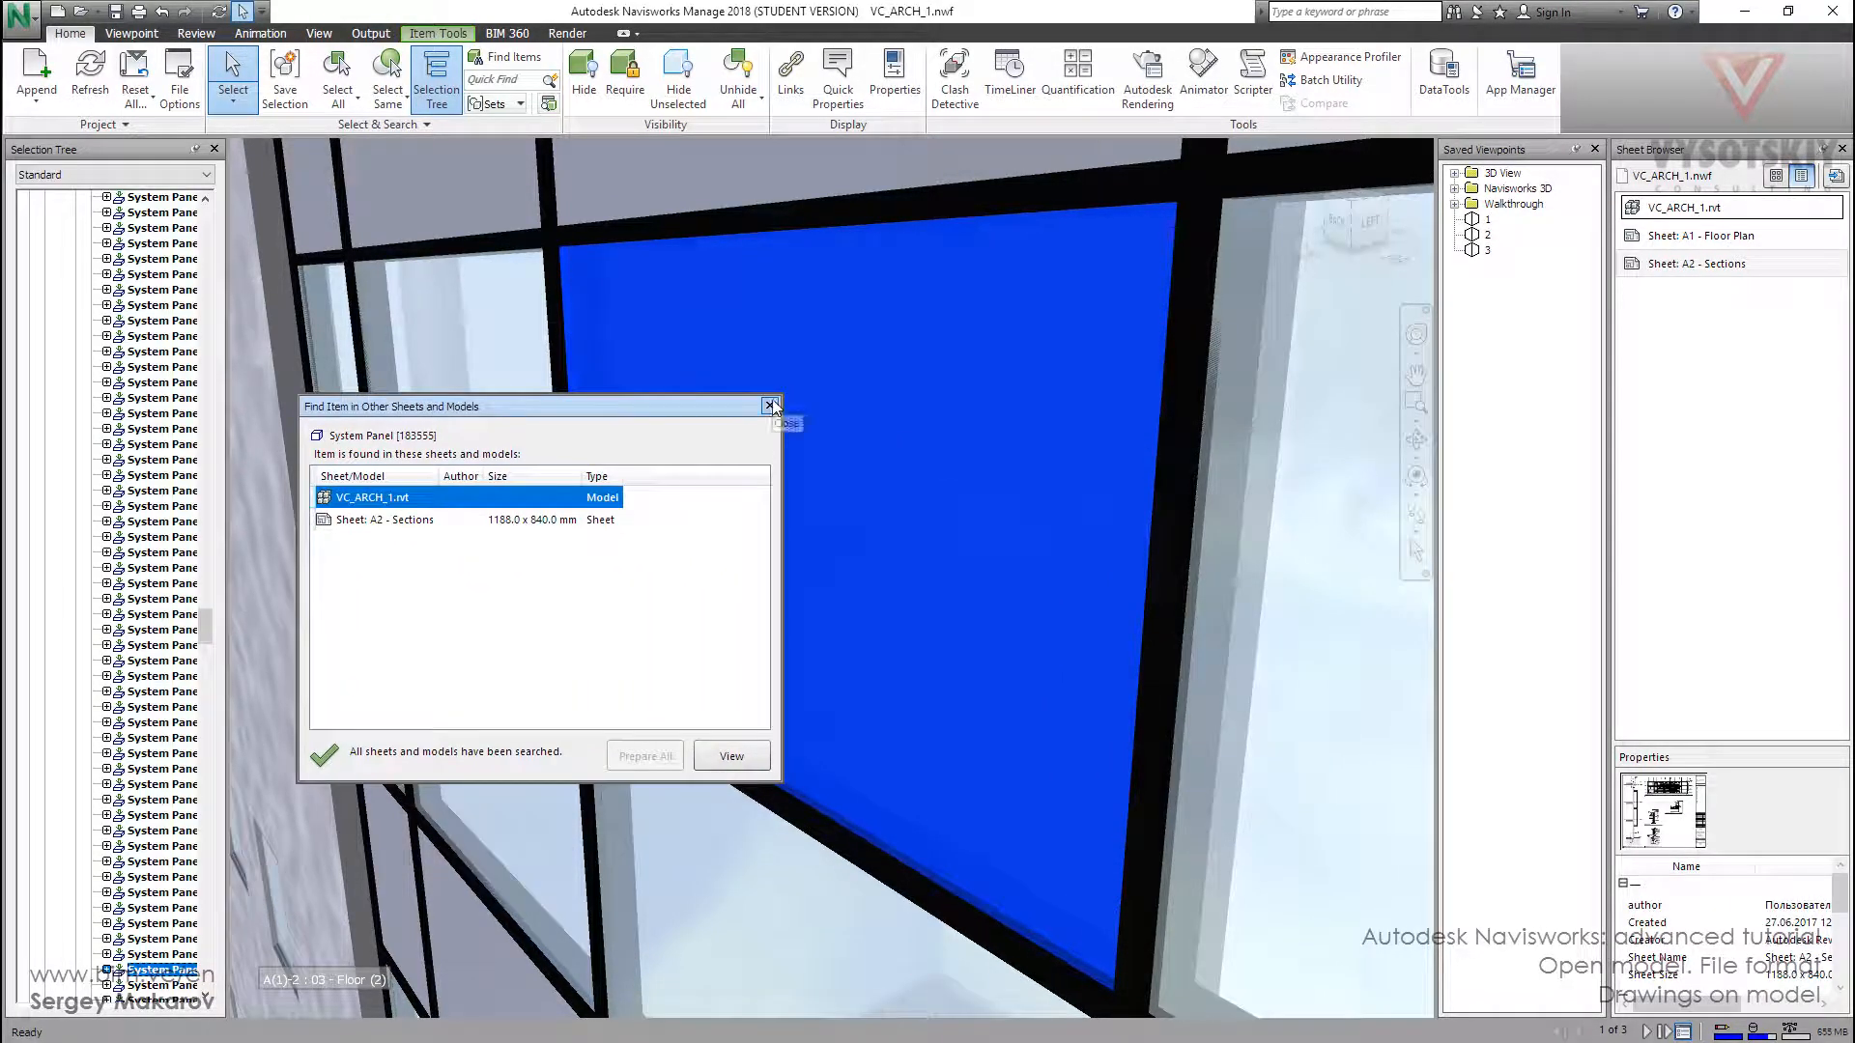
pyautogui.moveTo(773, 406)
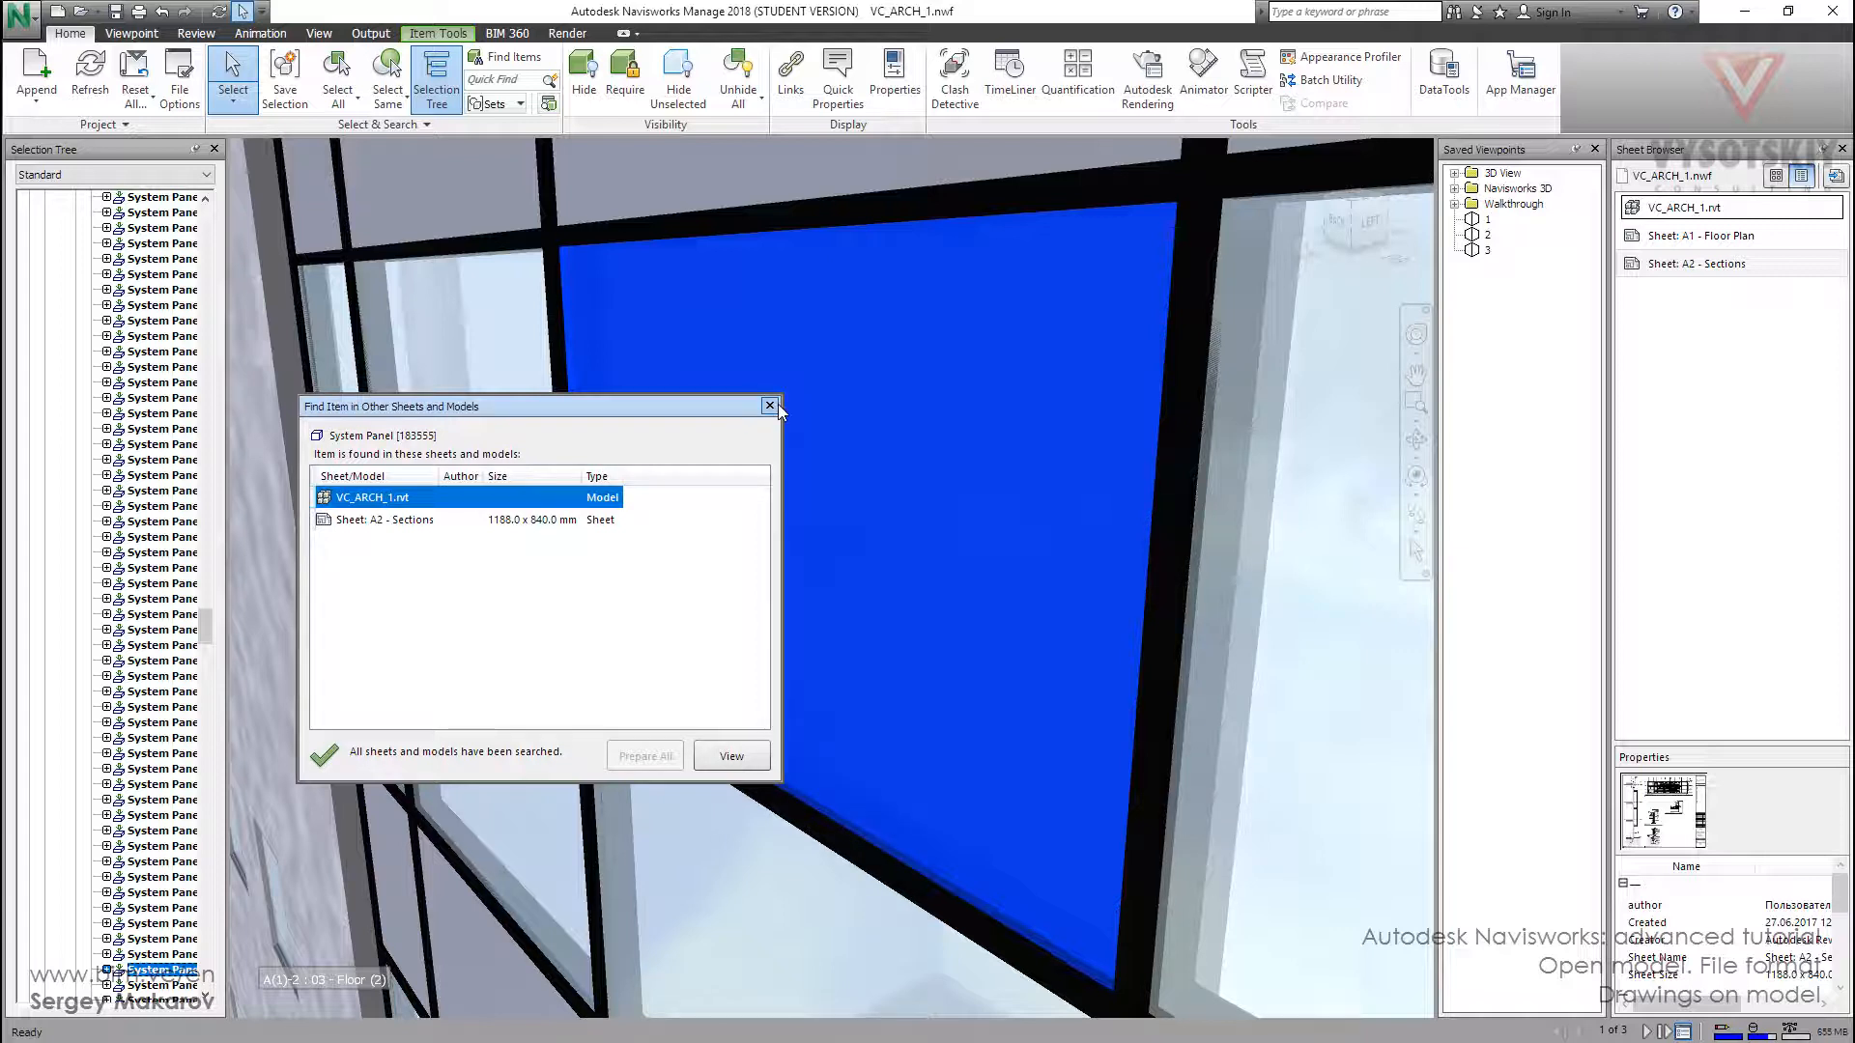
pyautogui.moveTo(771, 406)
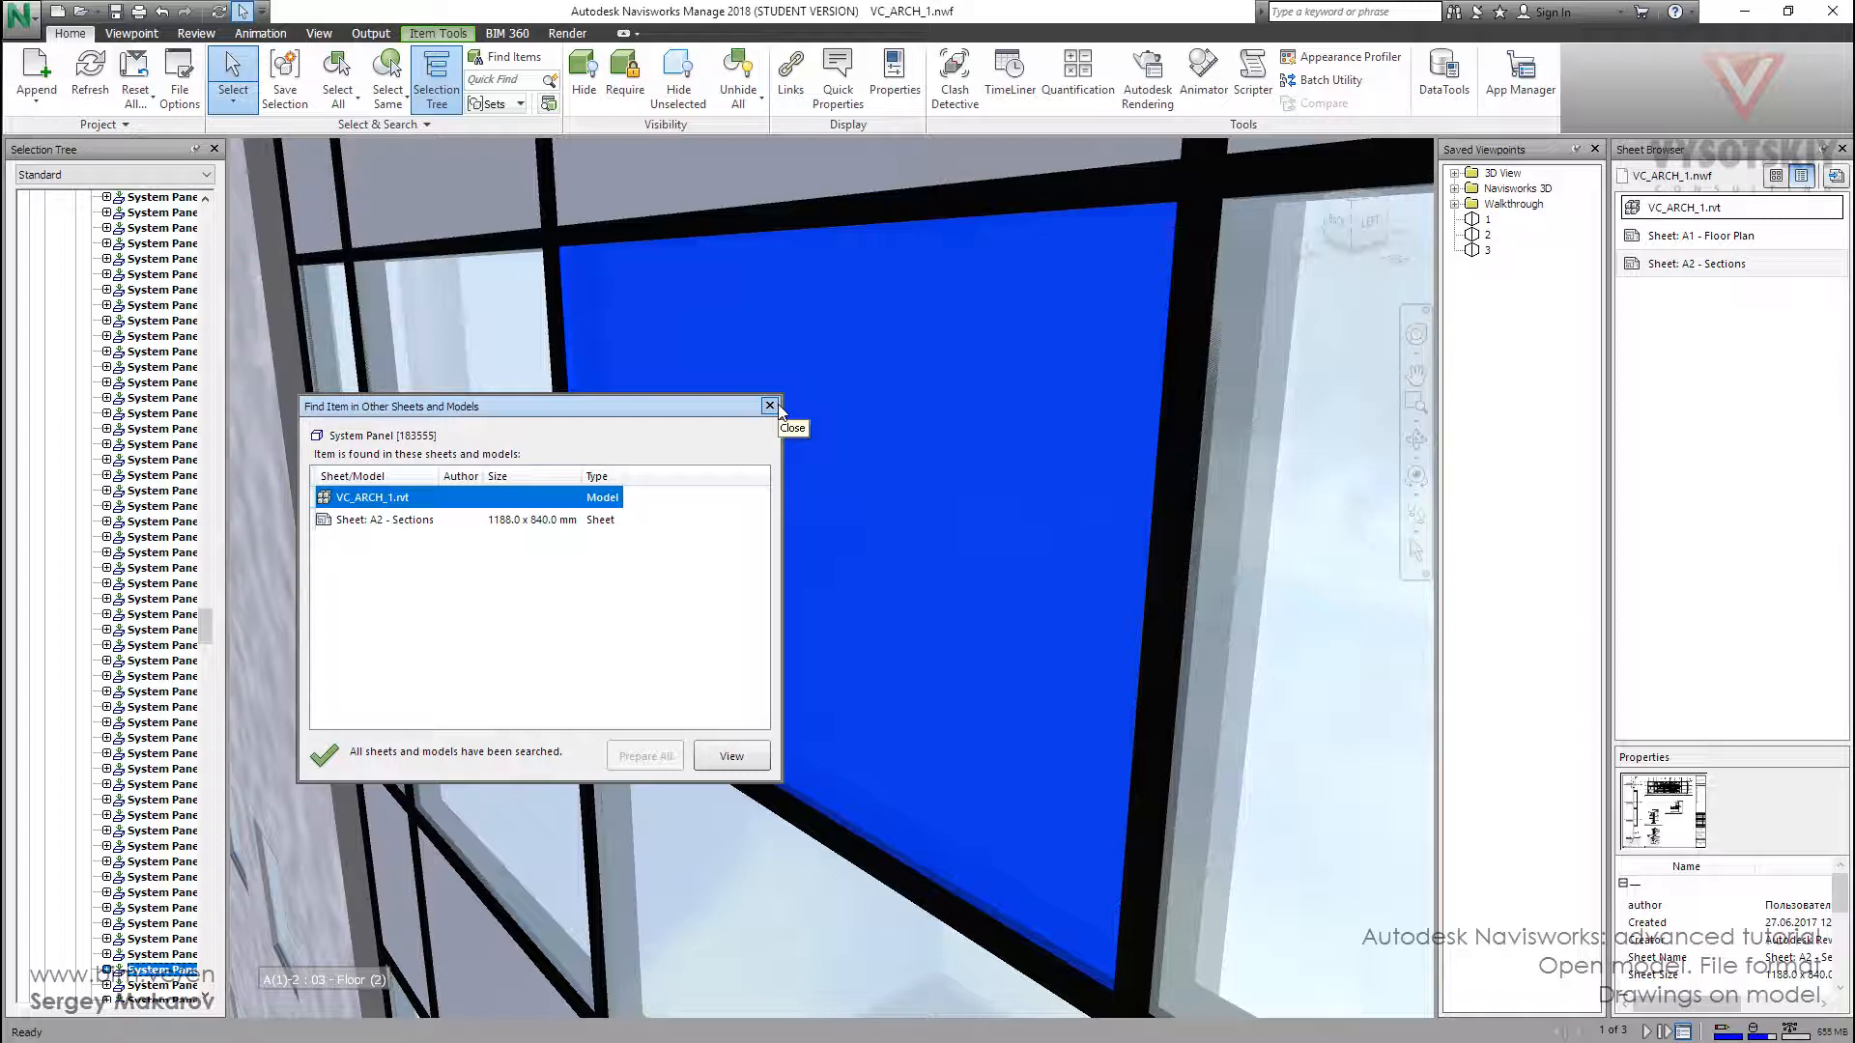
pyautogui.moveTo(870, 338)
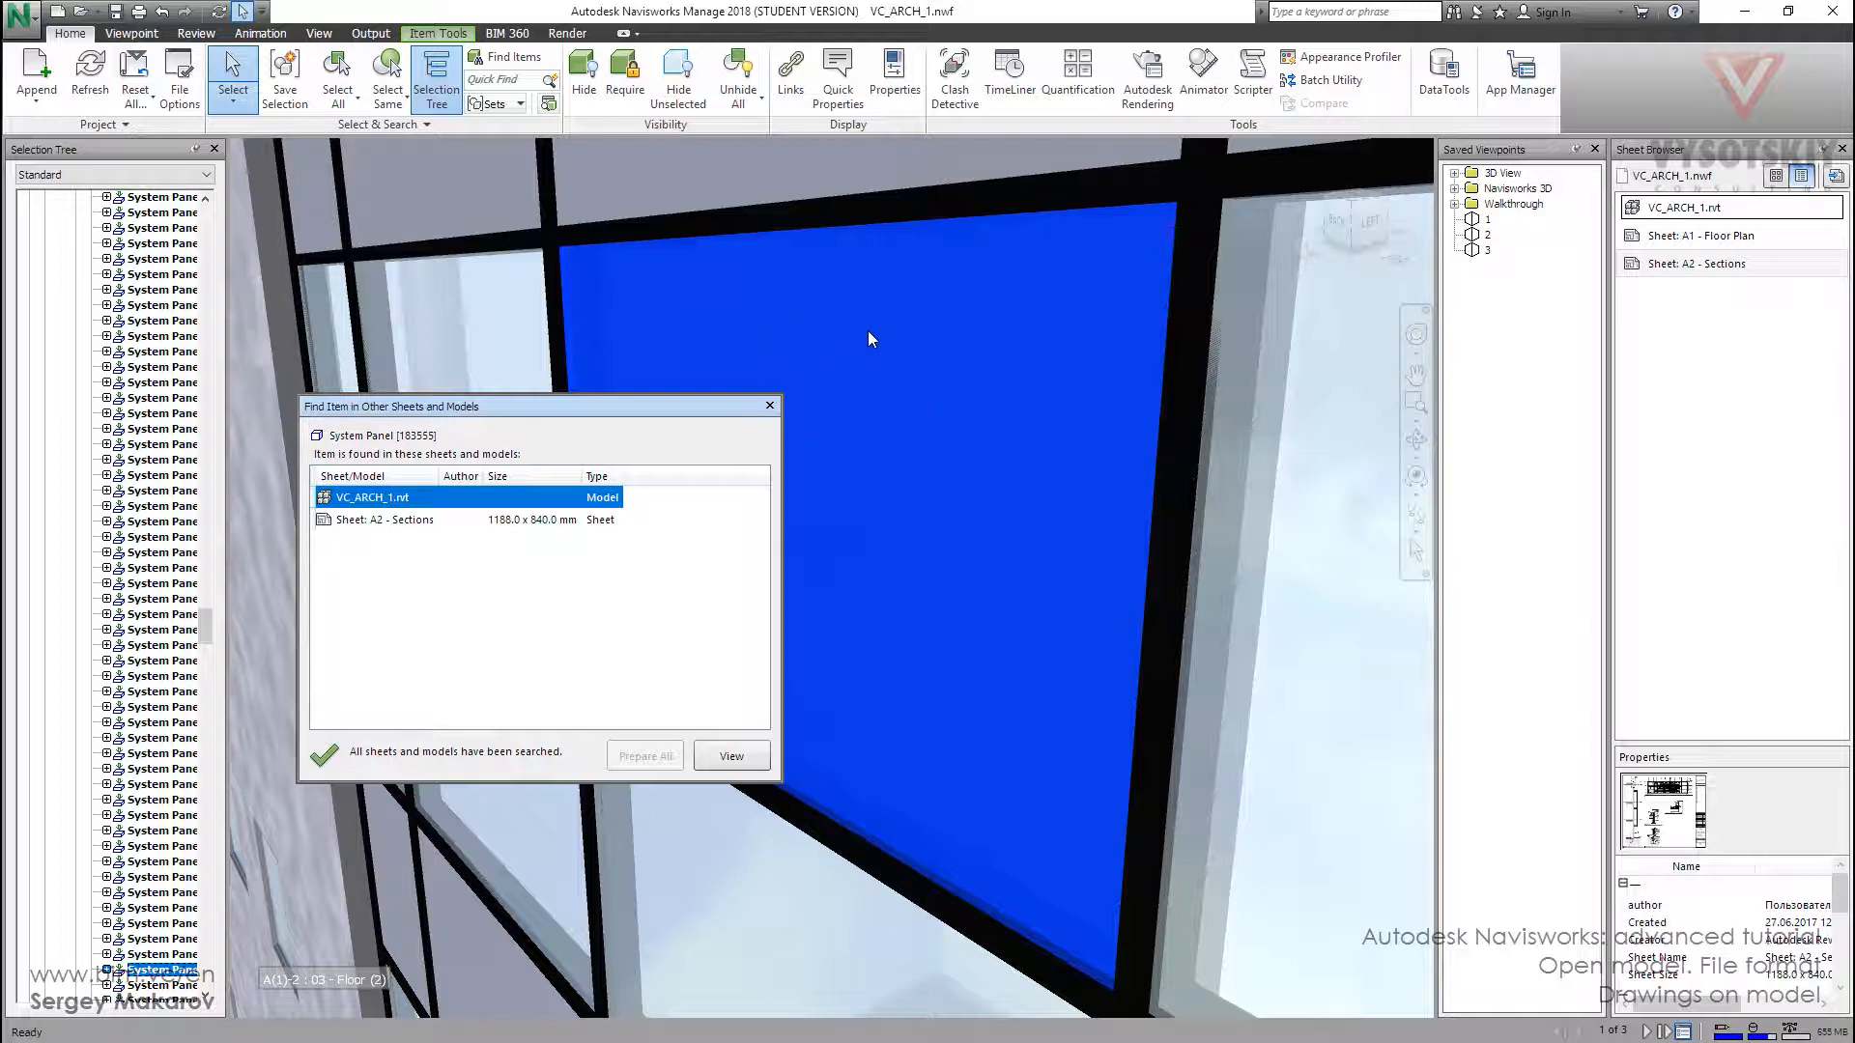
pyautogui.moveTo(852, 402)
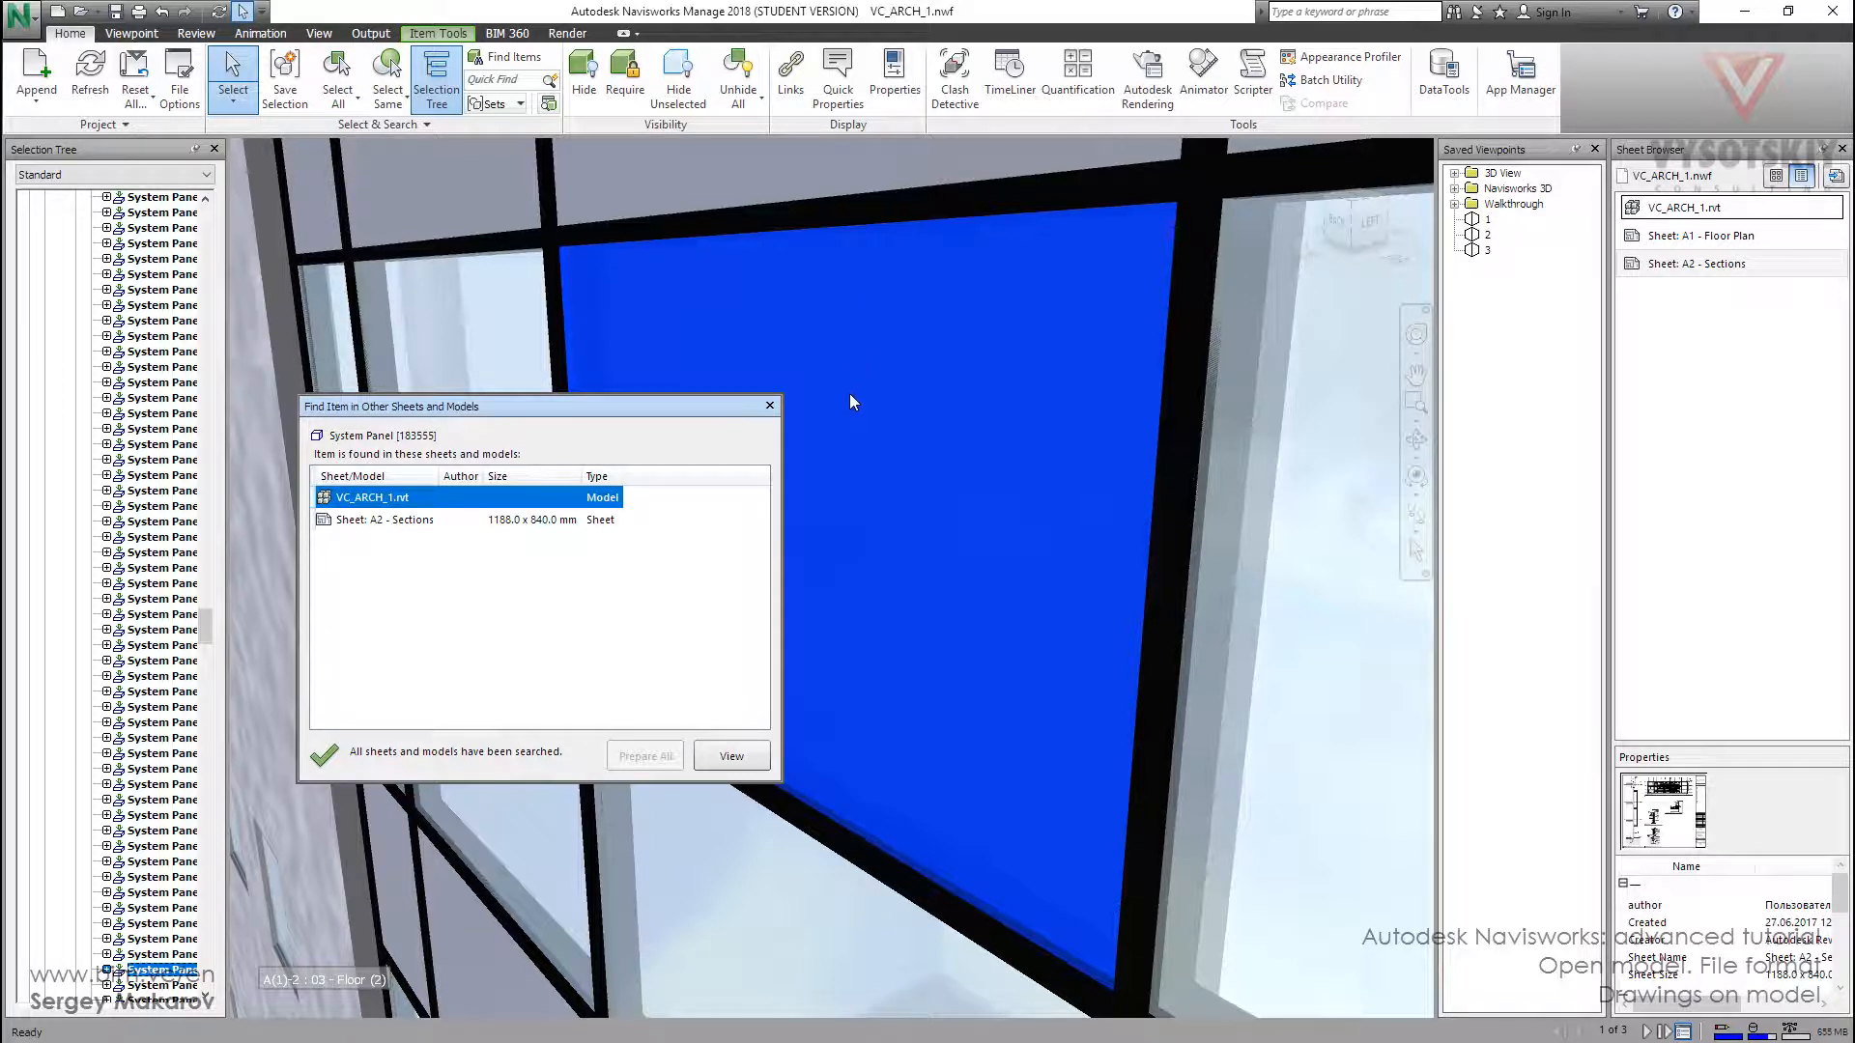
pyautogui.moveTo(1560, 421)
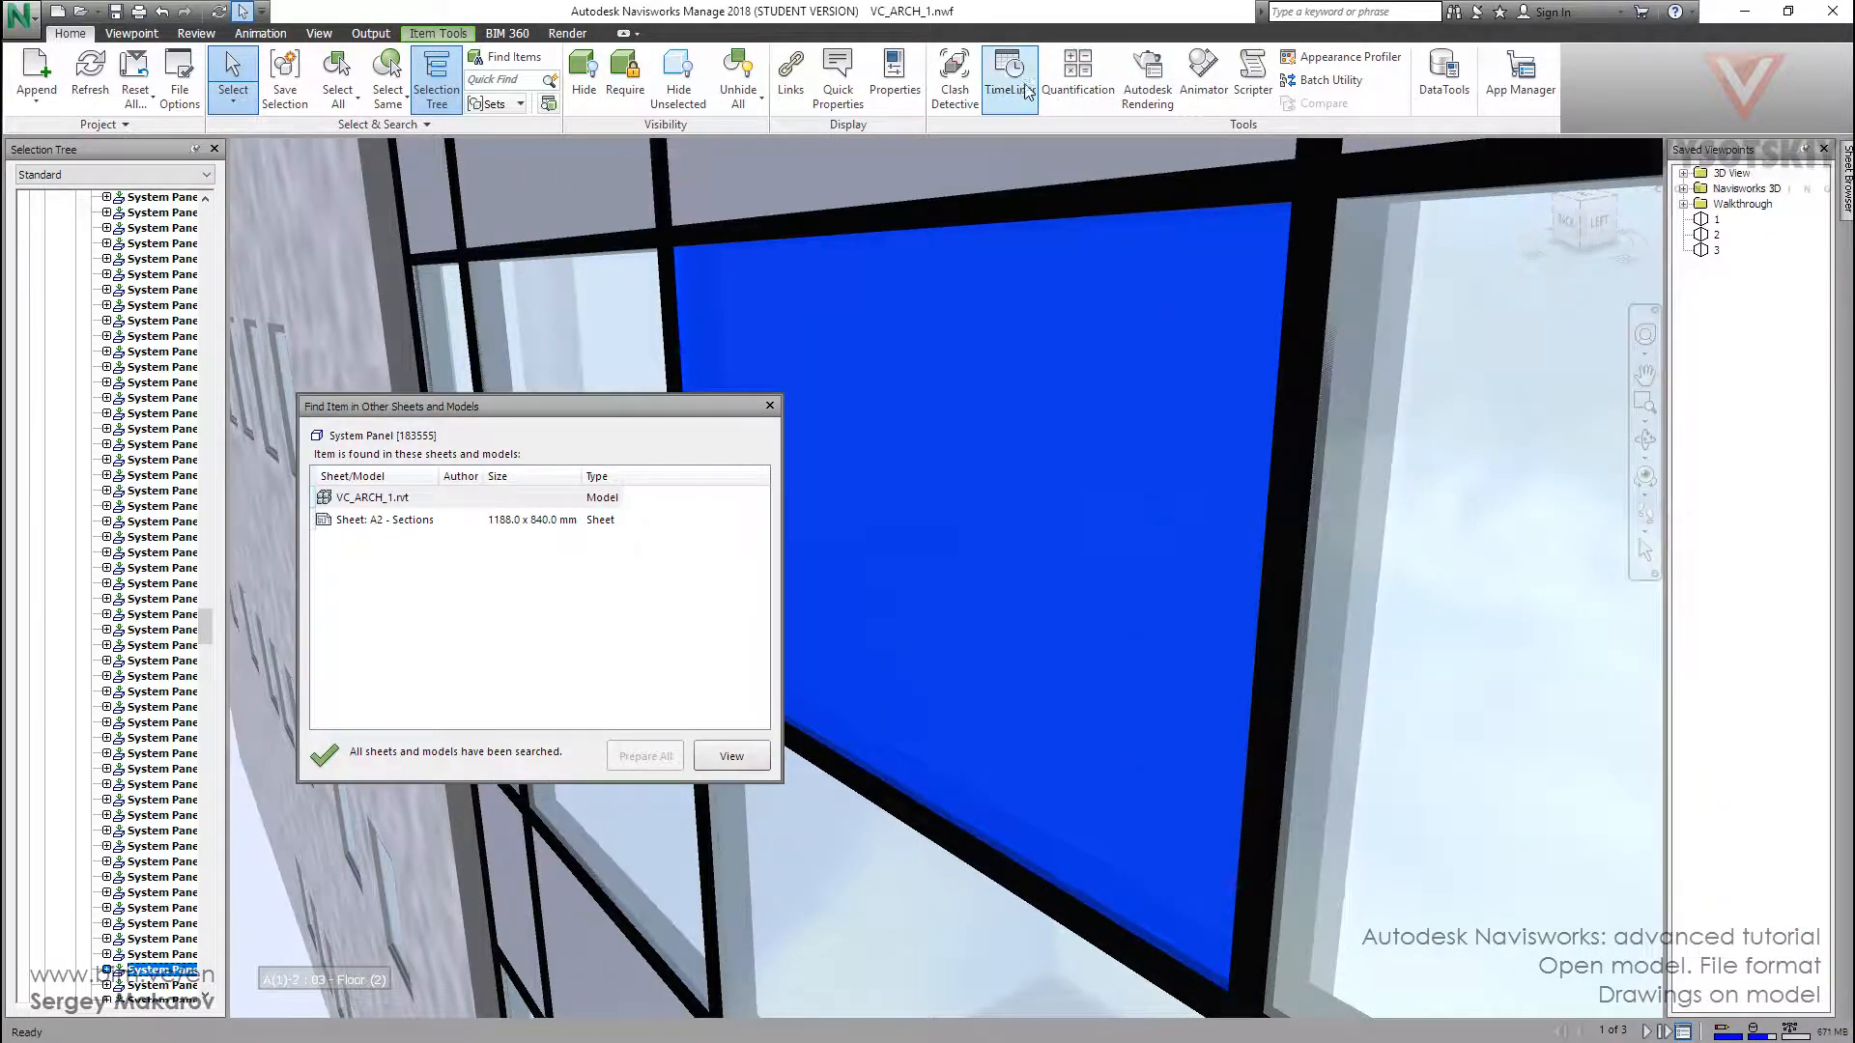
pyautogui.moveTo(894, 72)
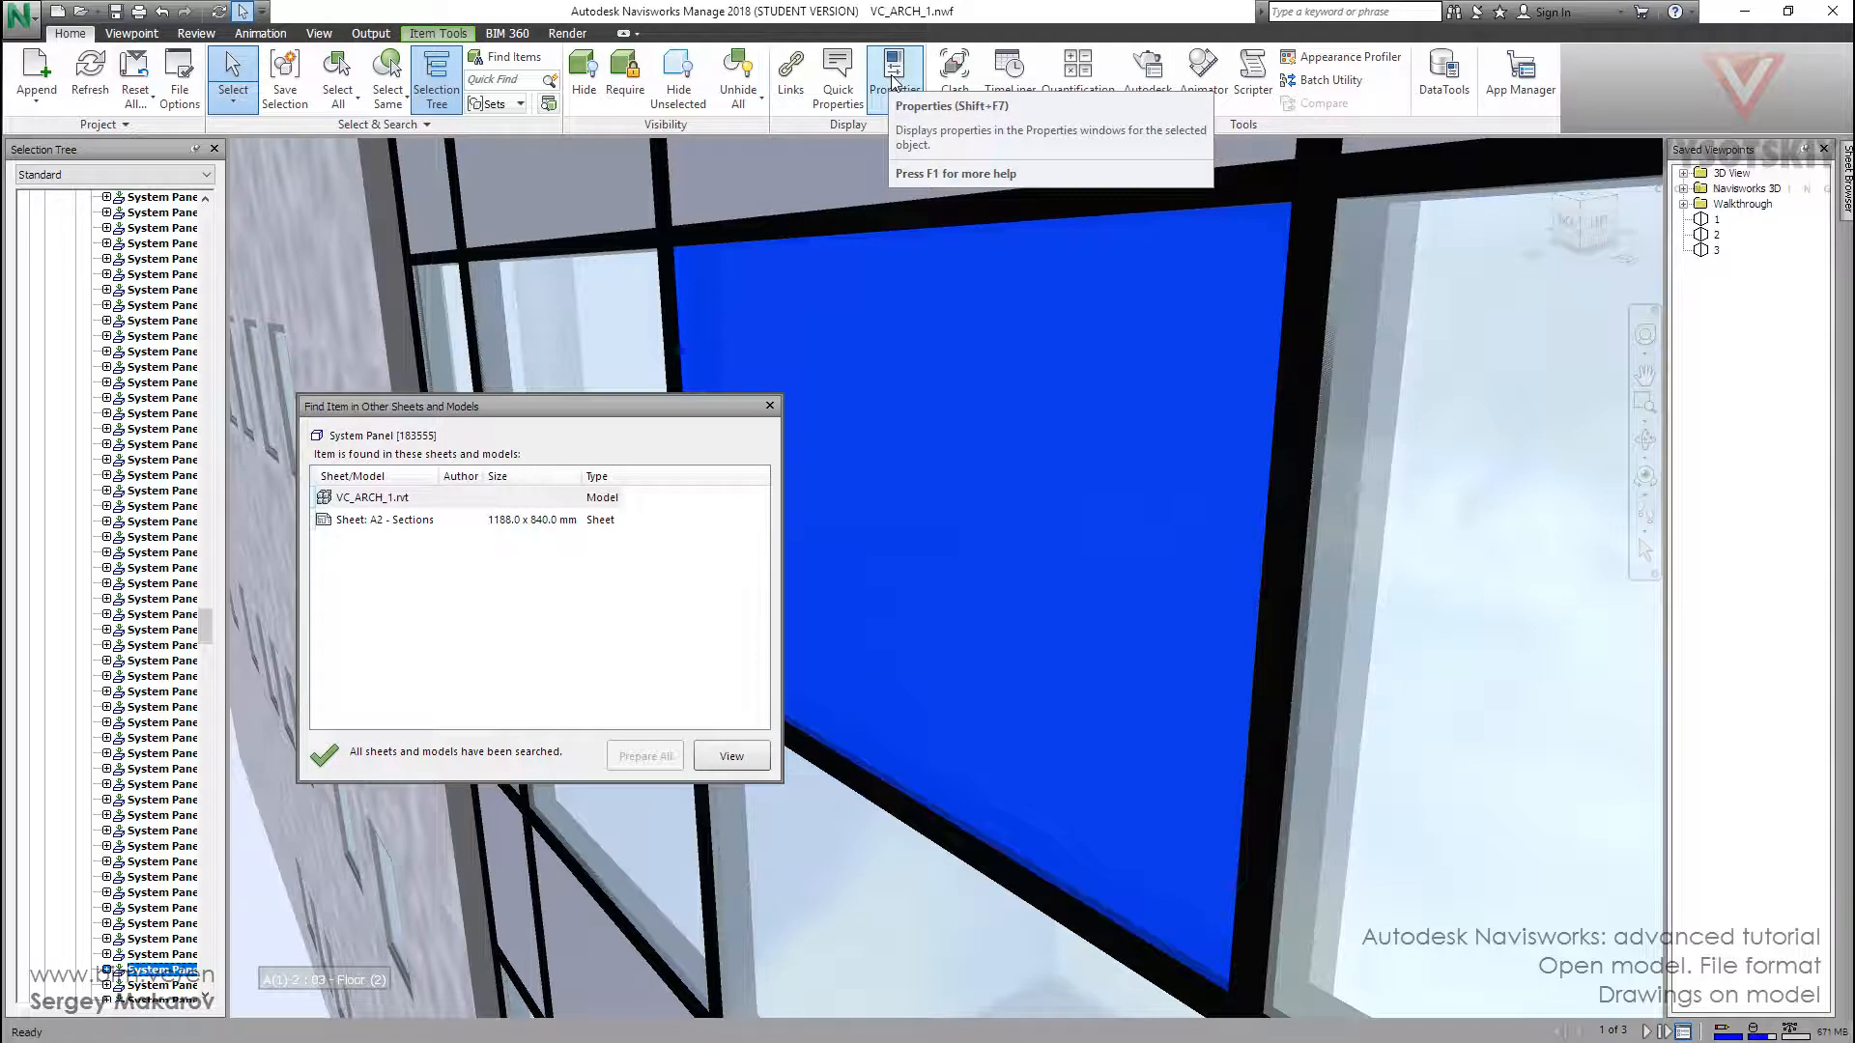
# Show the highlighted panel's properties, then switch to the A1 - Floor Plan sheet.
pyautogui.click(894, 77)
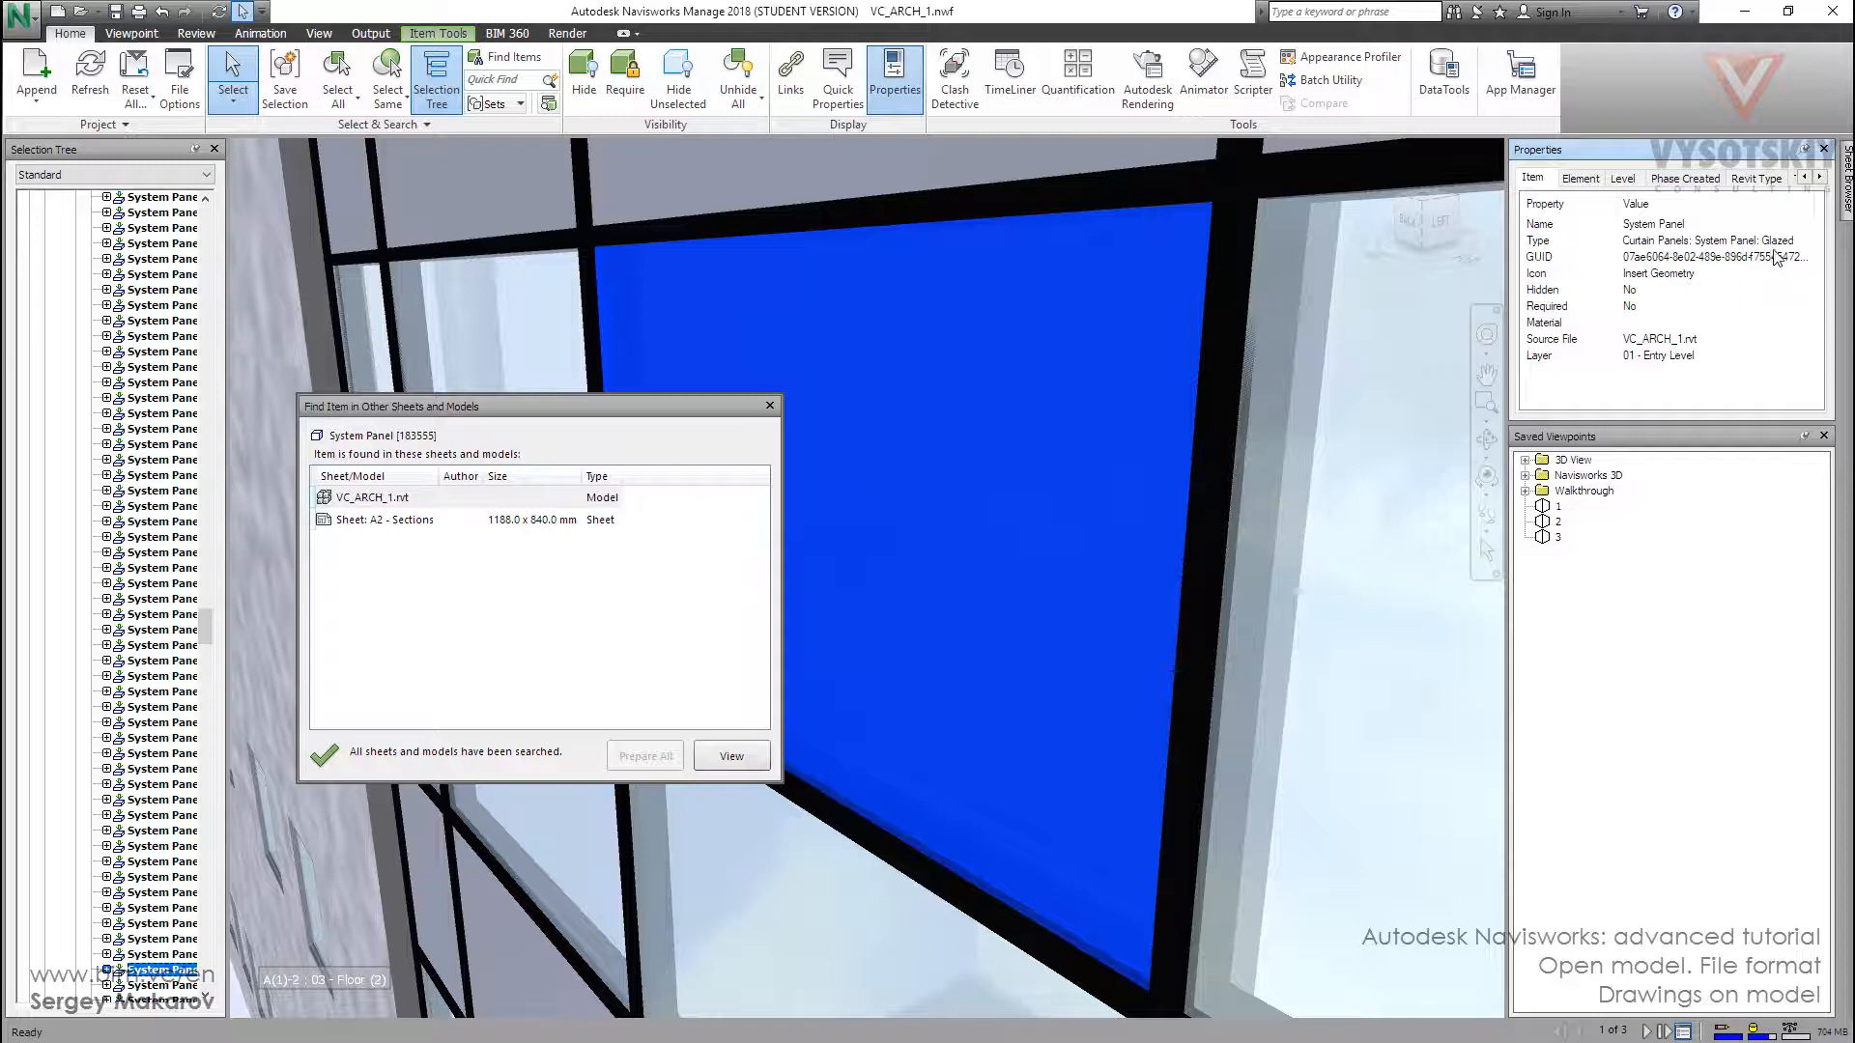
pyautogui.moveTo(1799, 261)
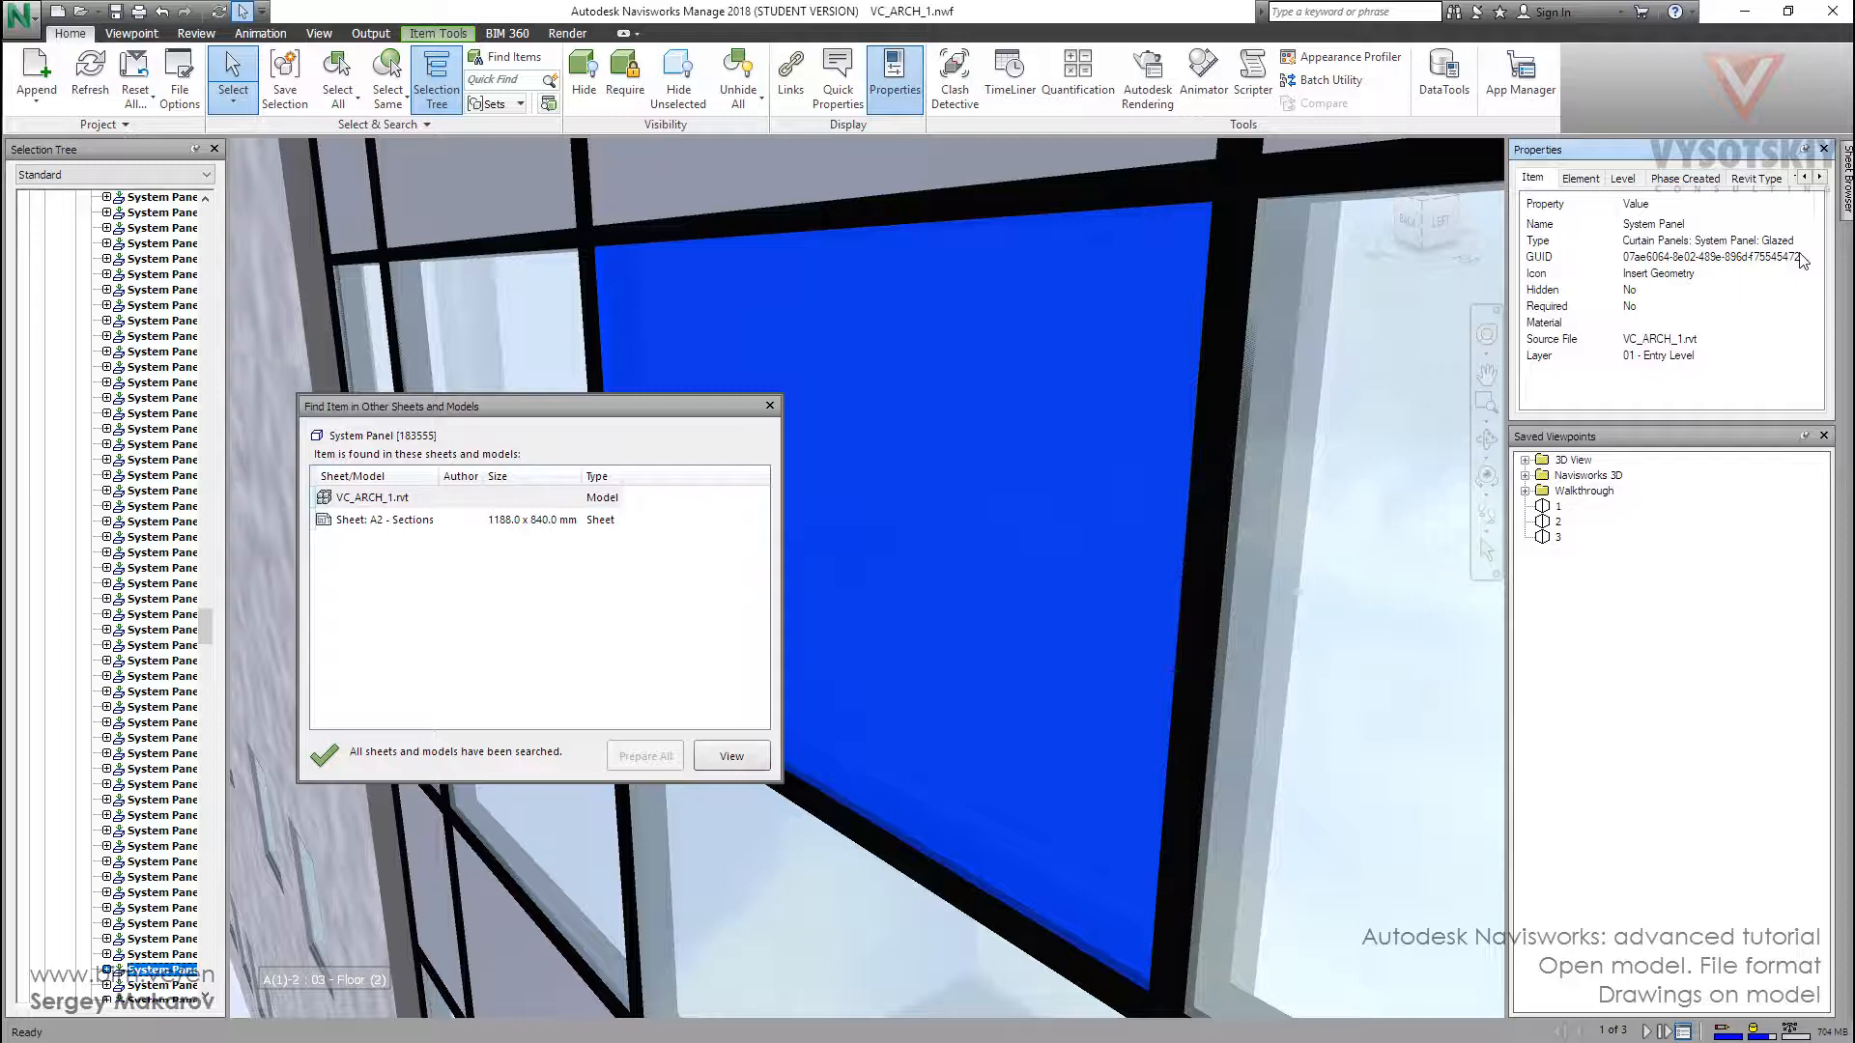
pyautogui.moveTo(924, 279)
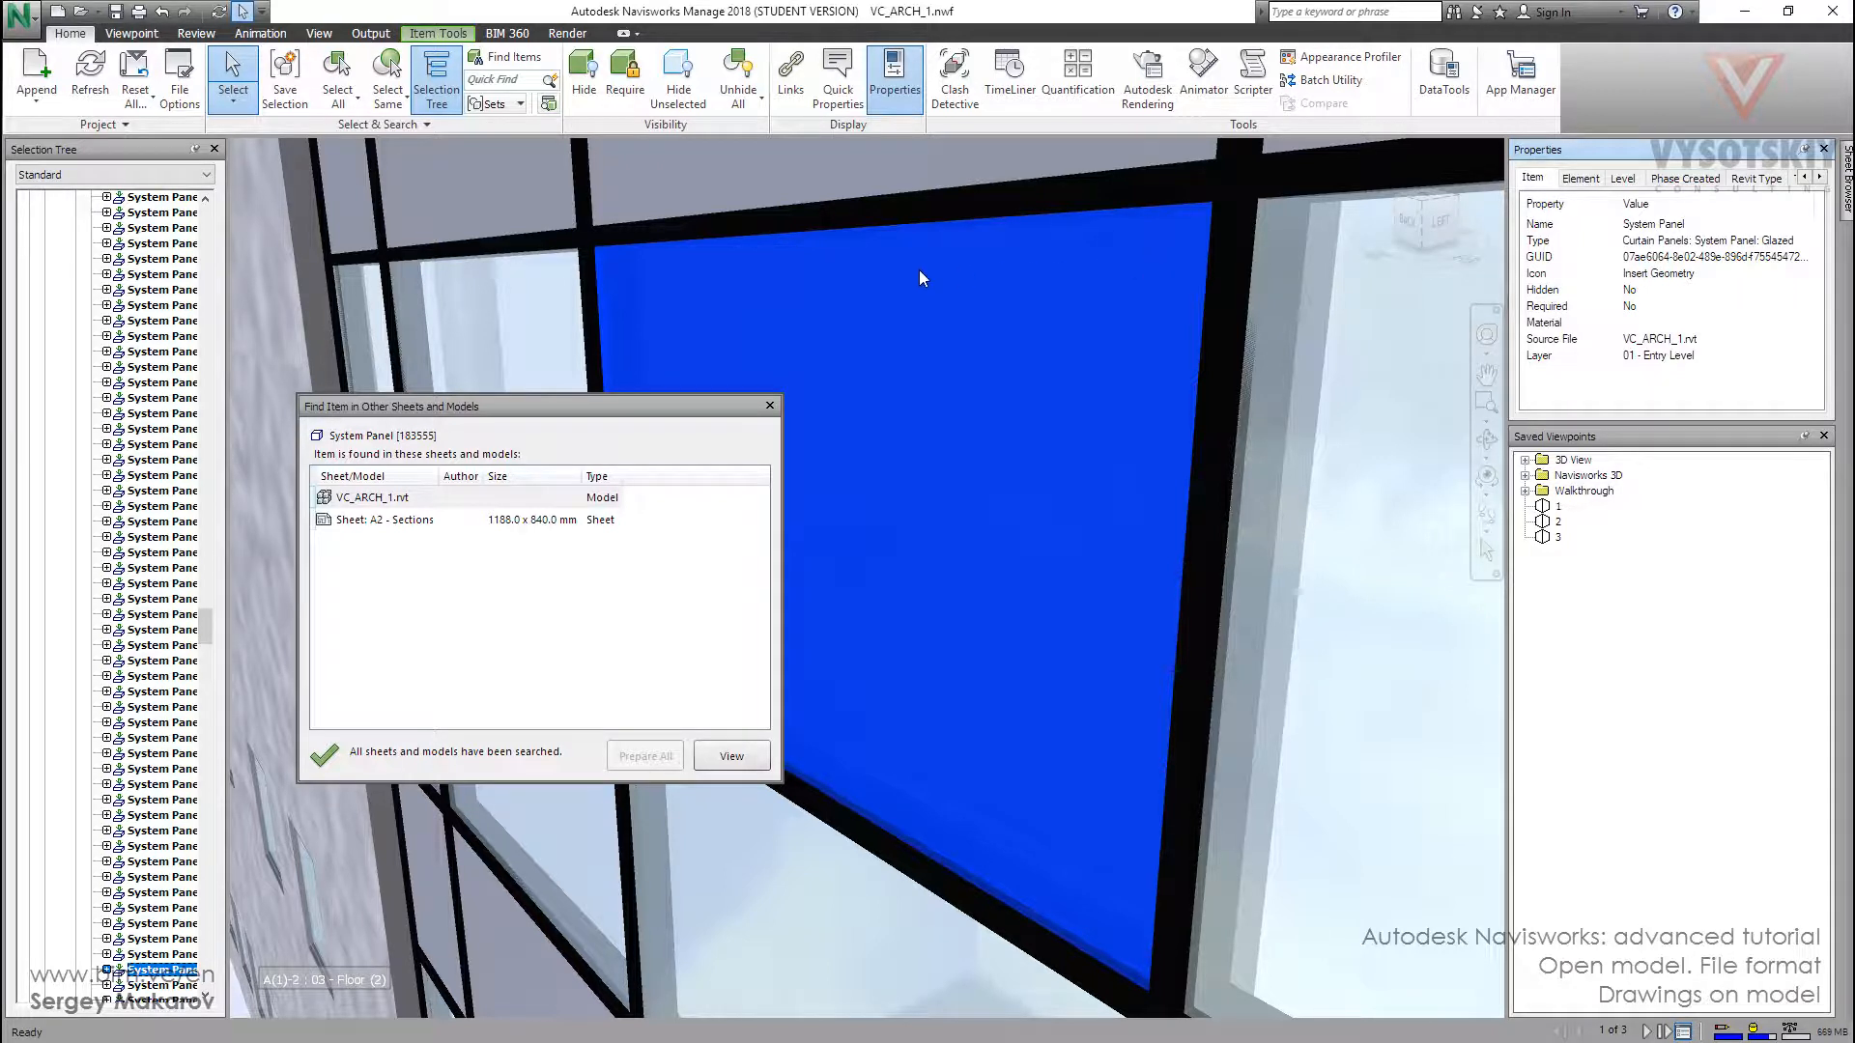
pyautogui.moveTo(593, 411)
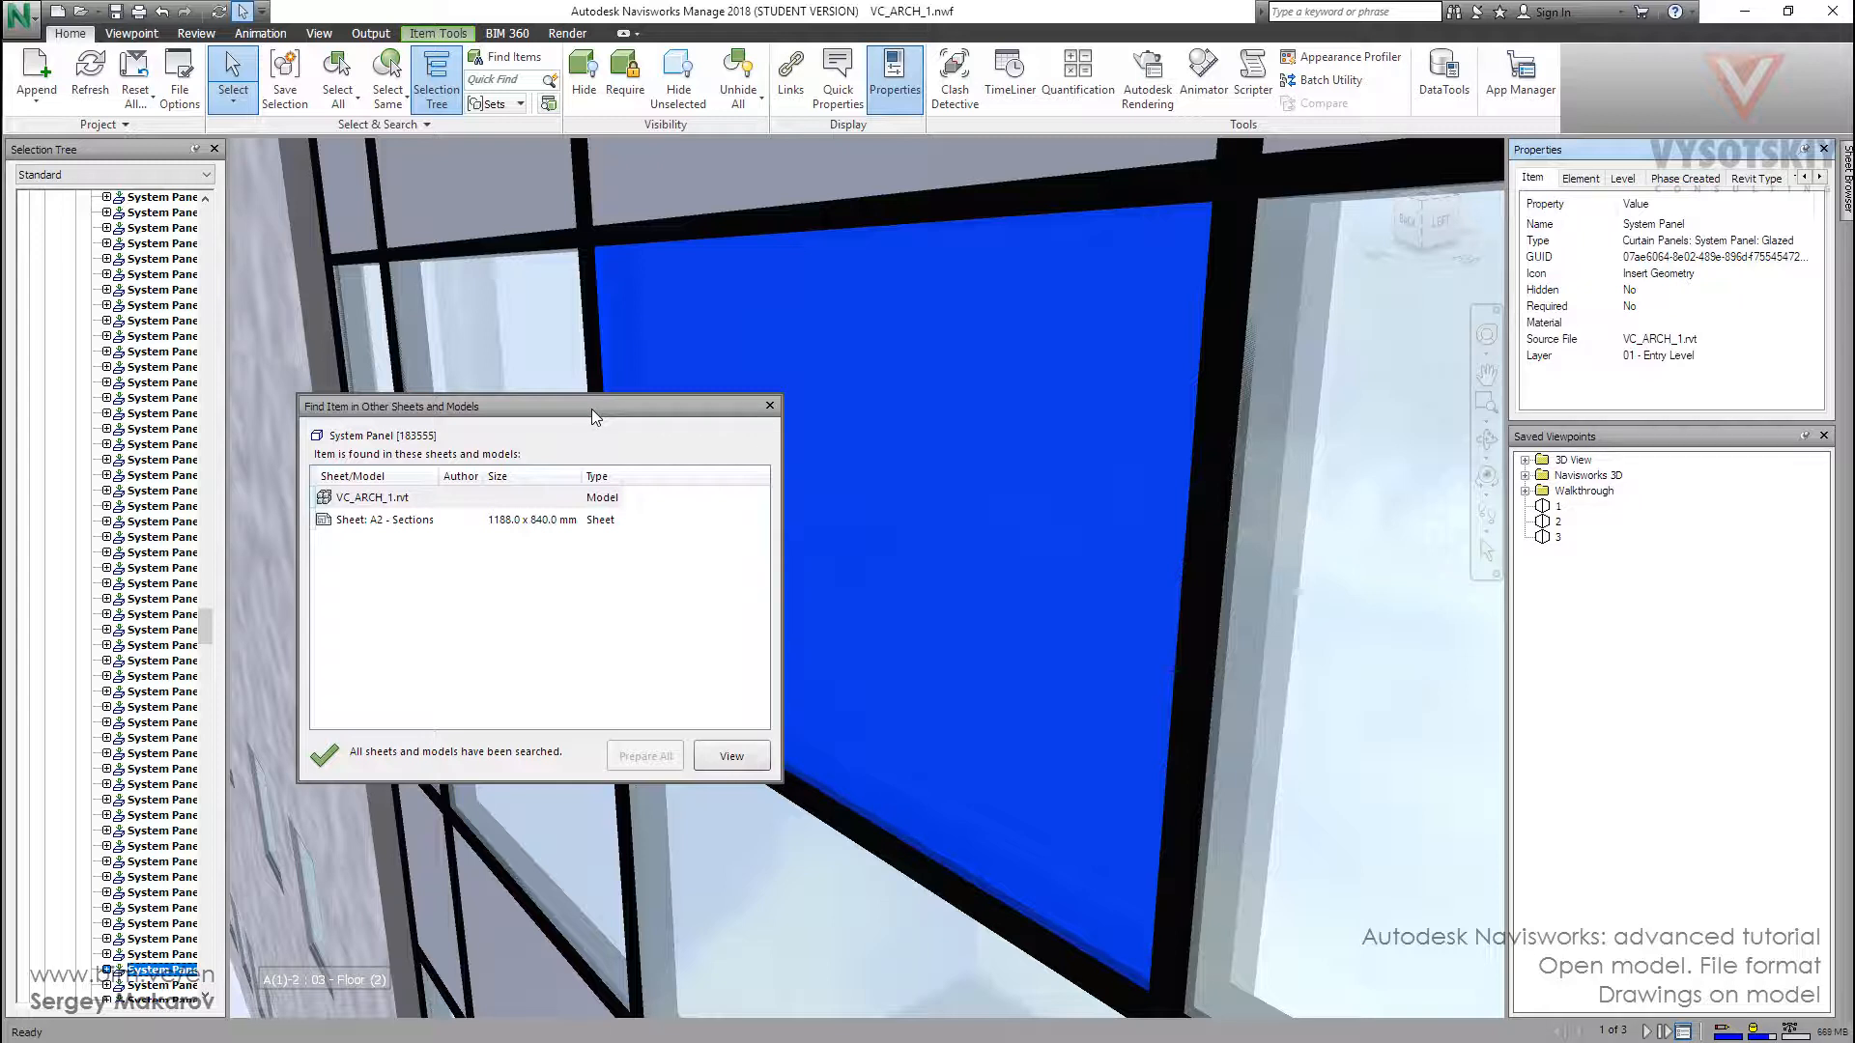
pyautogui.moveTo(408, 663)
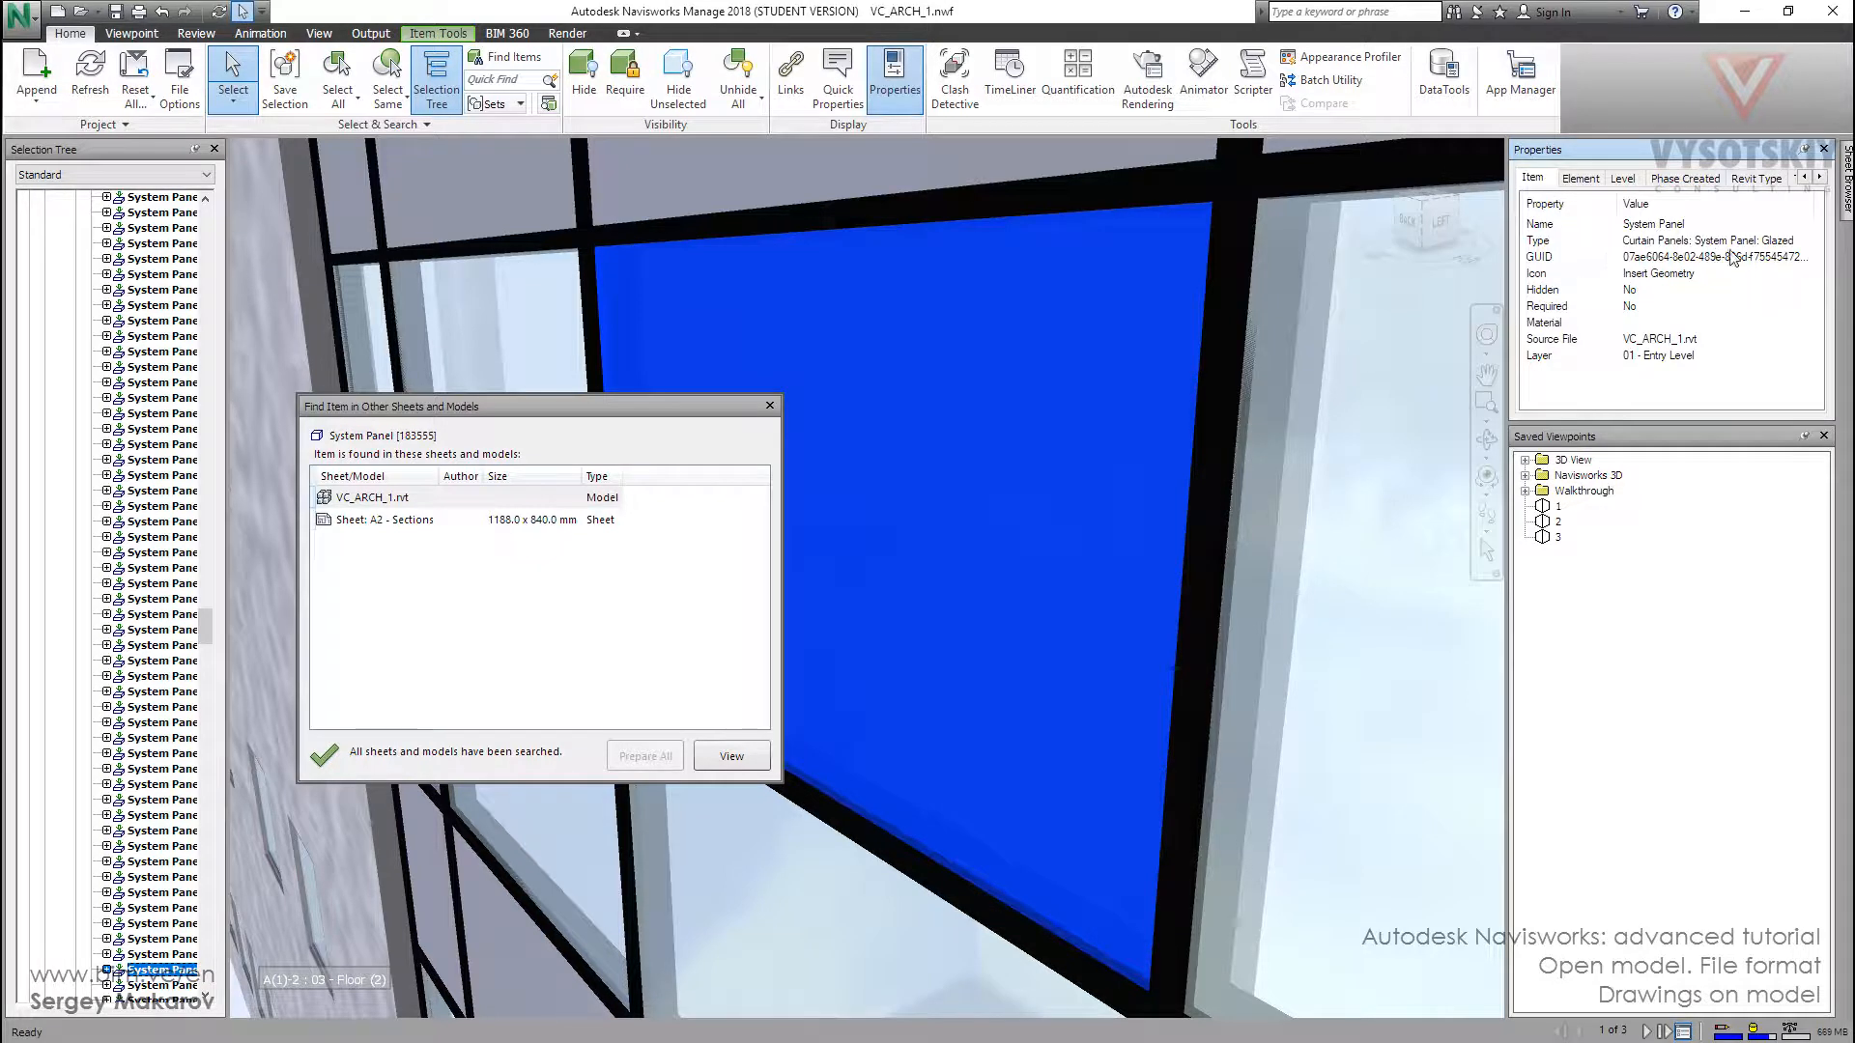
pyautogui.moveTo(1793, 263)
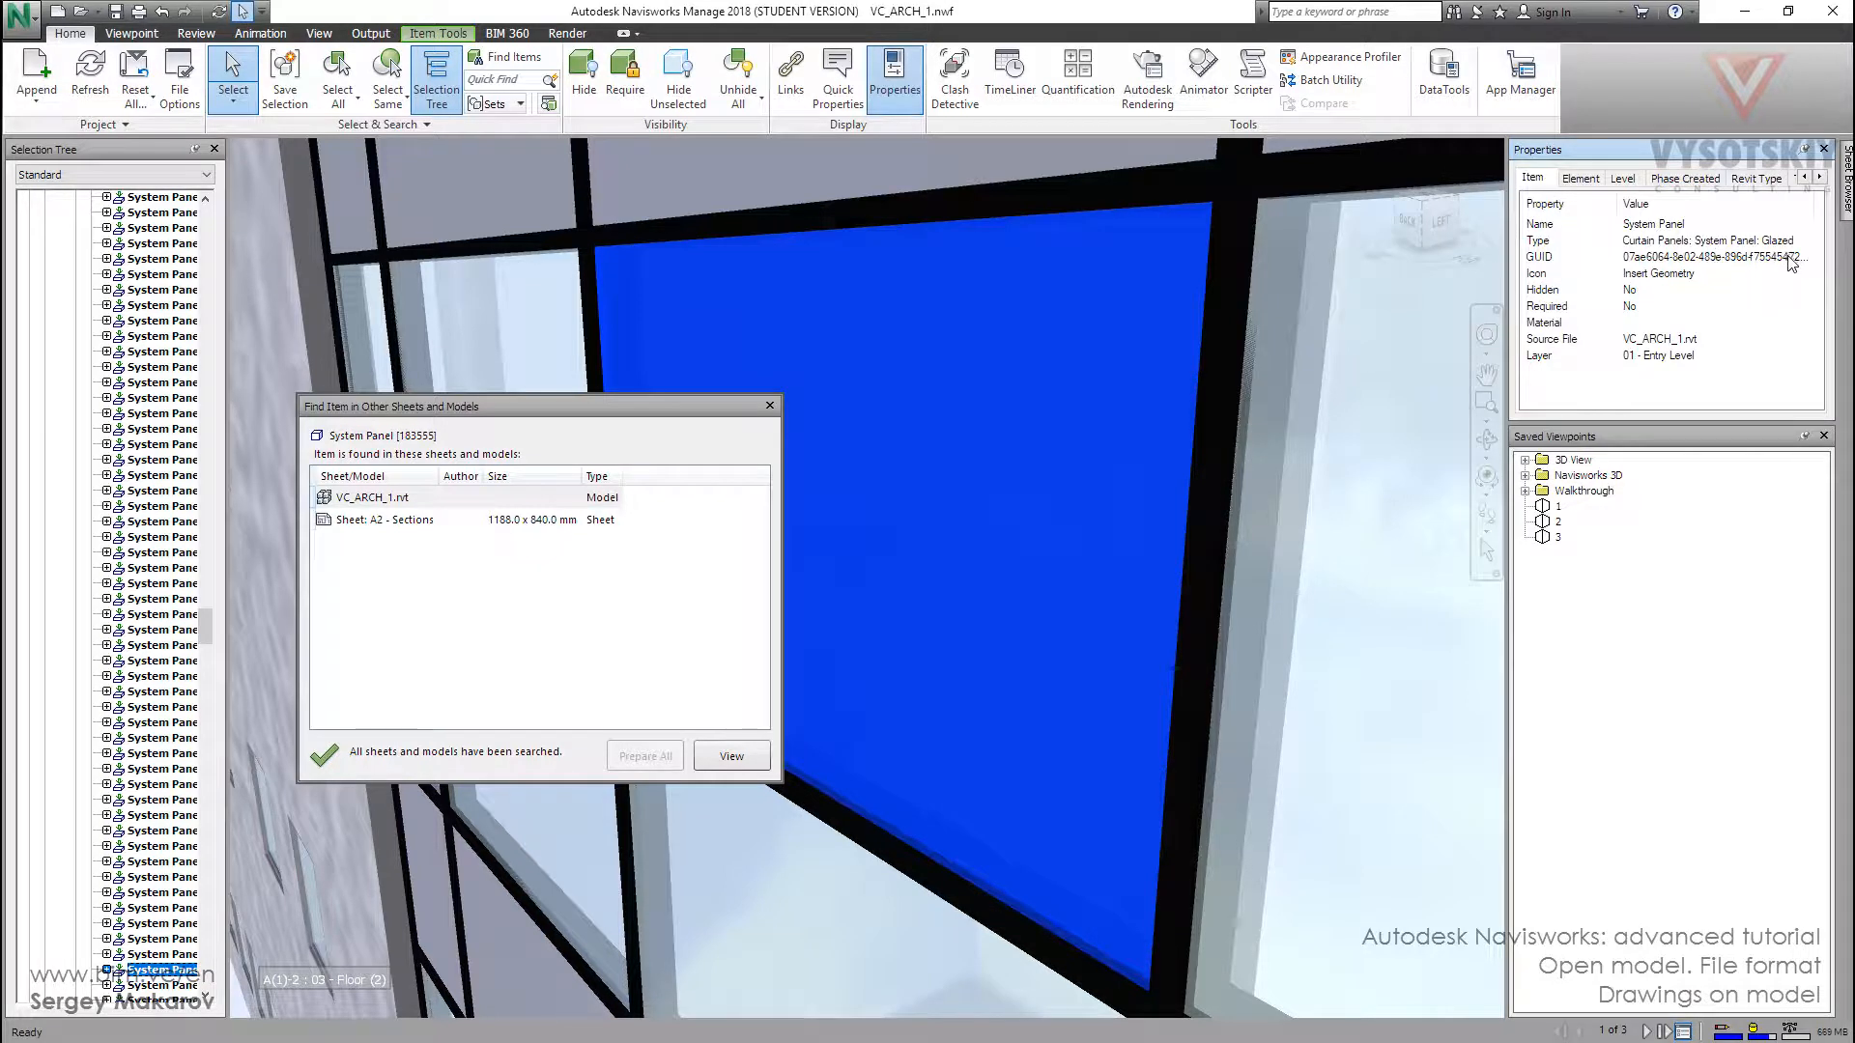
pyautogui.click(768, 406)
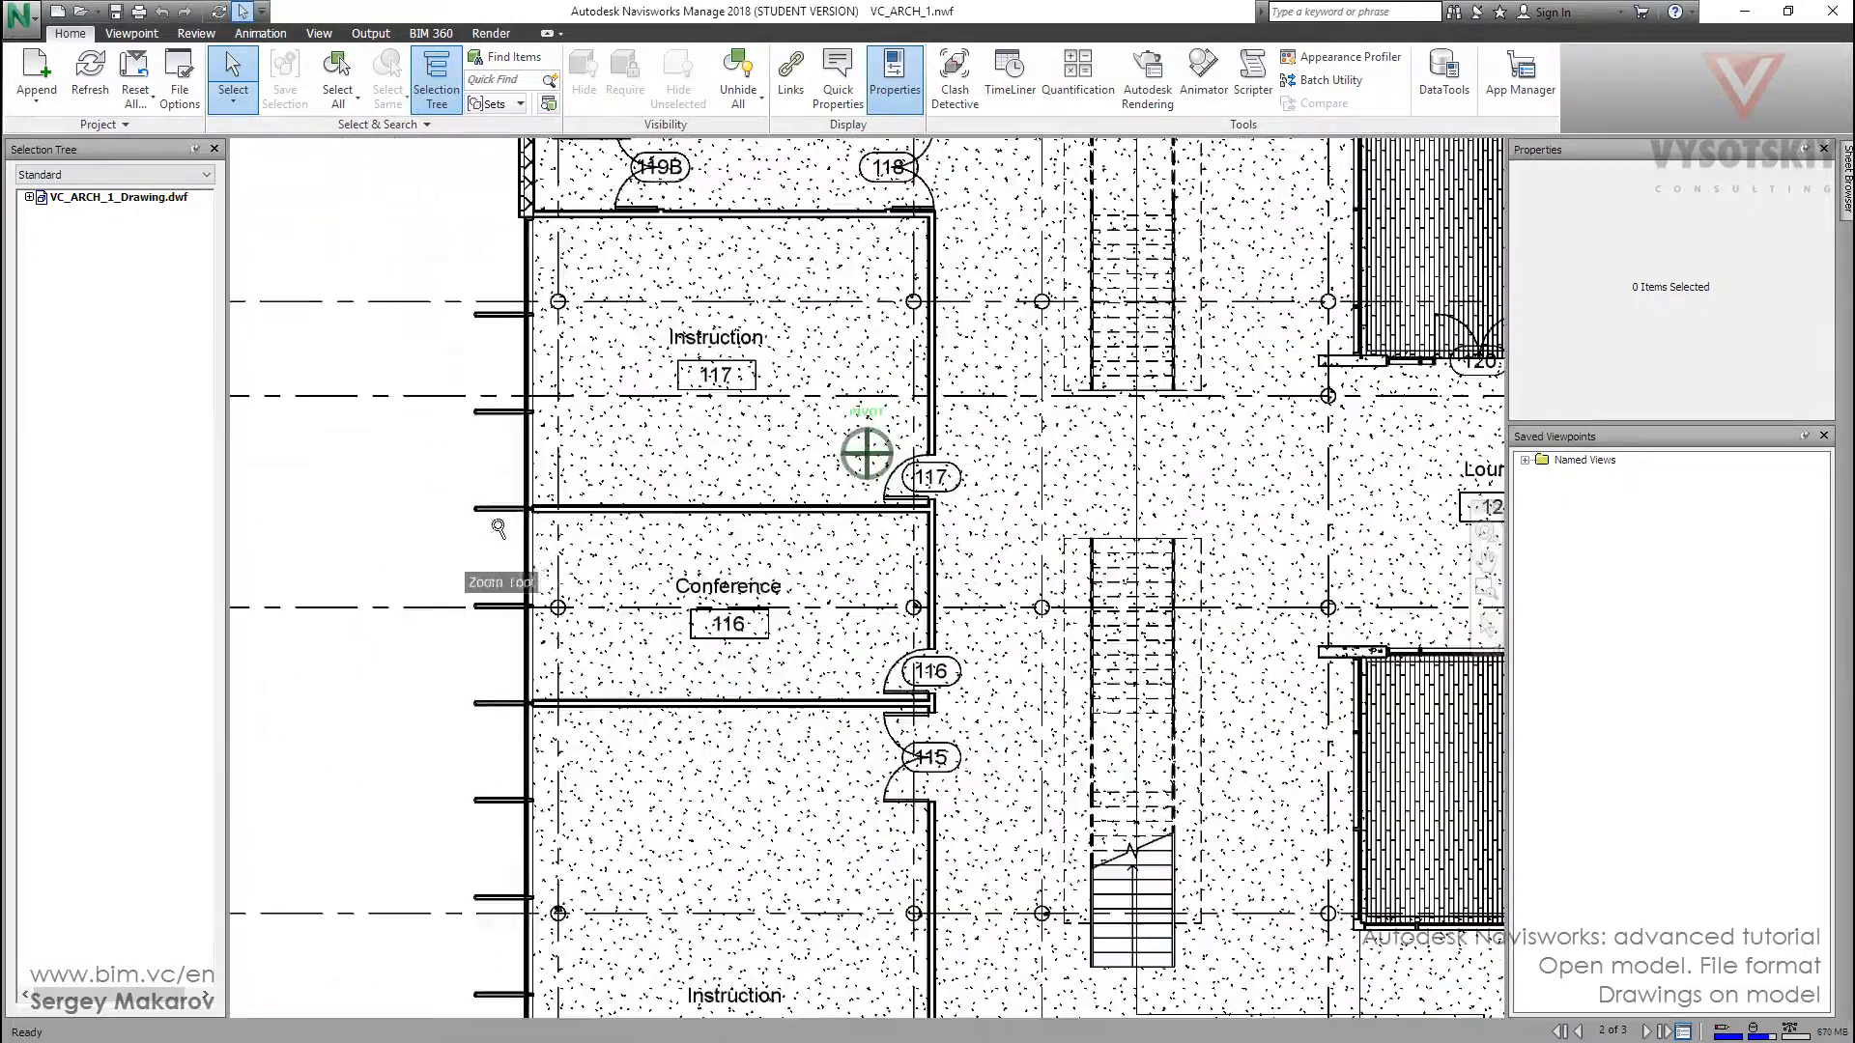
# Find shade support 200854 in other sheets and models and select the VC_ARCH_1.rvt result.
pyautogui.click(307, 543)
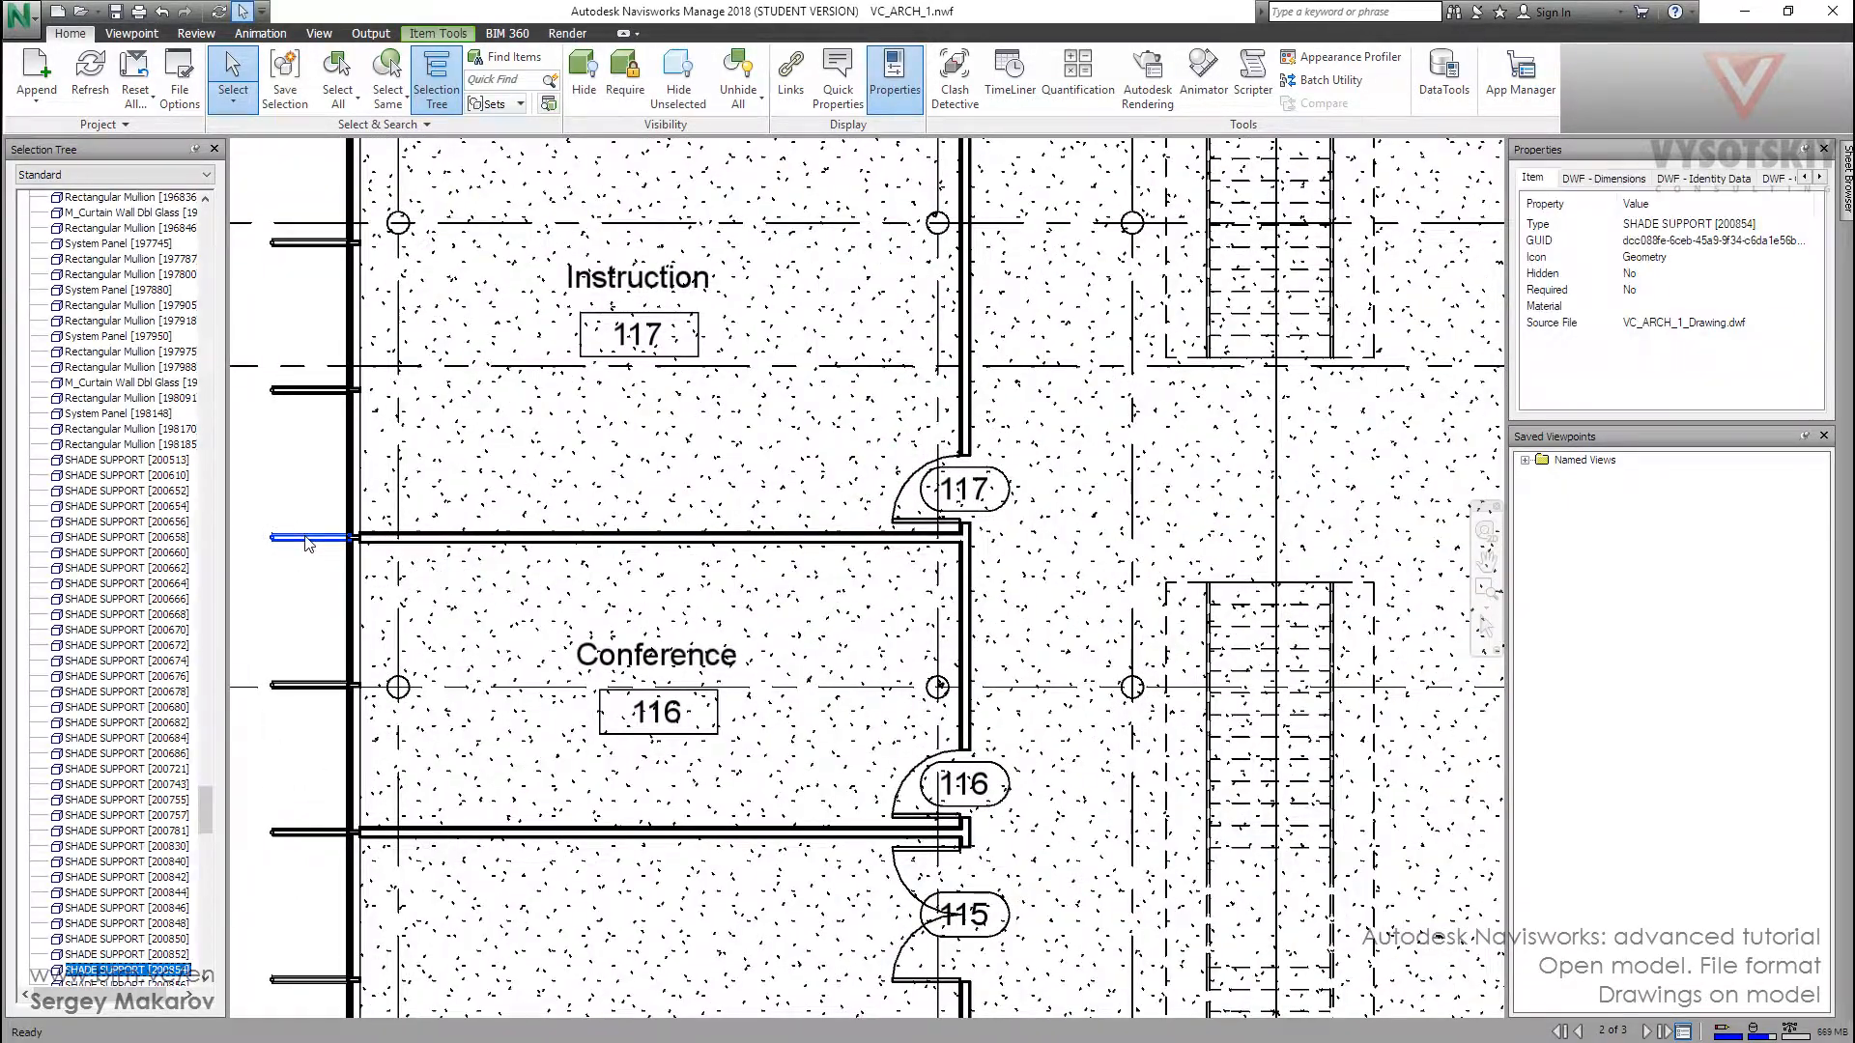
pyautogui.rightClick(307, 545)
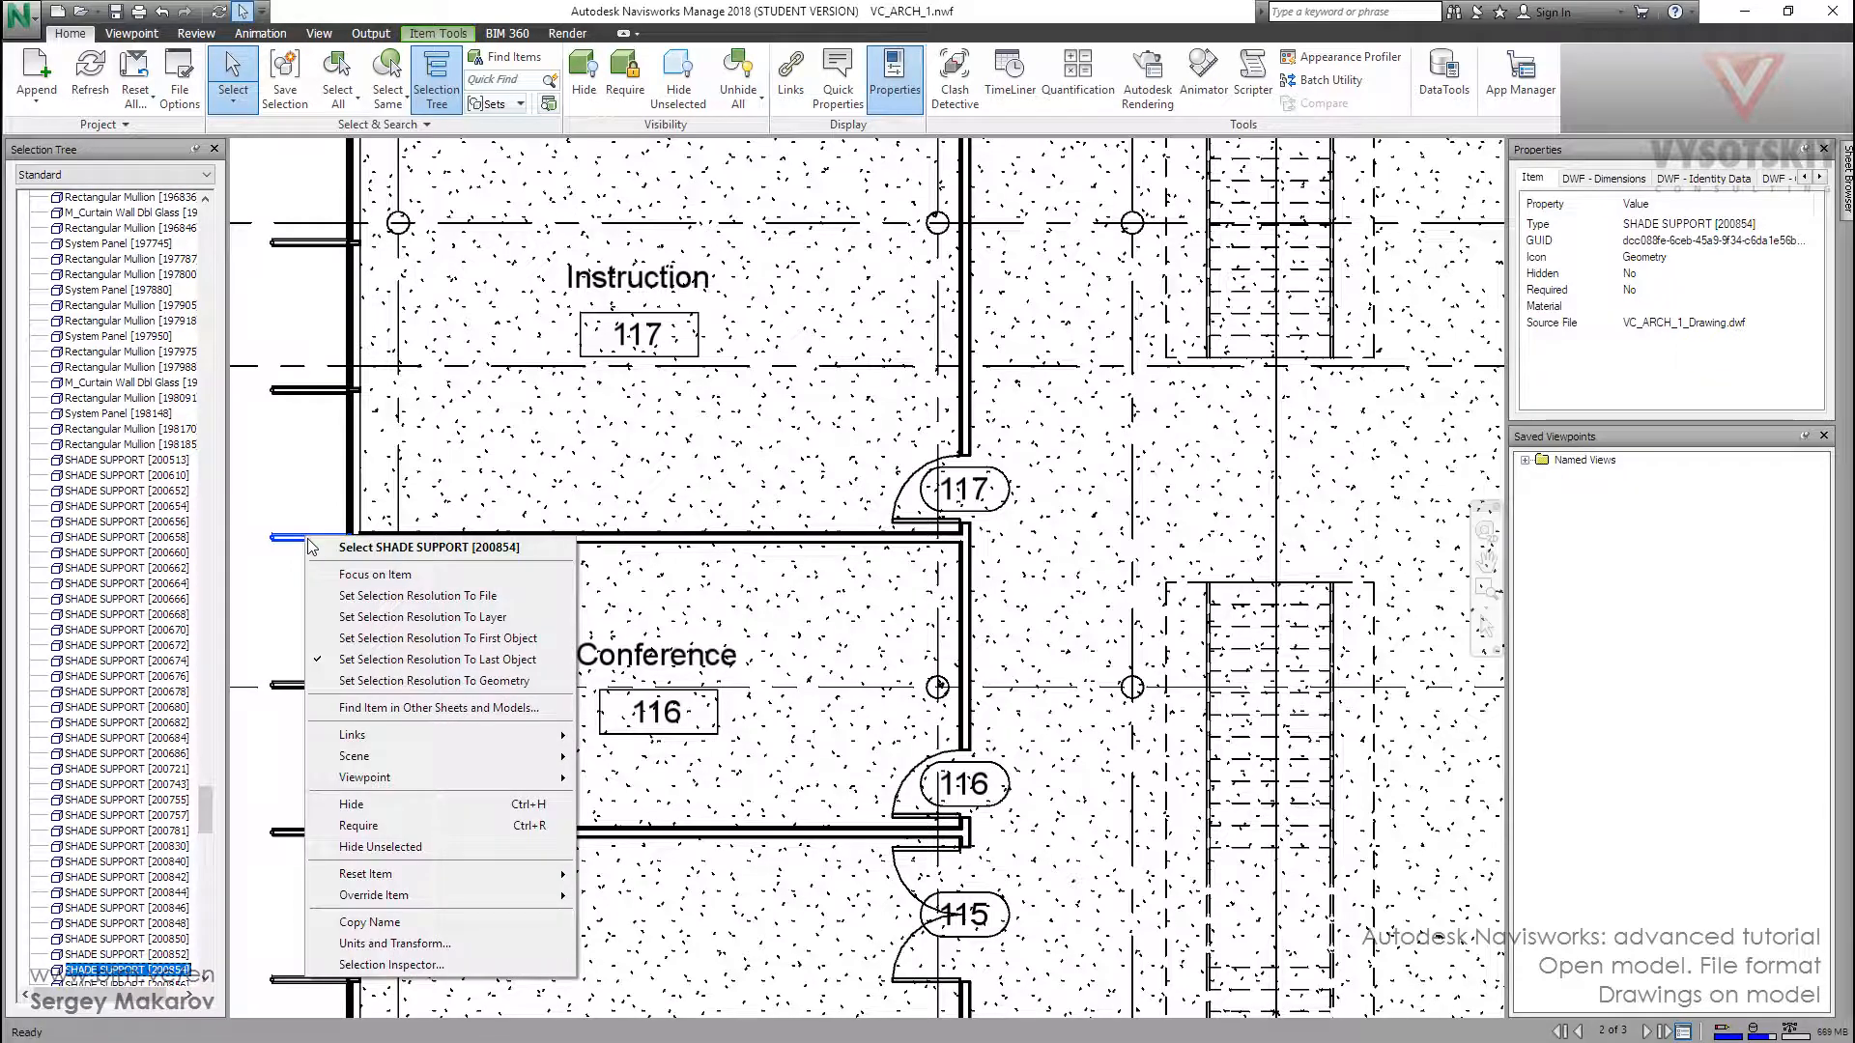
pyautogui.click(441, 707)
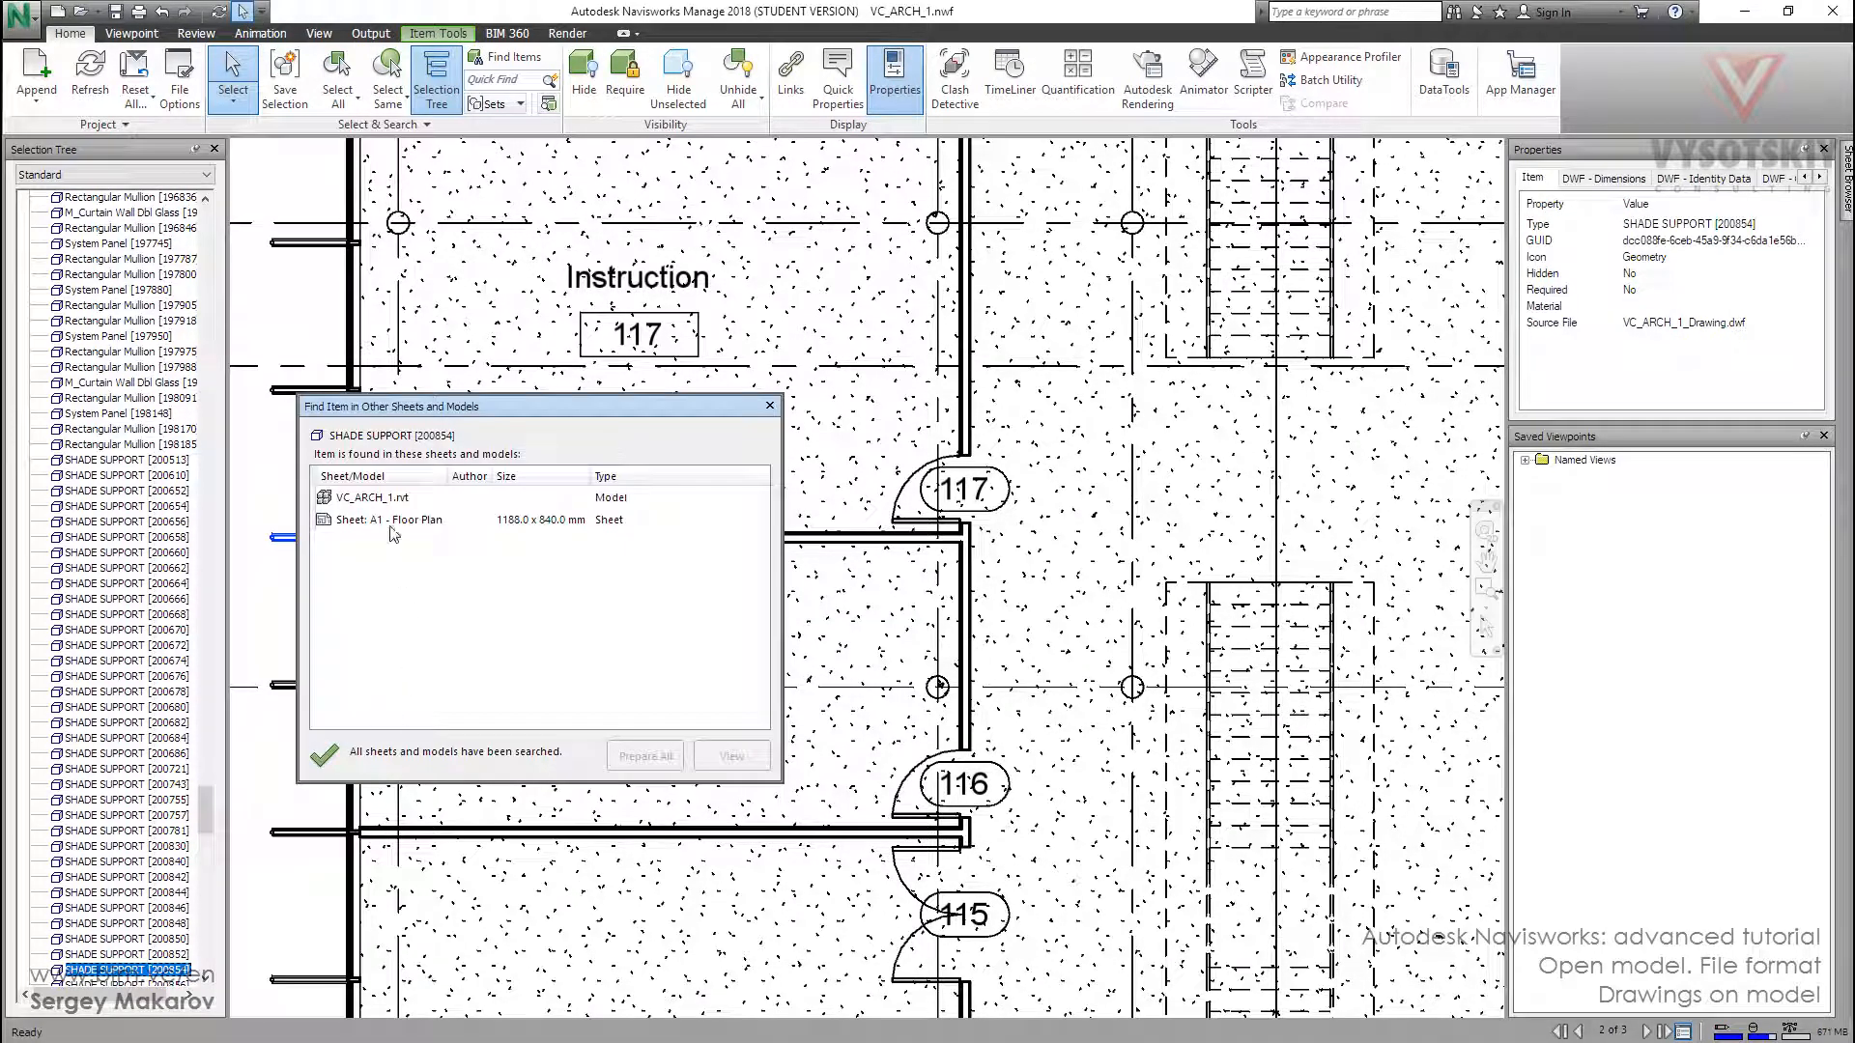
pyautogui.click(372, 497)
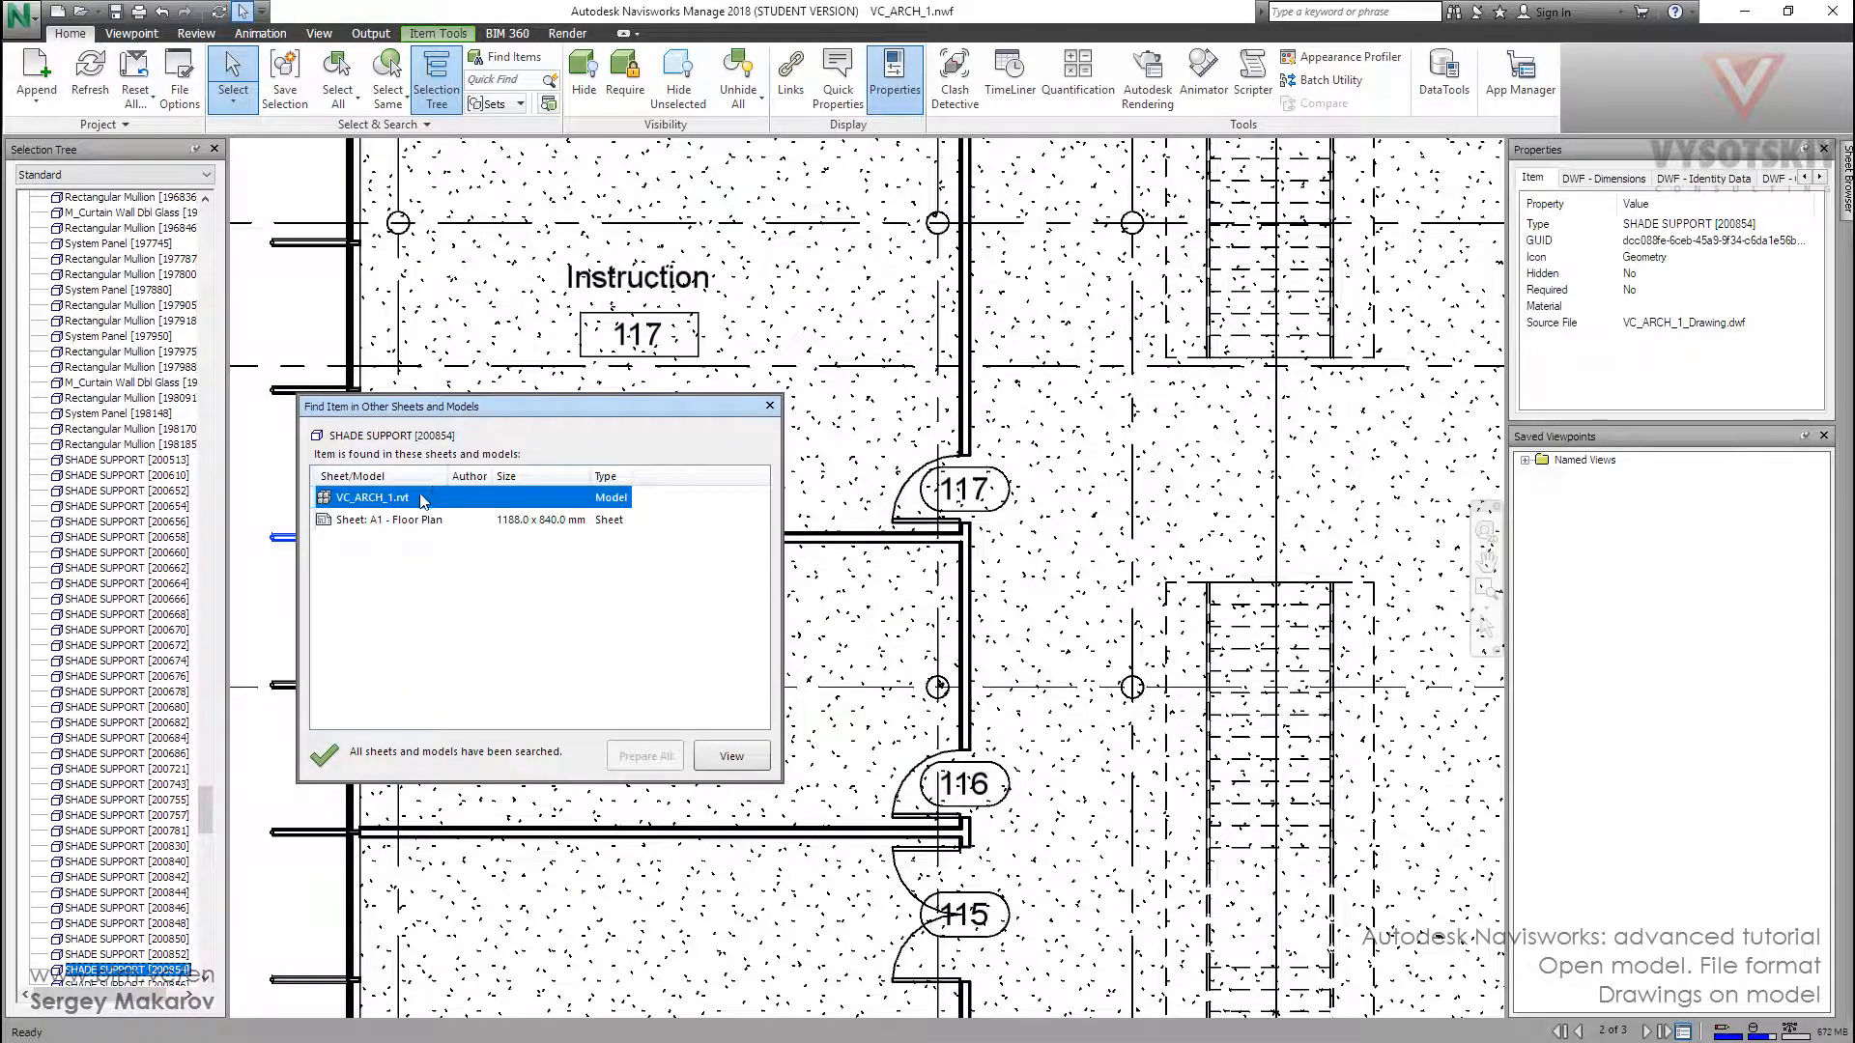